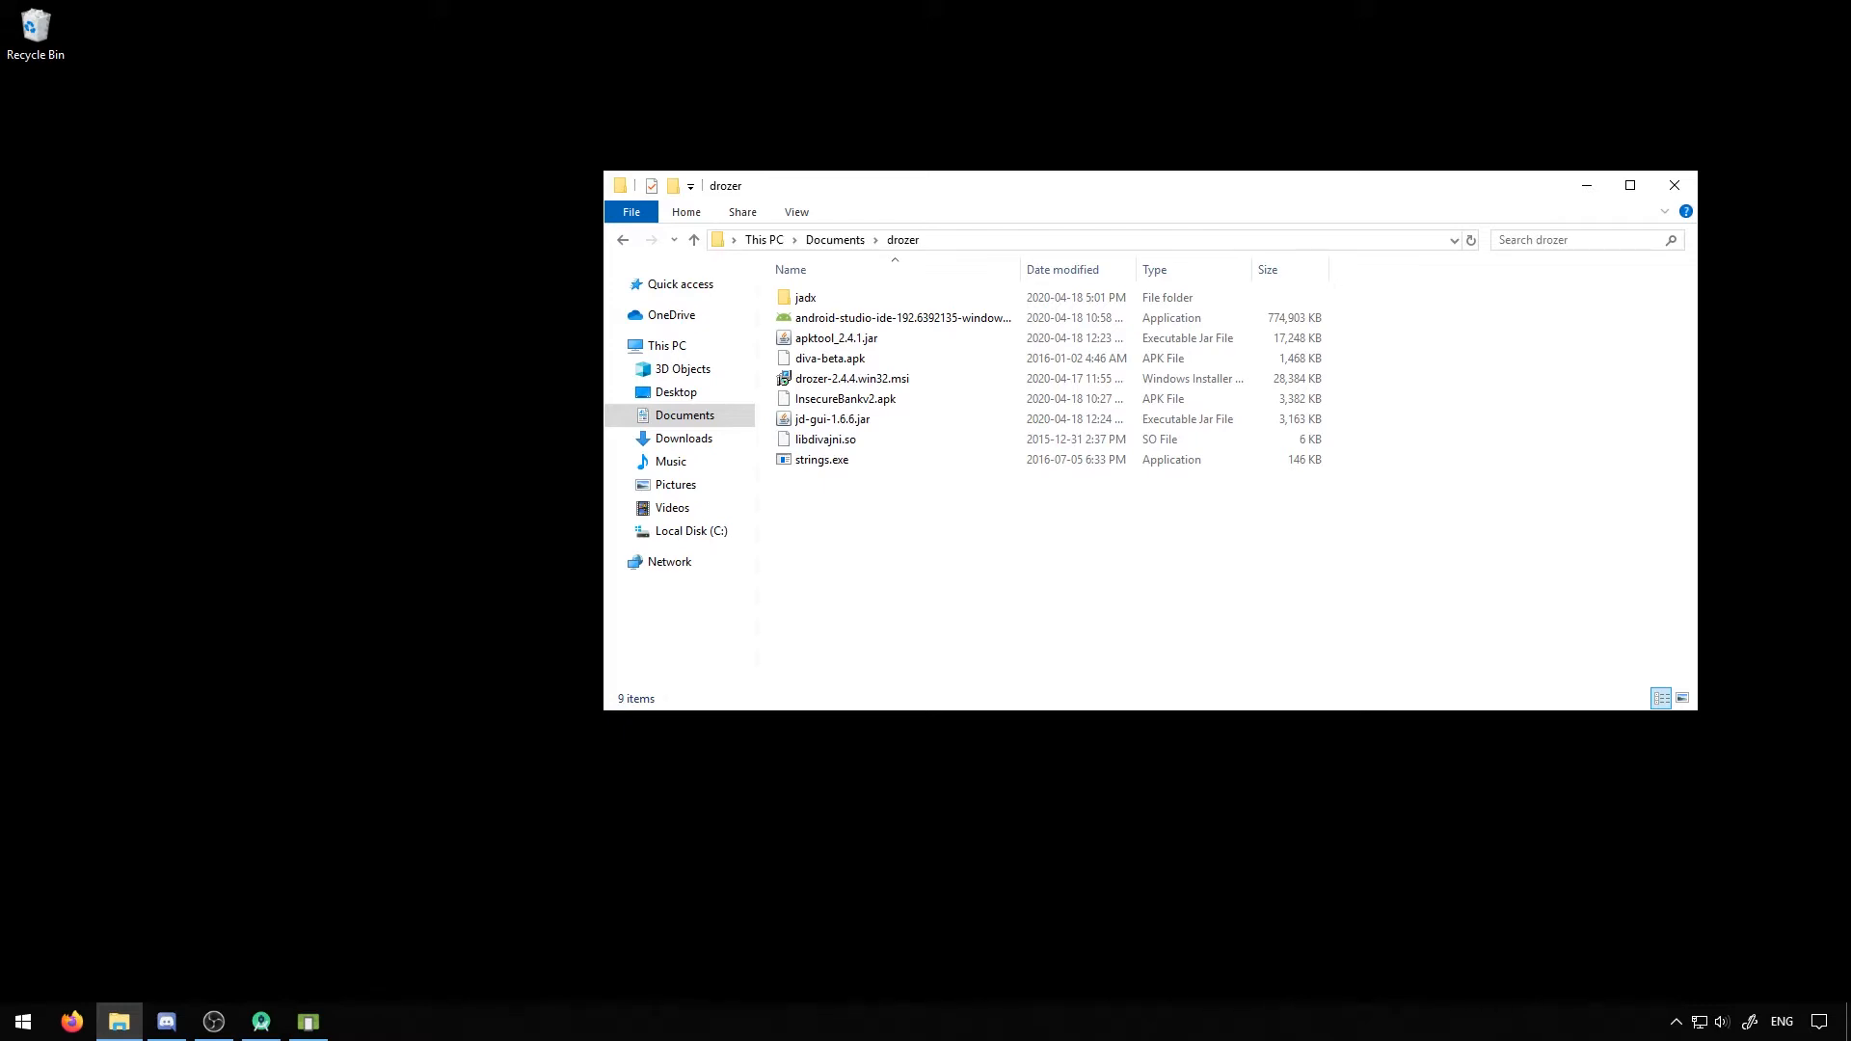
Navigate into drozer's jadx folder and then into its bin folder in File Explorer
left_click(833, 337)
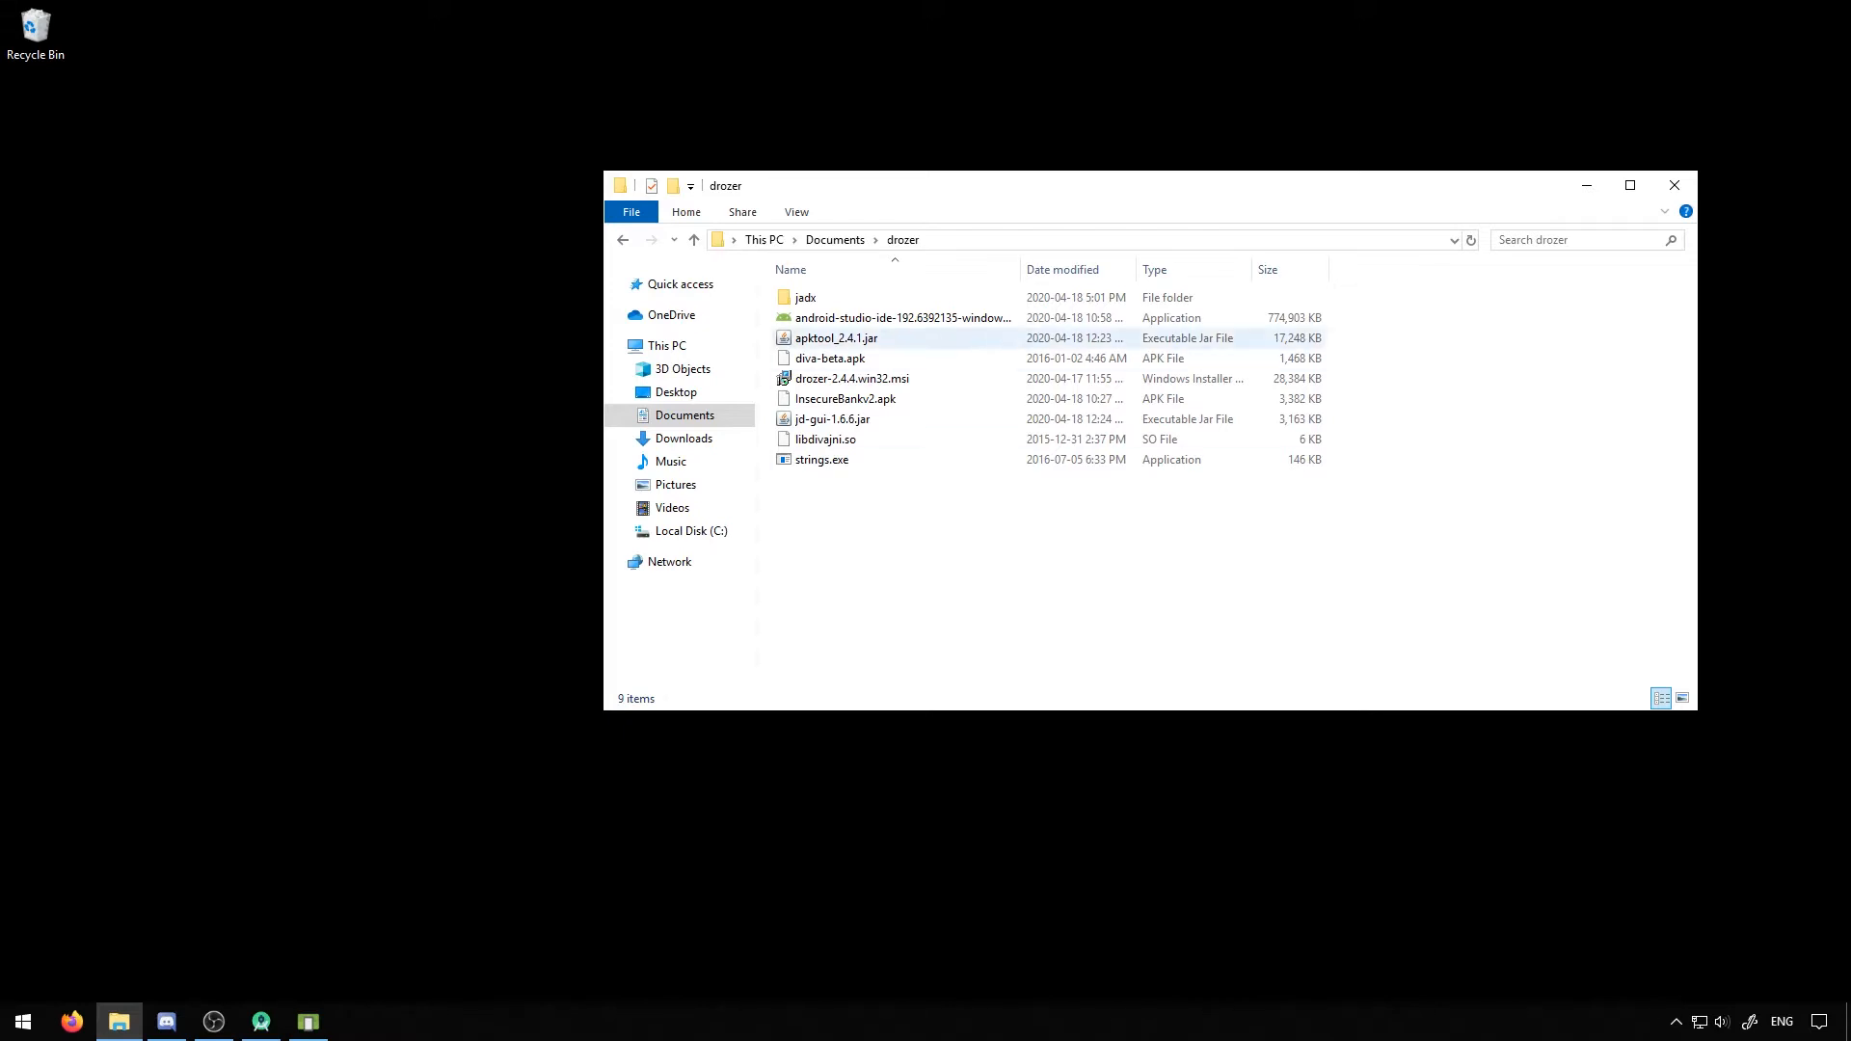
double_click(804, 297)
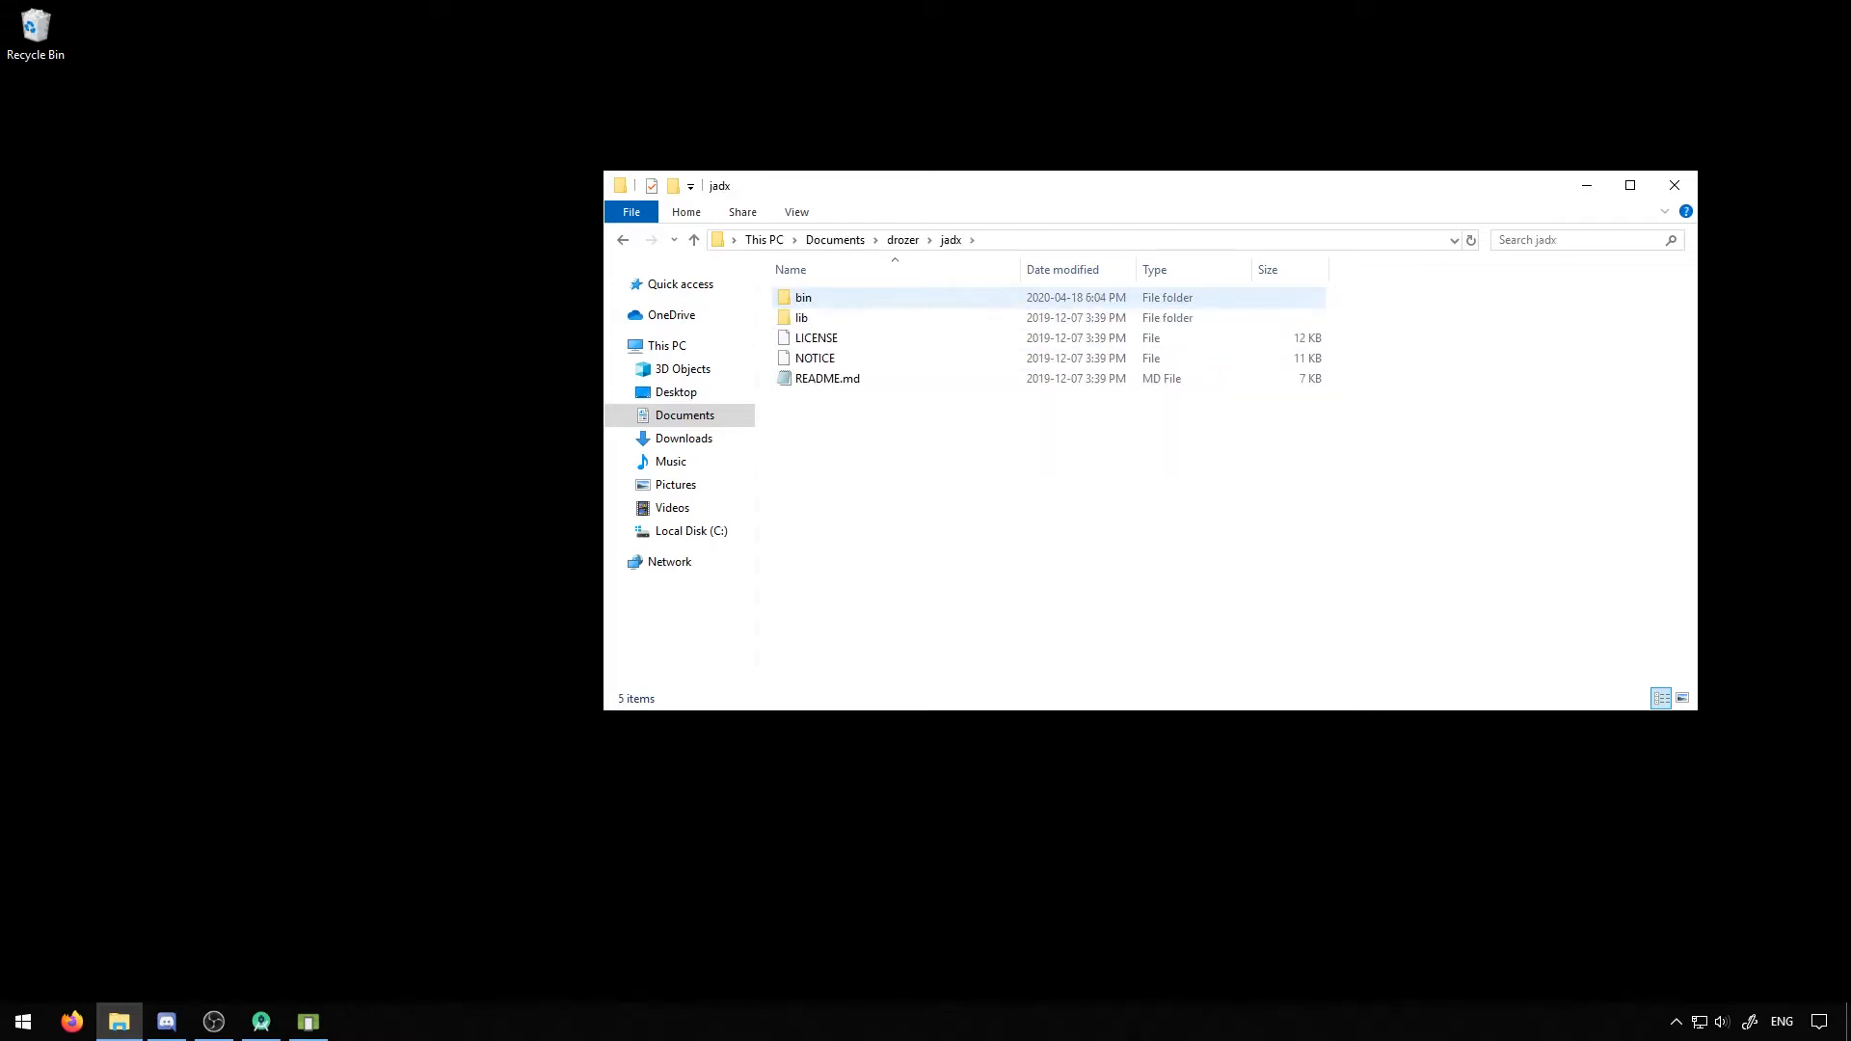
mouse_move(814, 359)
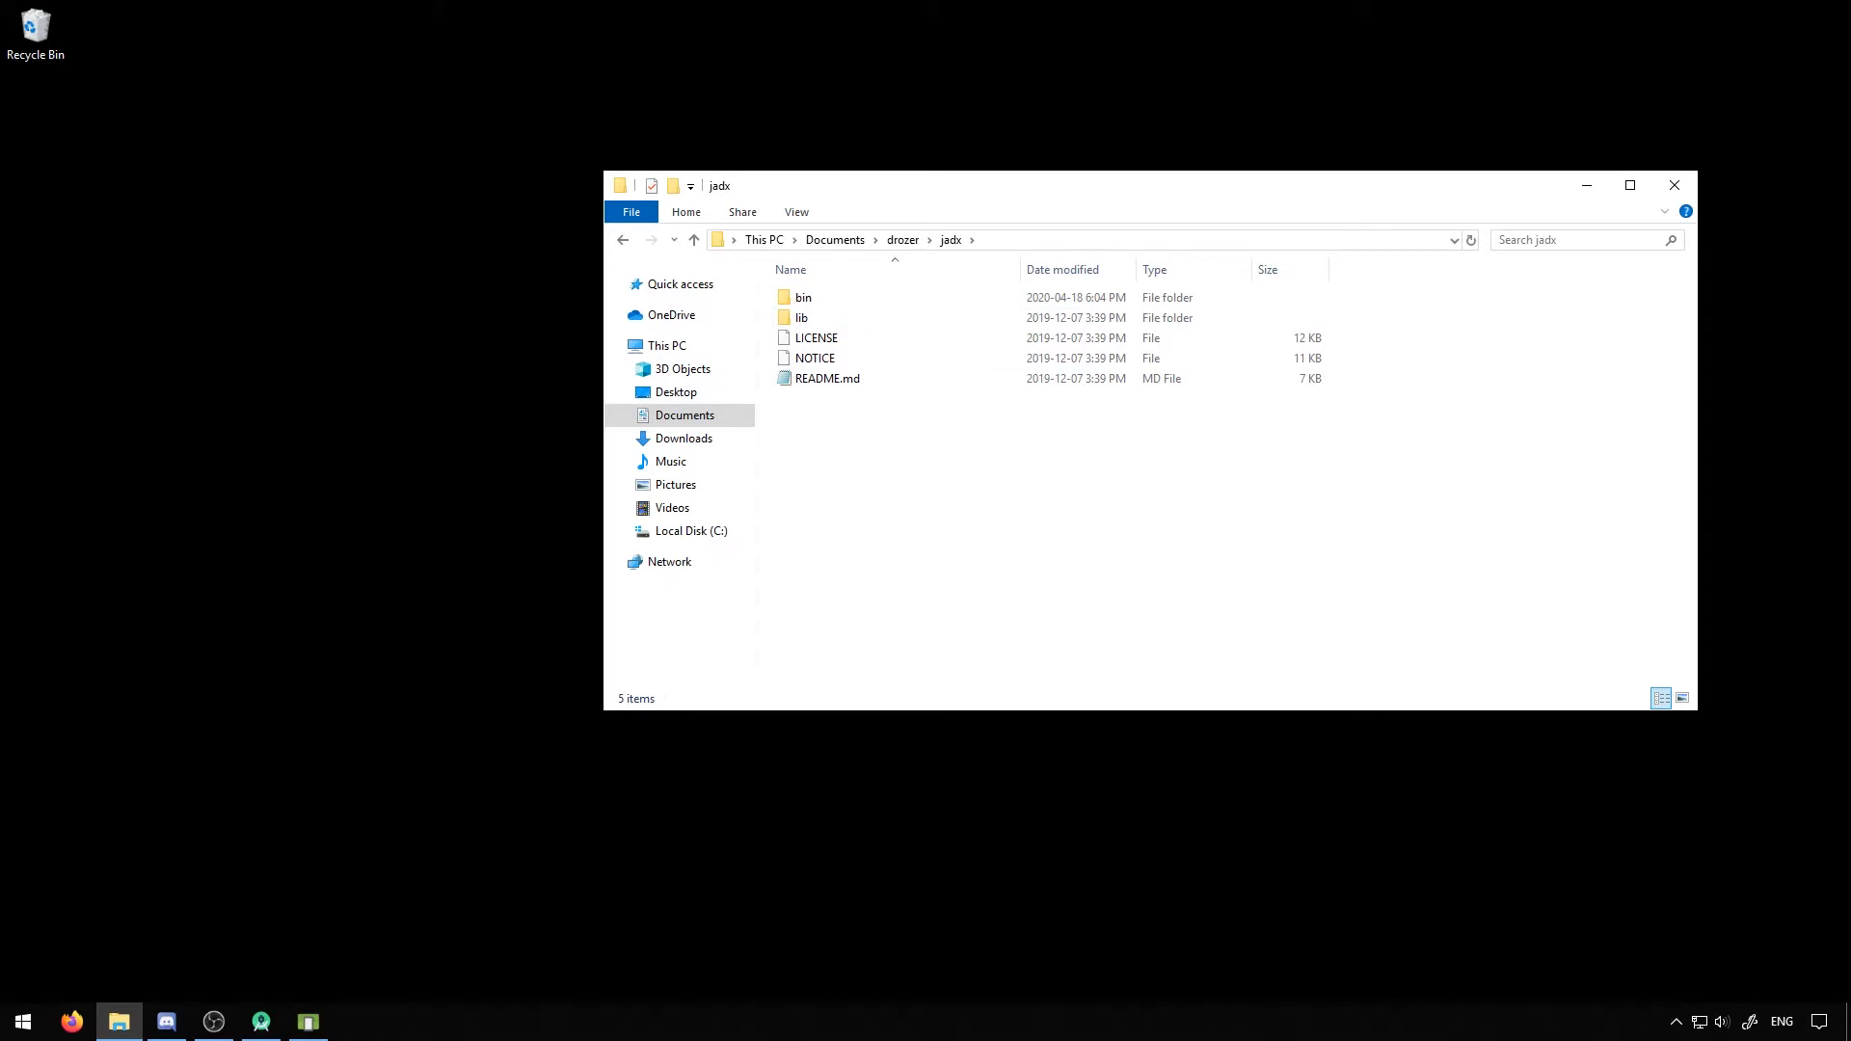
left_click(803, 318)
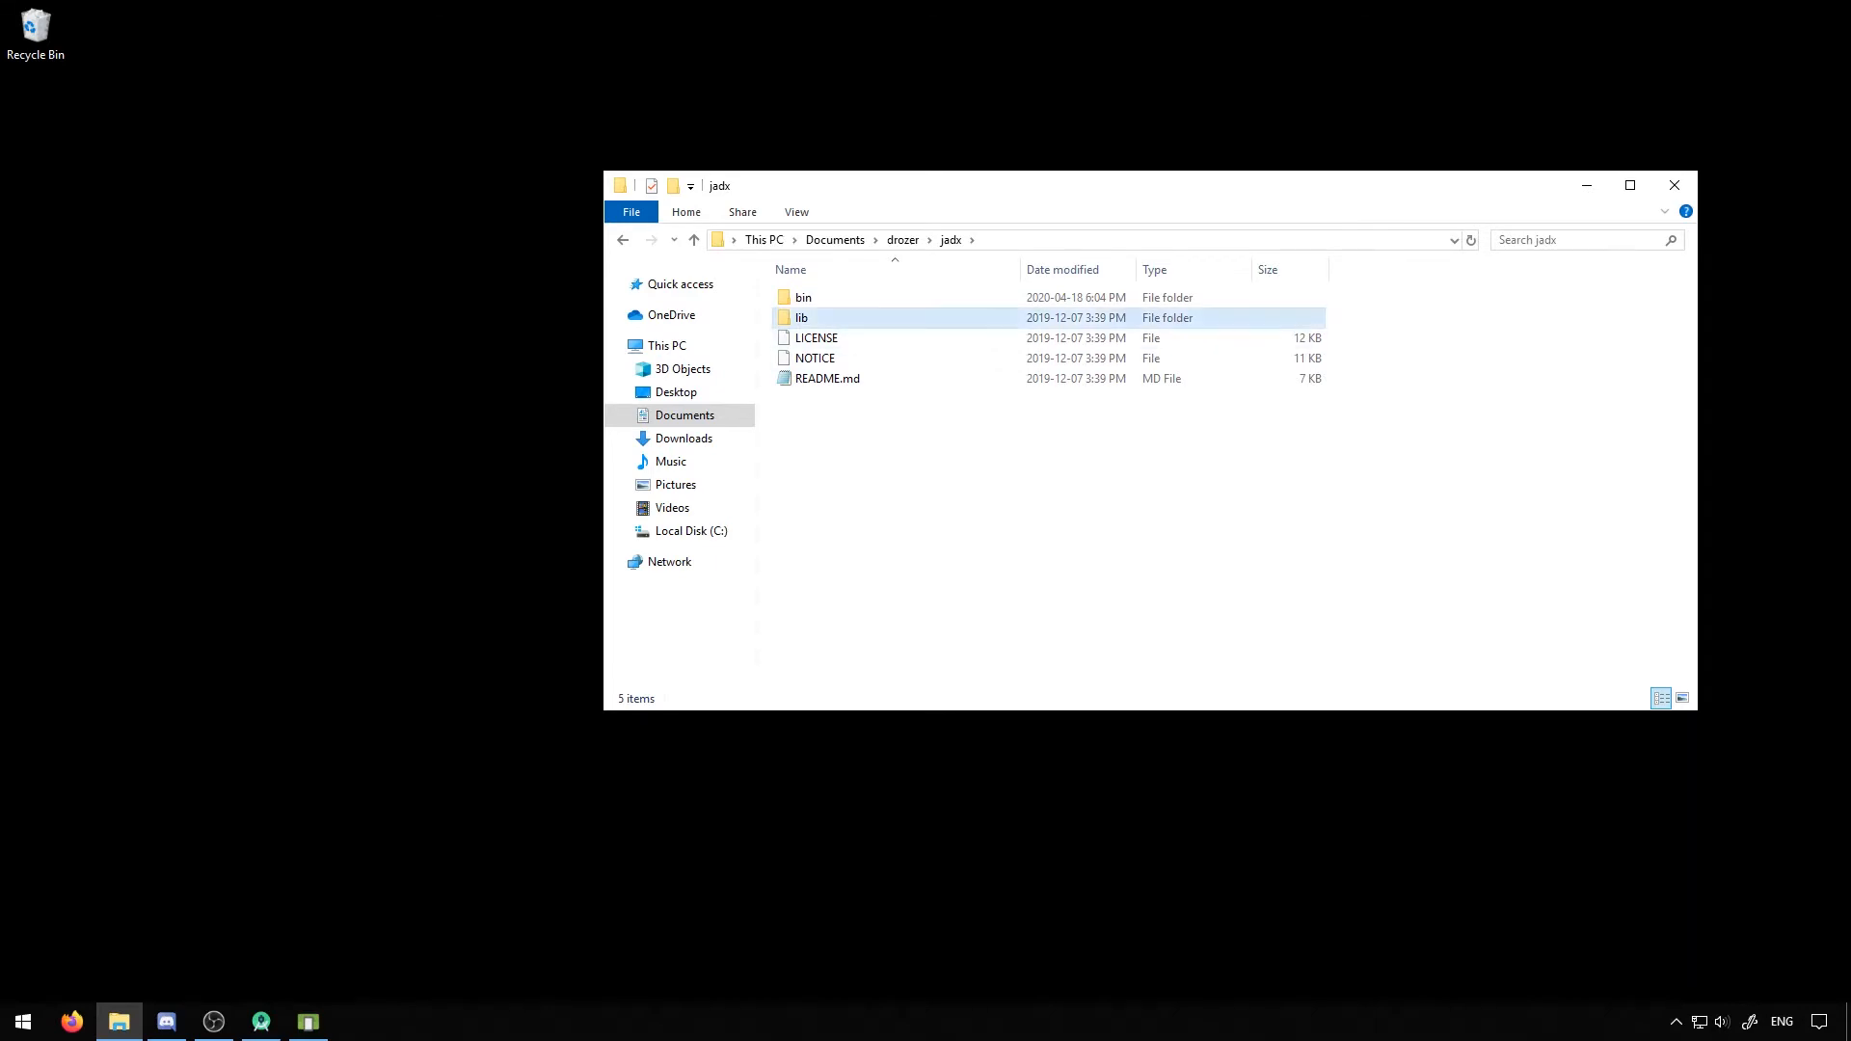
left_click(803, 318)
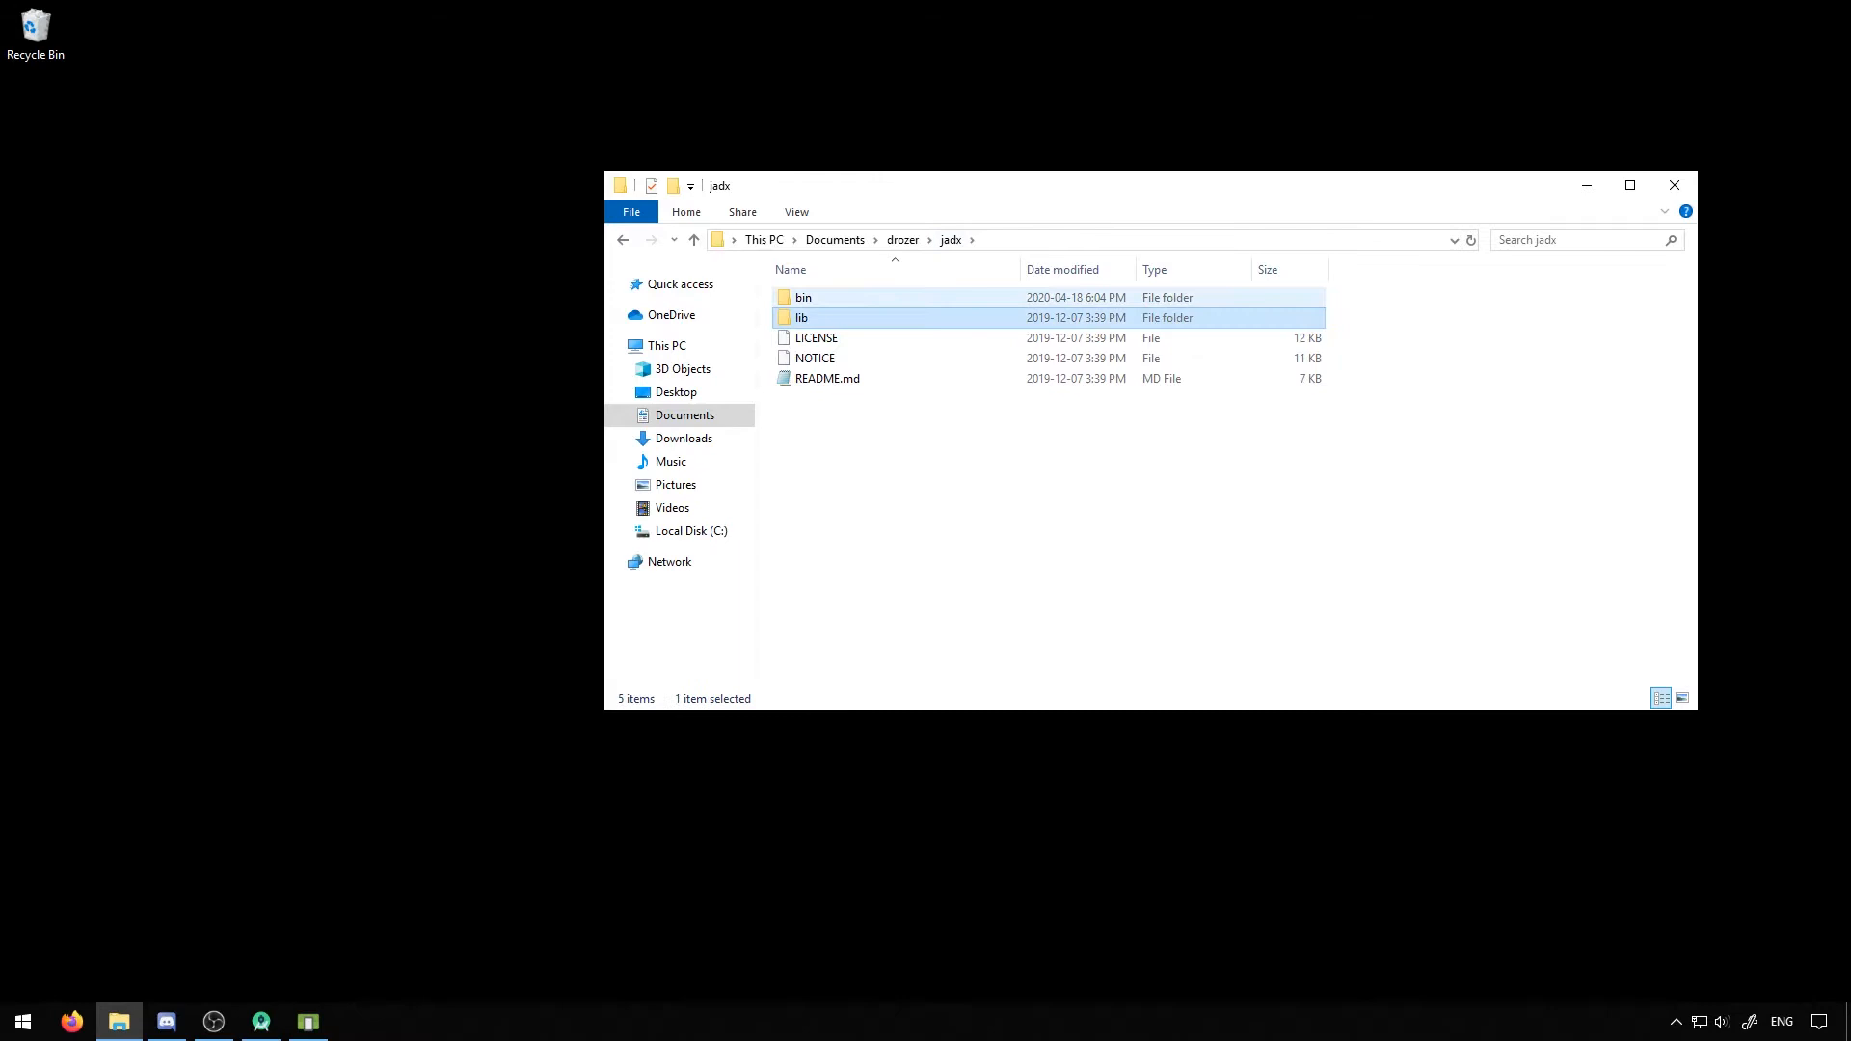
double_click(802, 297)
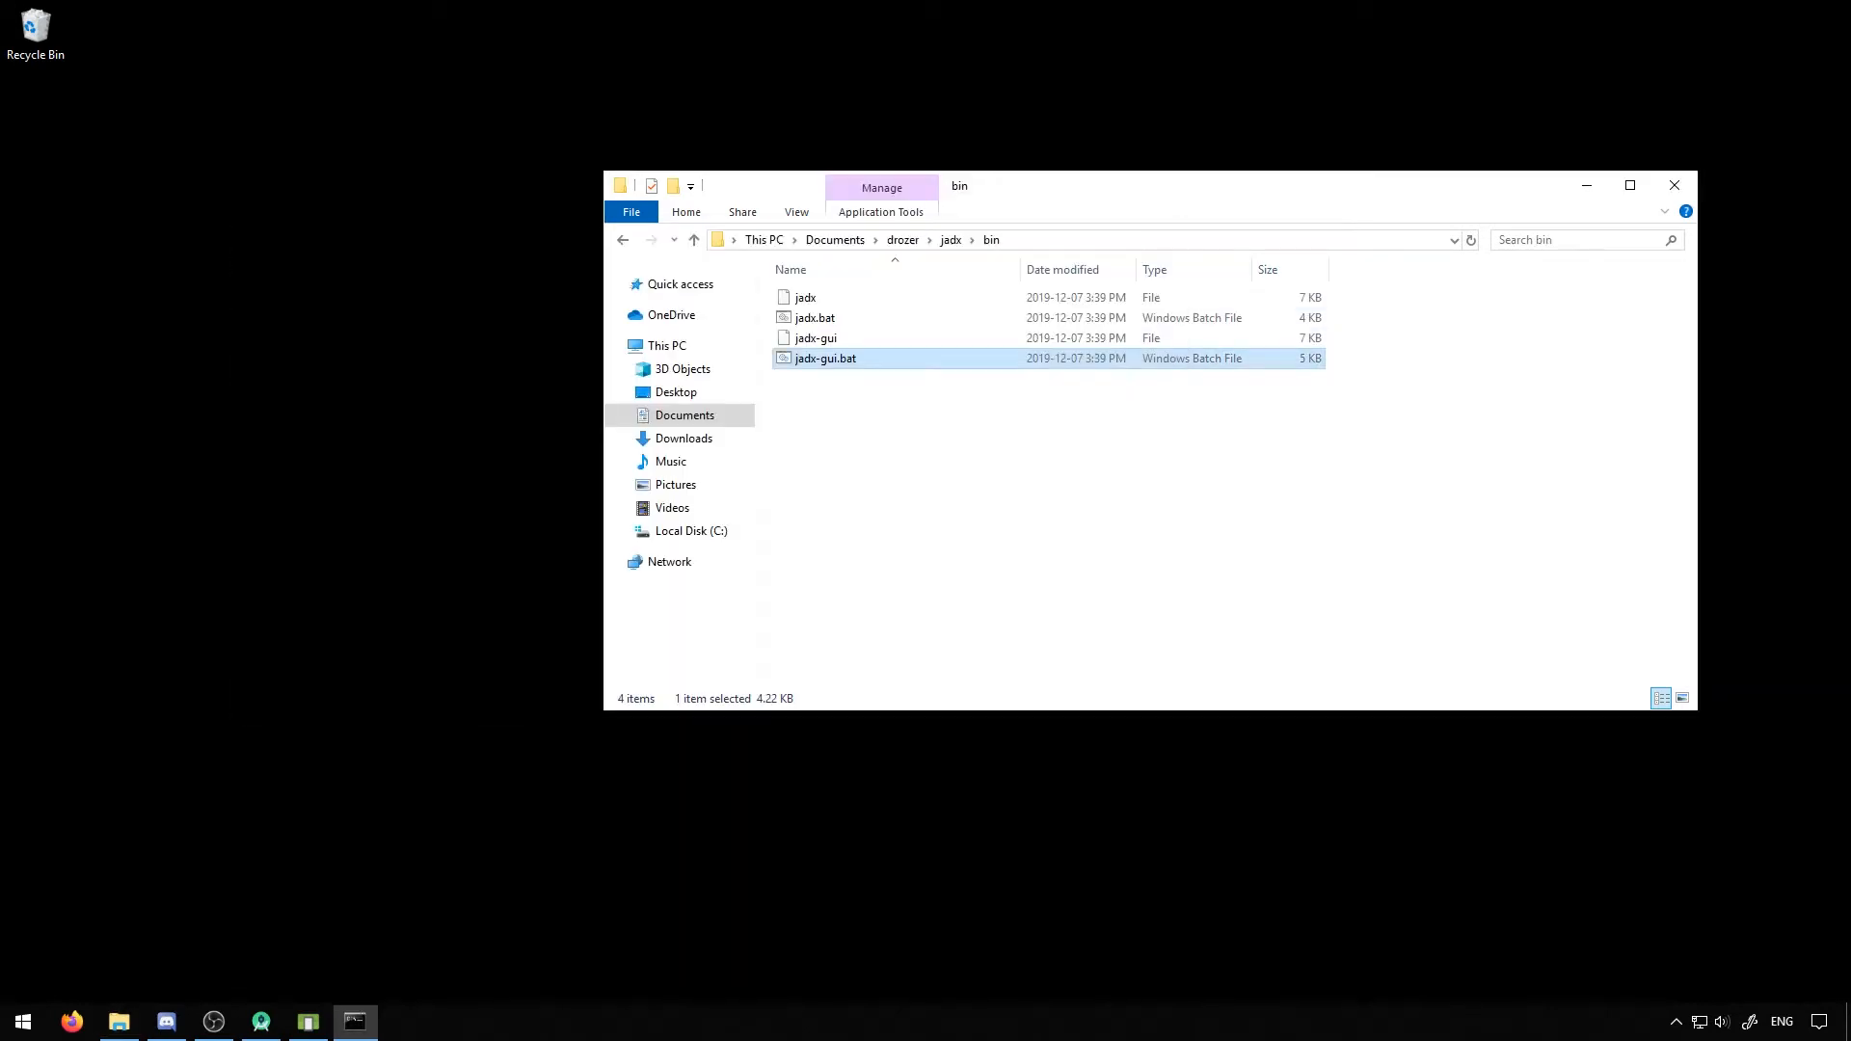
Launch jadx-gui.bat and load diva-beta.apk from Documents > drozer for decompilation
double_click(825, 359)
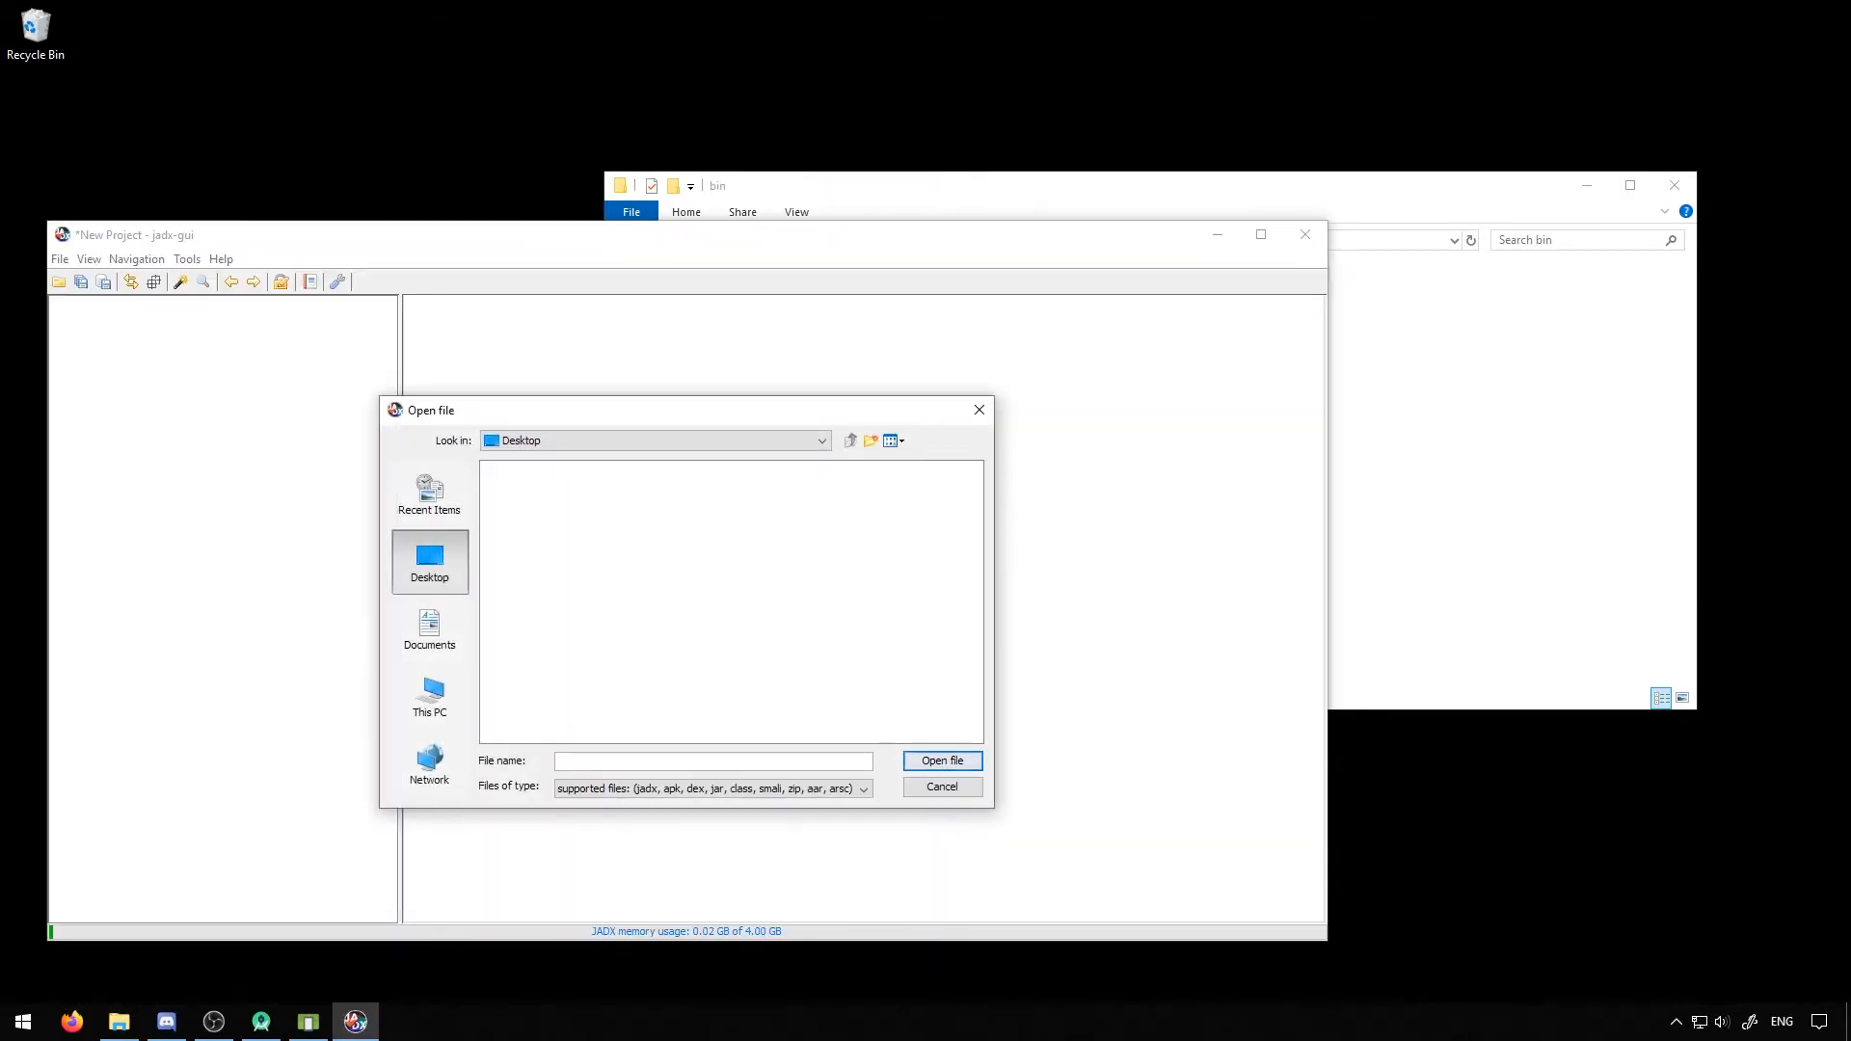
left_click_drag(685, 408, 738, 372)
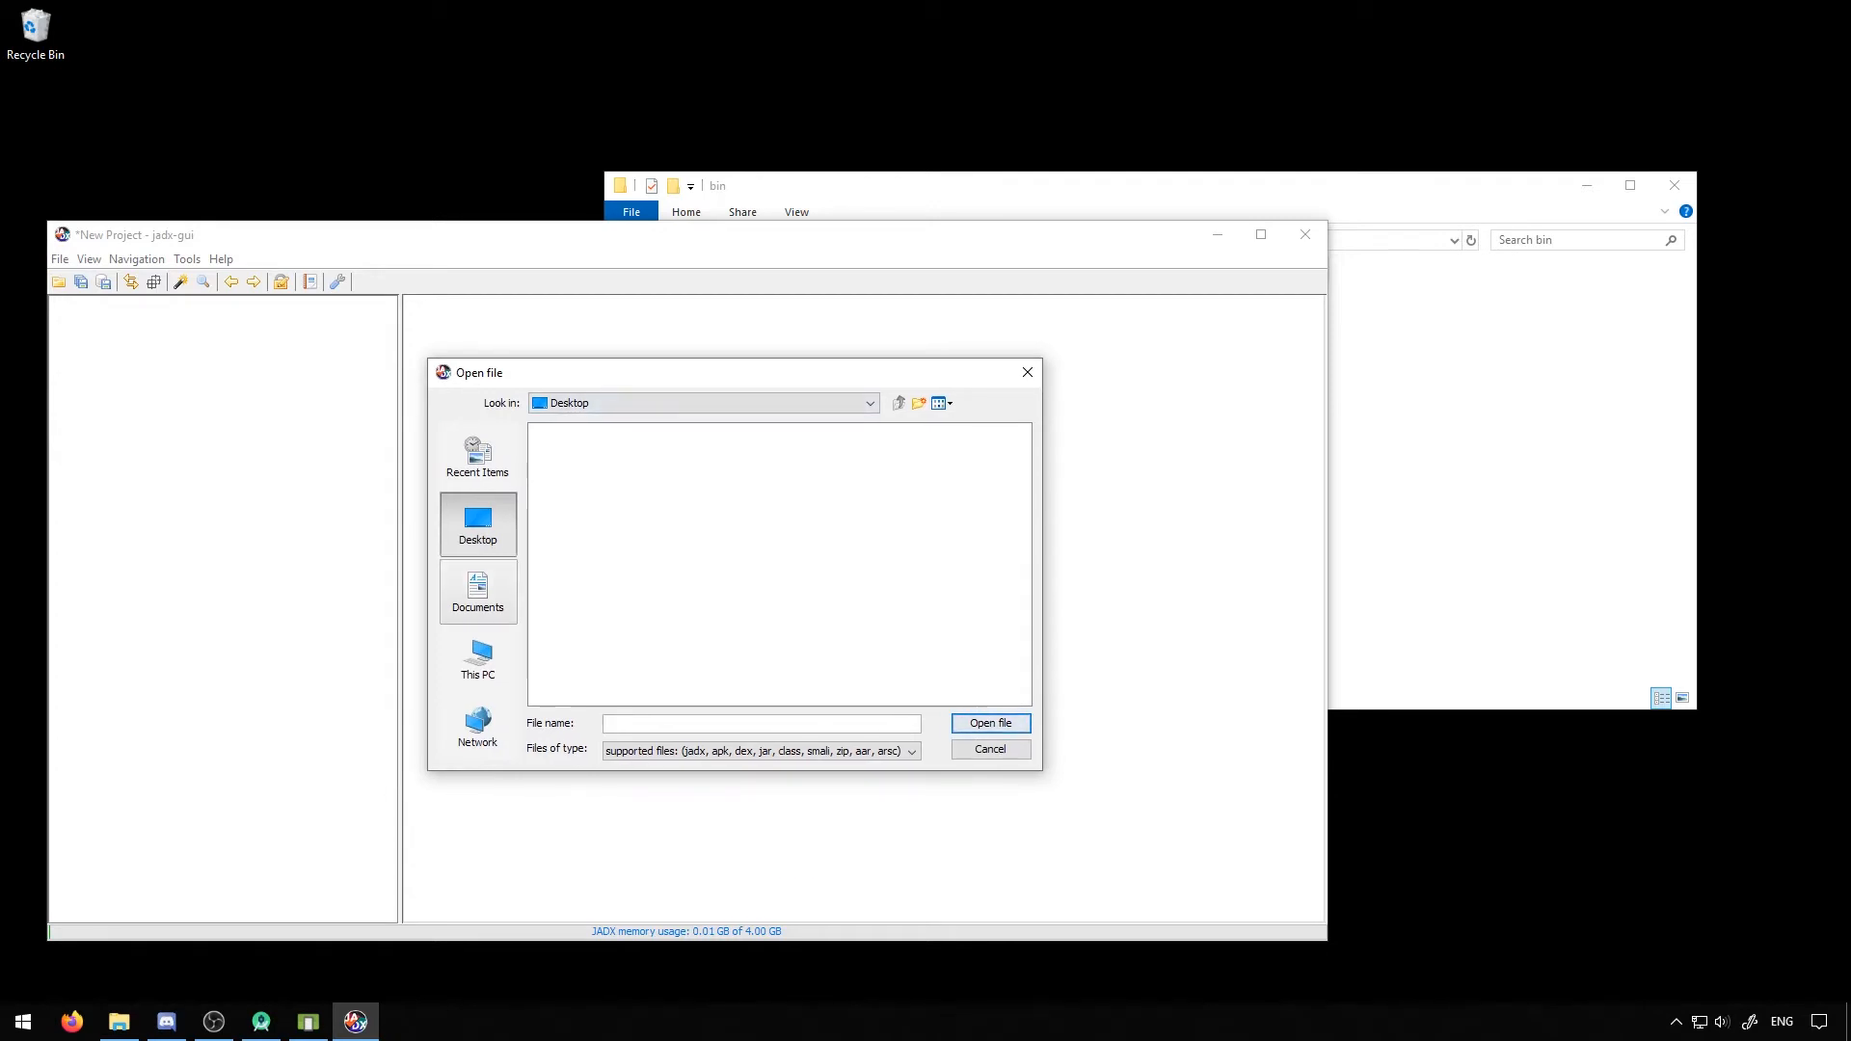
left_click(476, 590)
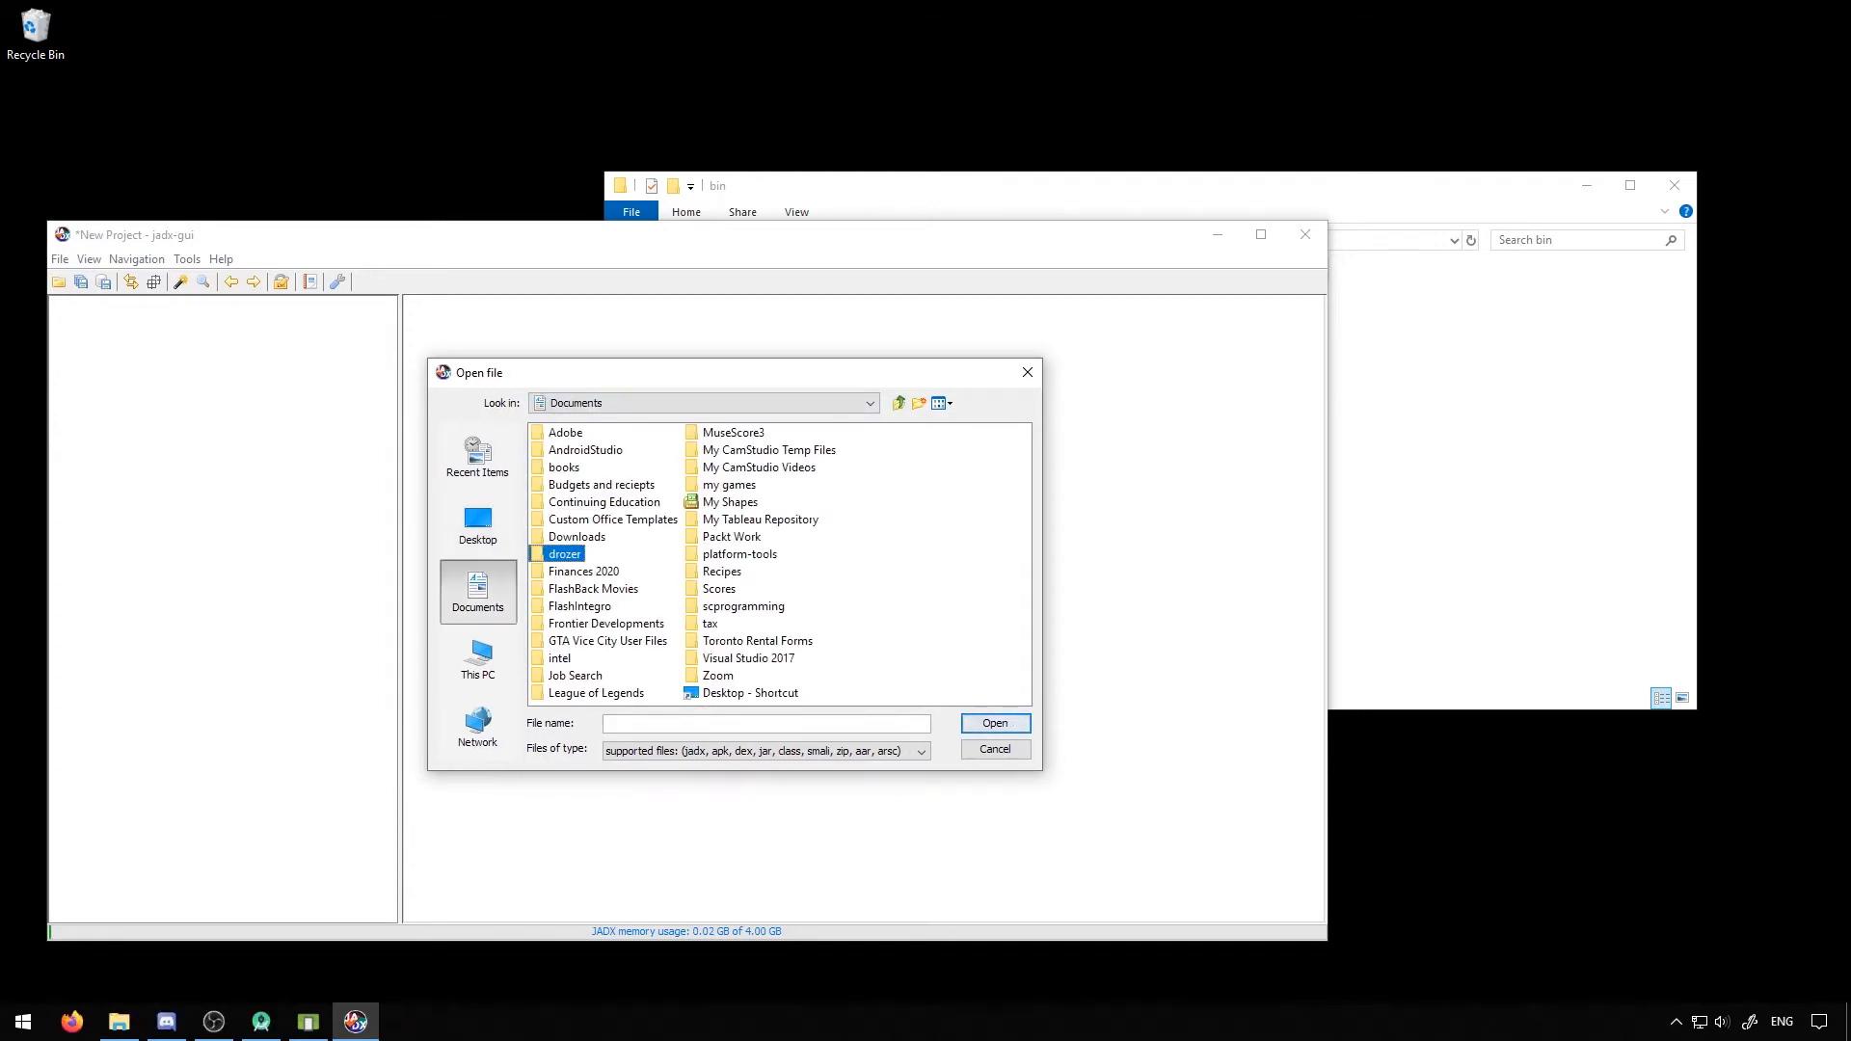
double_click(565, 553)
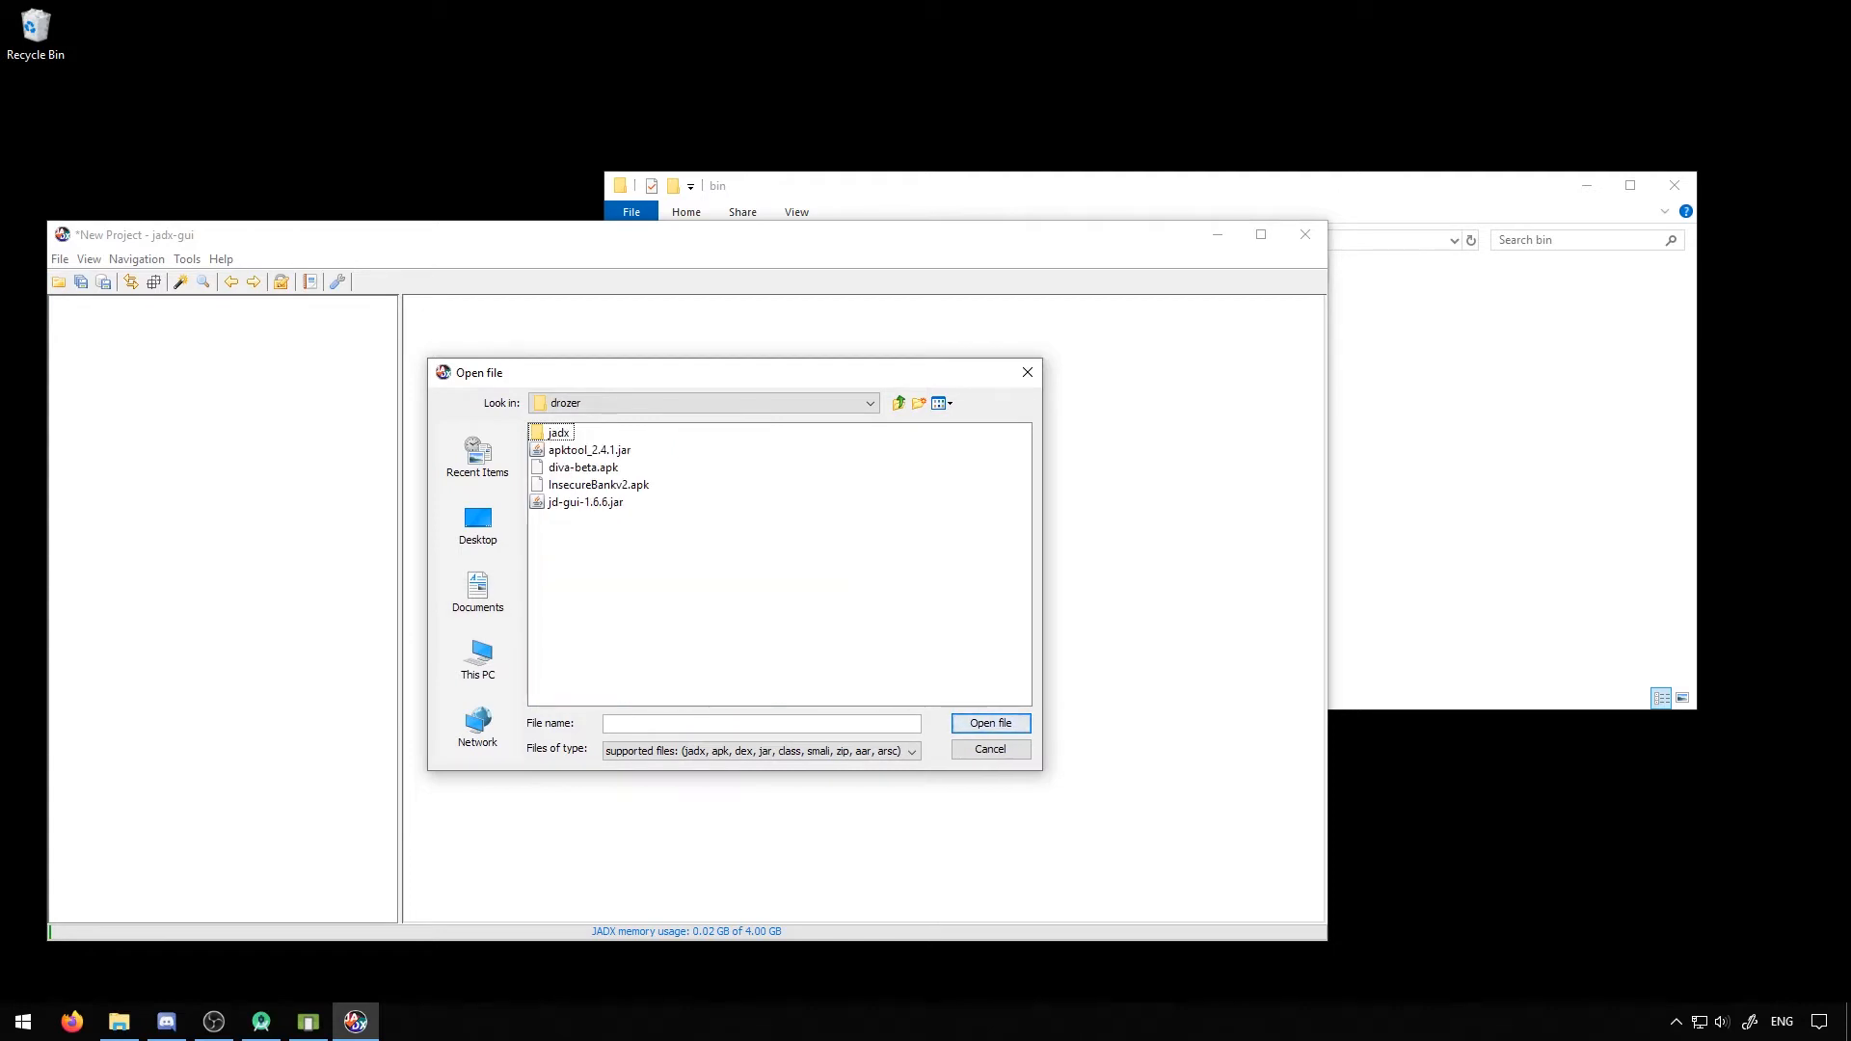
left_click(580, 467)
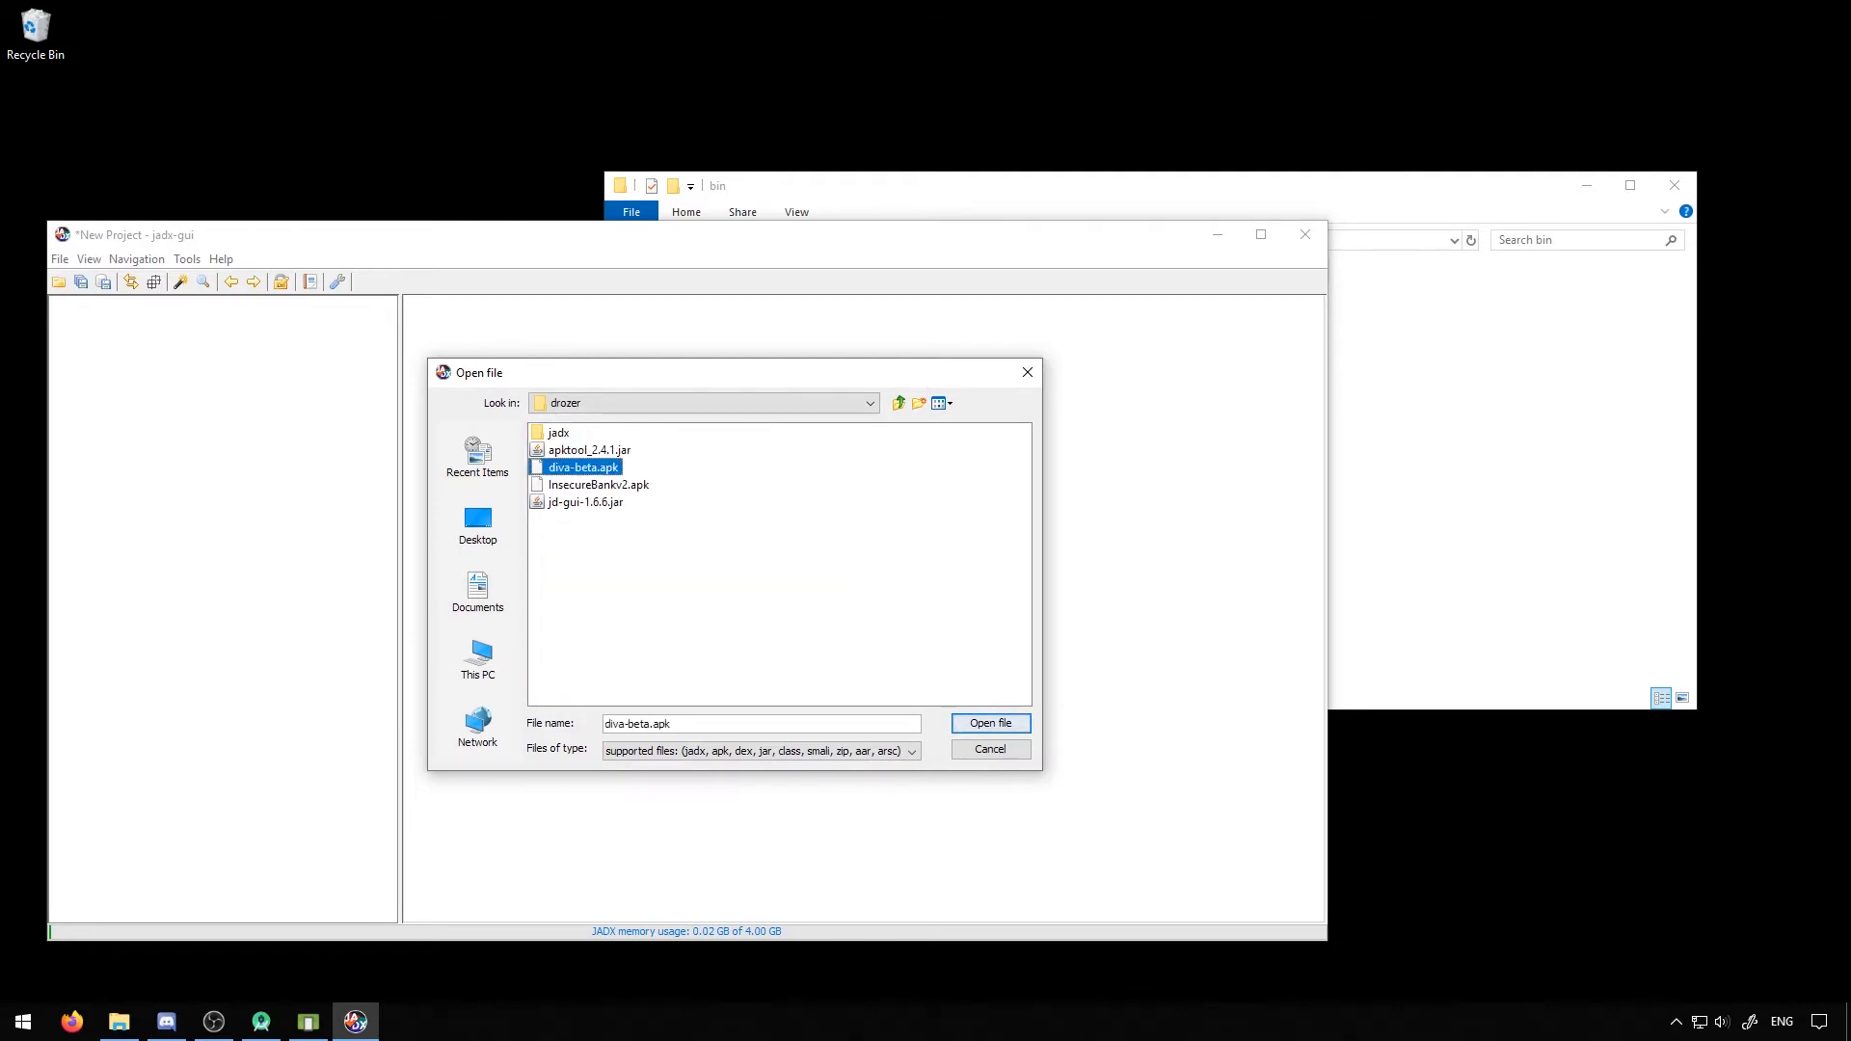
left_click(989, 723)
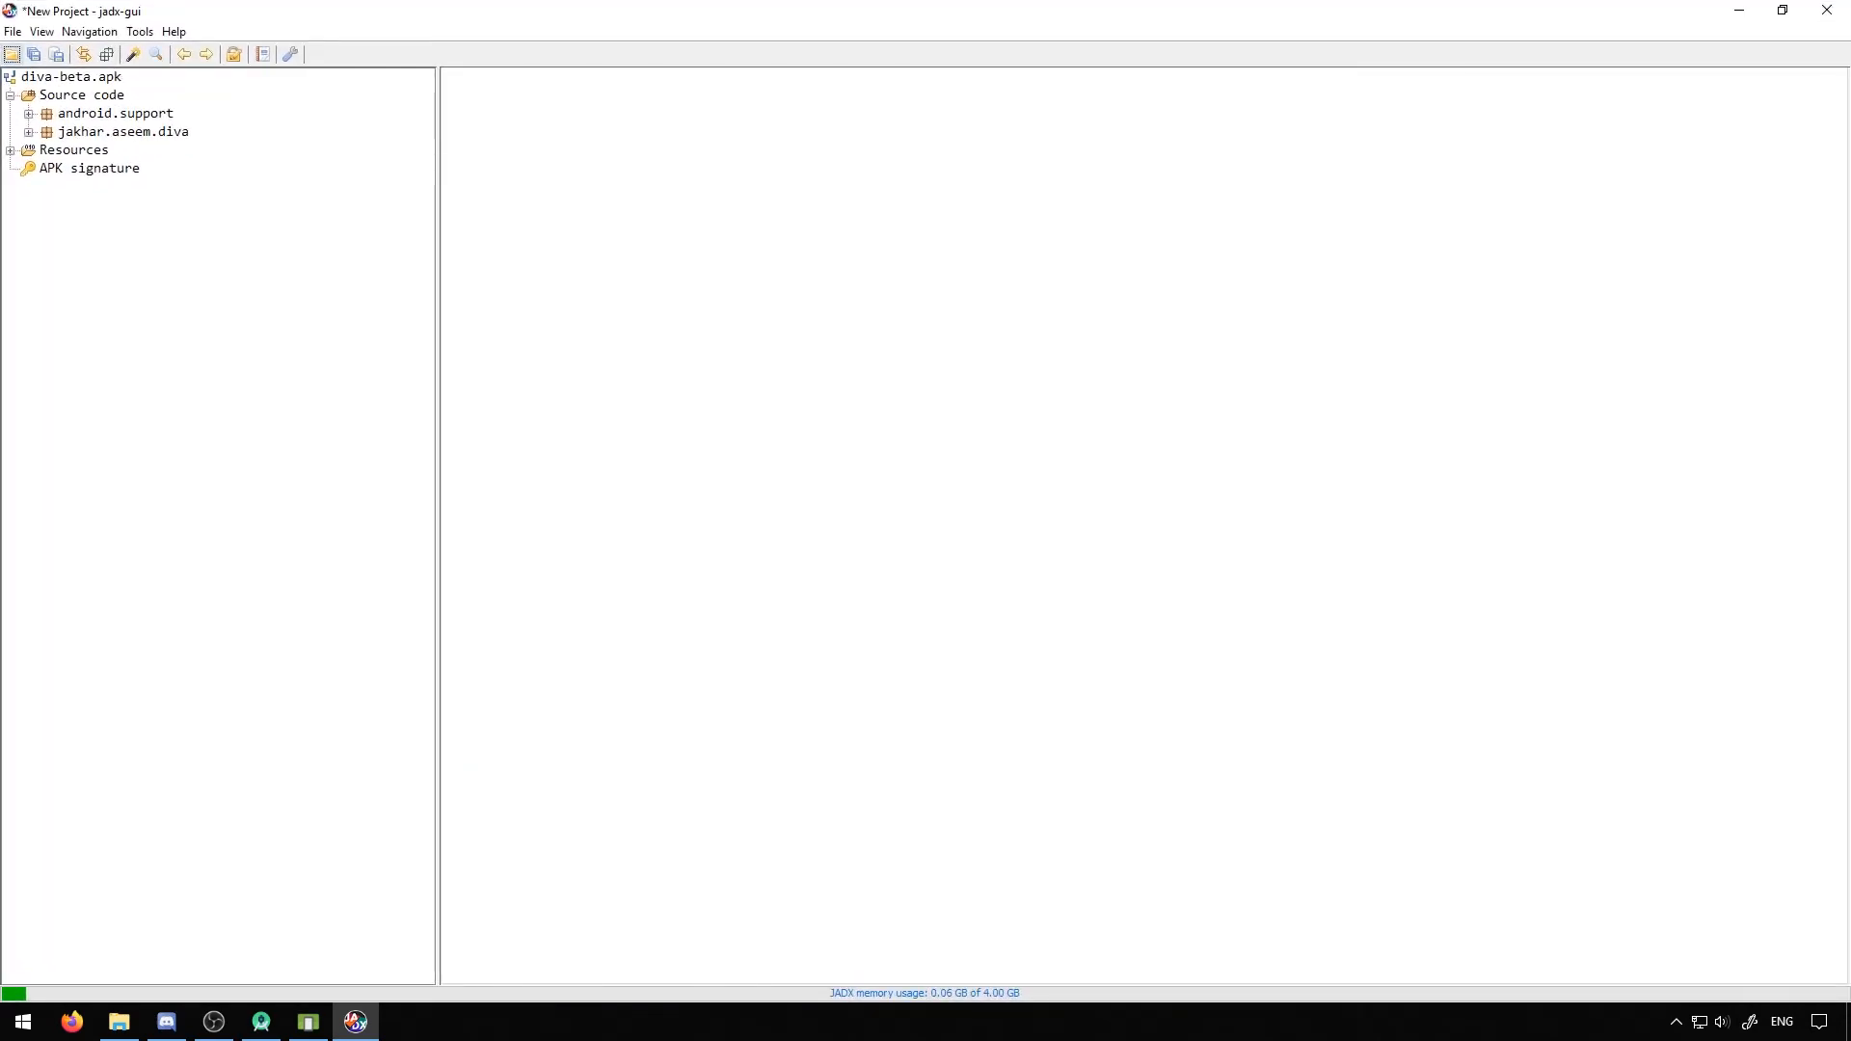
Expand Resources and display the decoded AndroidManifest.xml with its permissions and activities
left_click(10, 150)
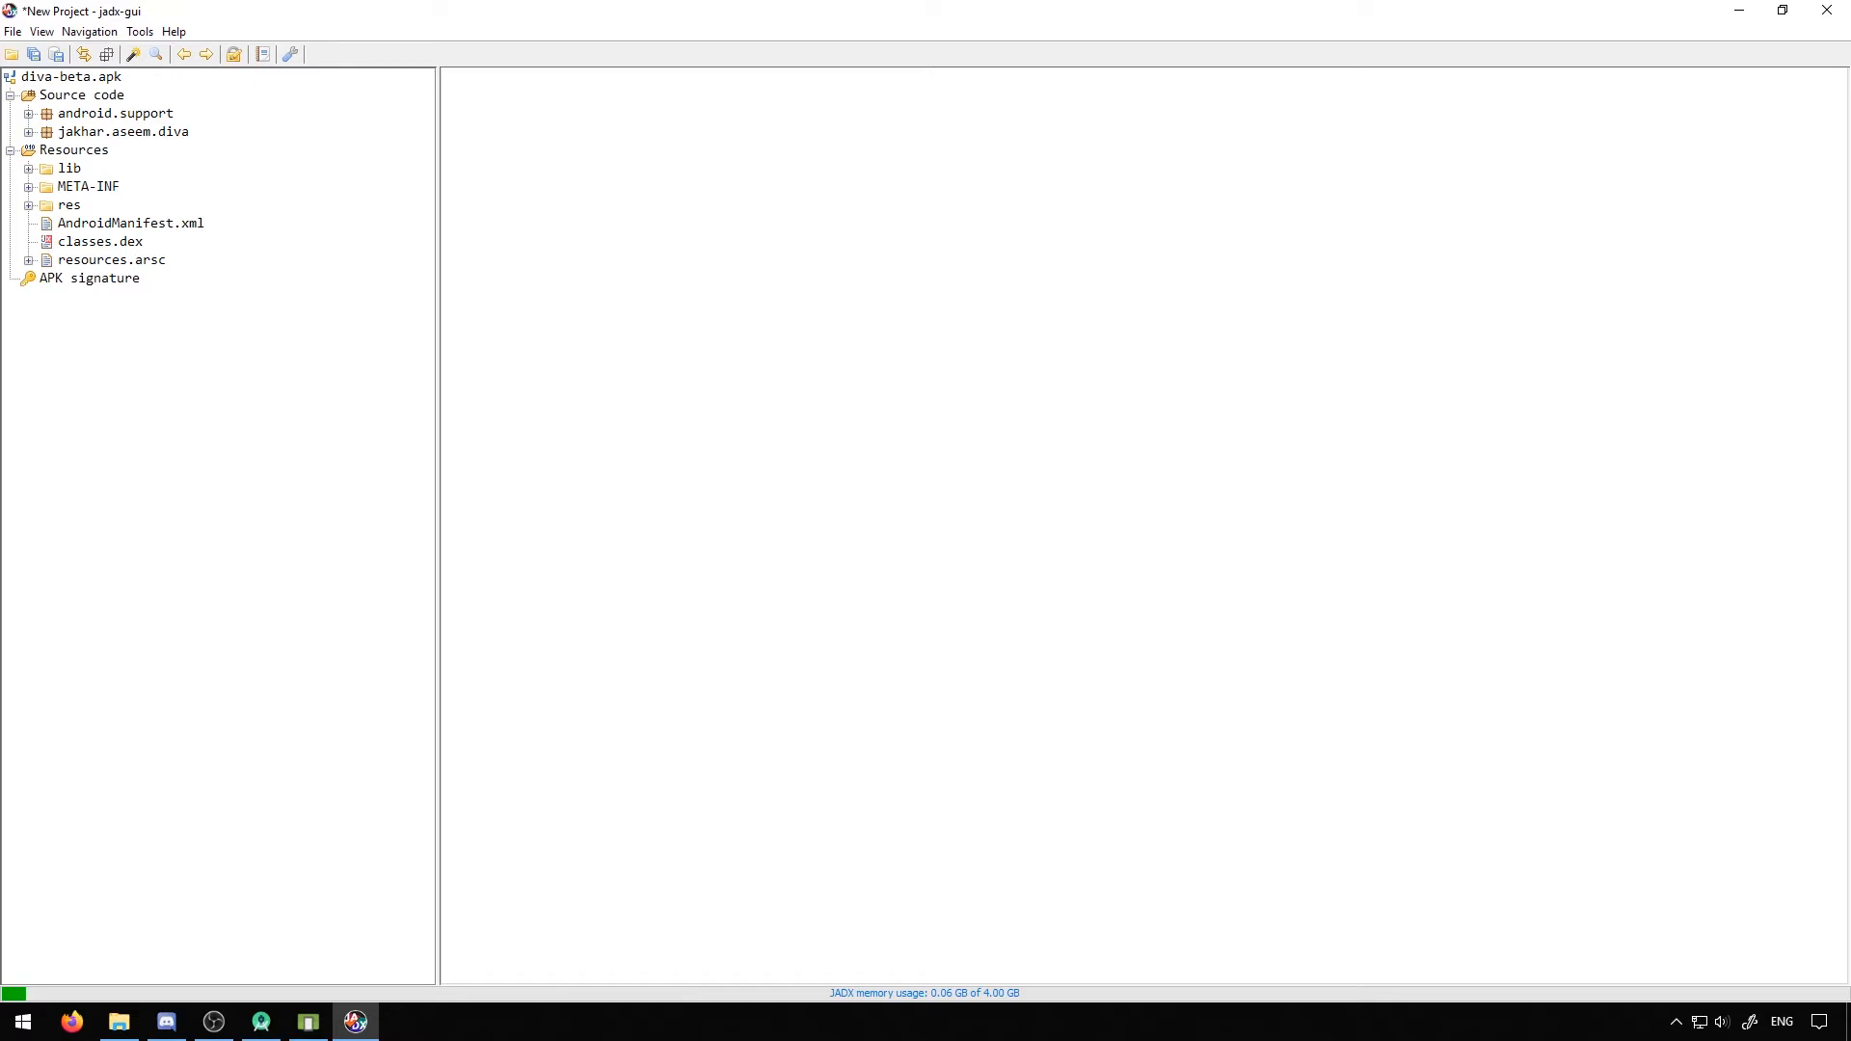
double_click(129, 224)
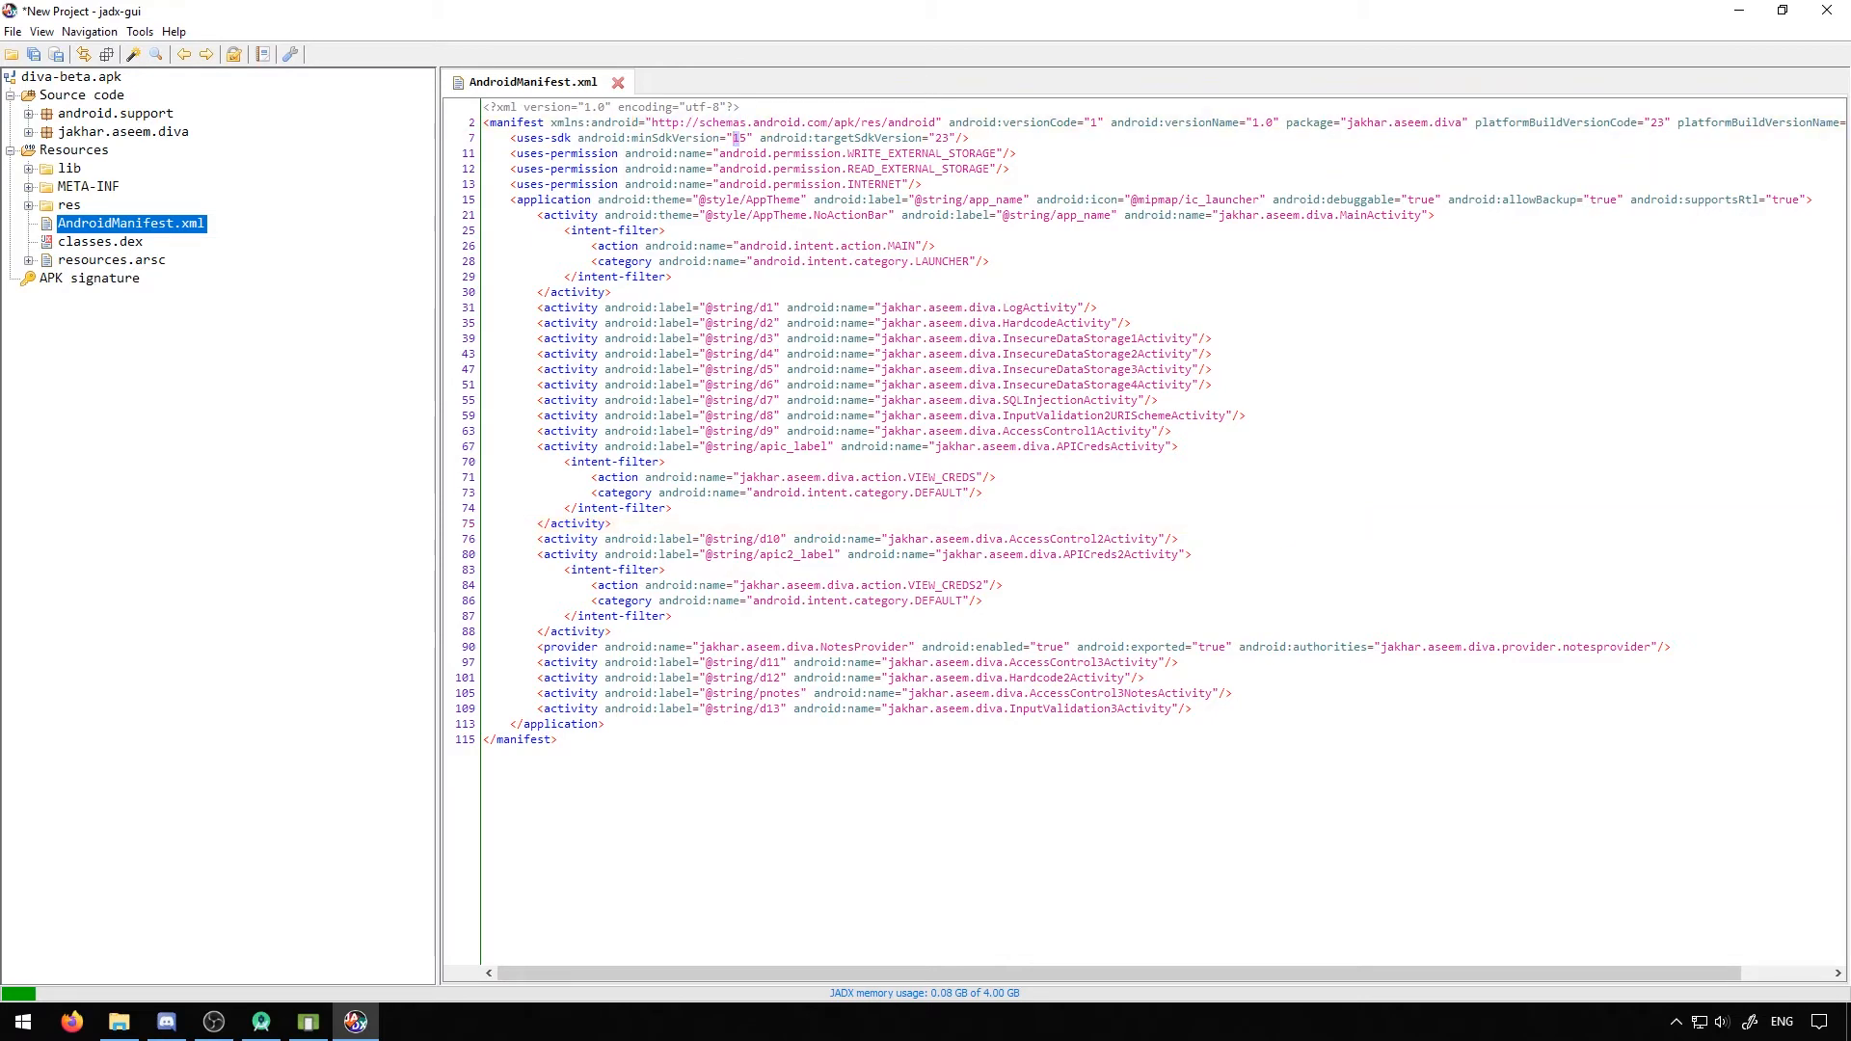
Browse the res drawable folders, then show META-INF's CERT.SF with its SHA1 resource digests
left_click(768, 168)
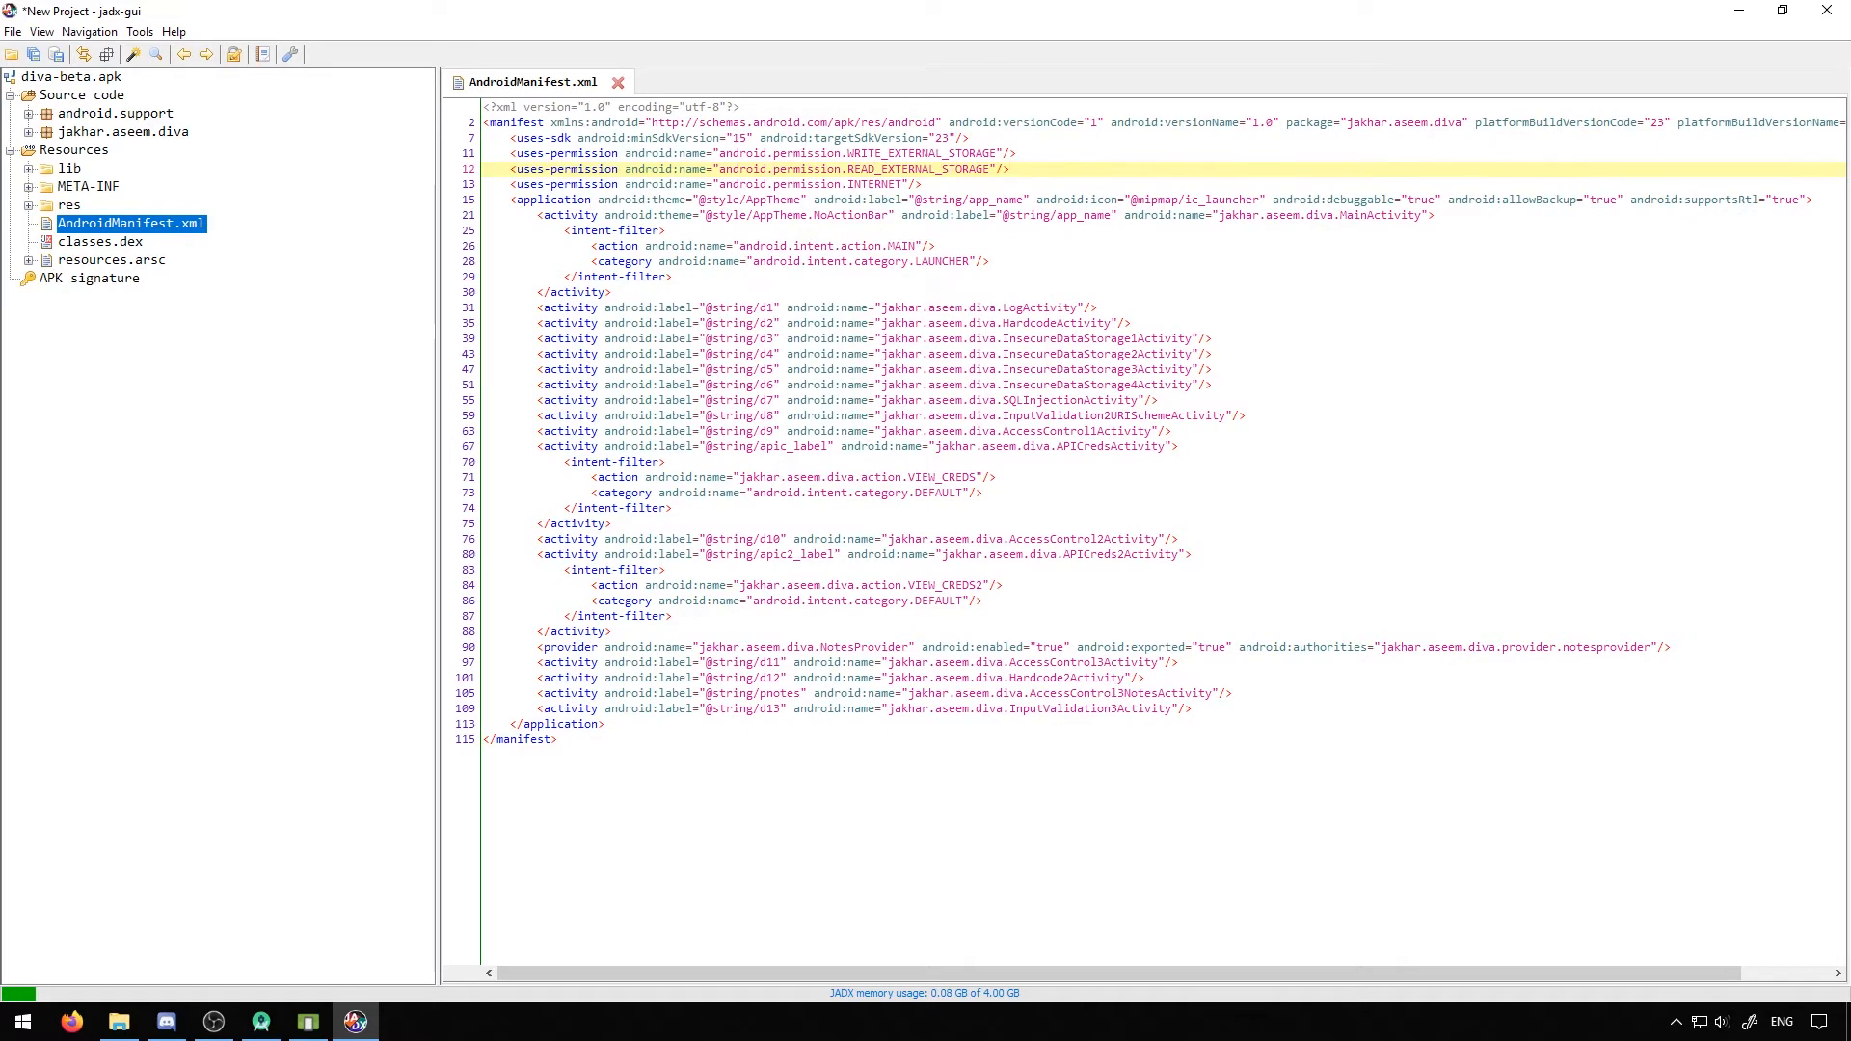
left_click(29, 204)
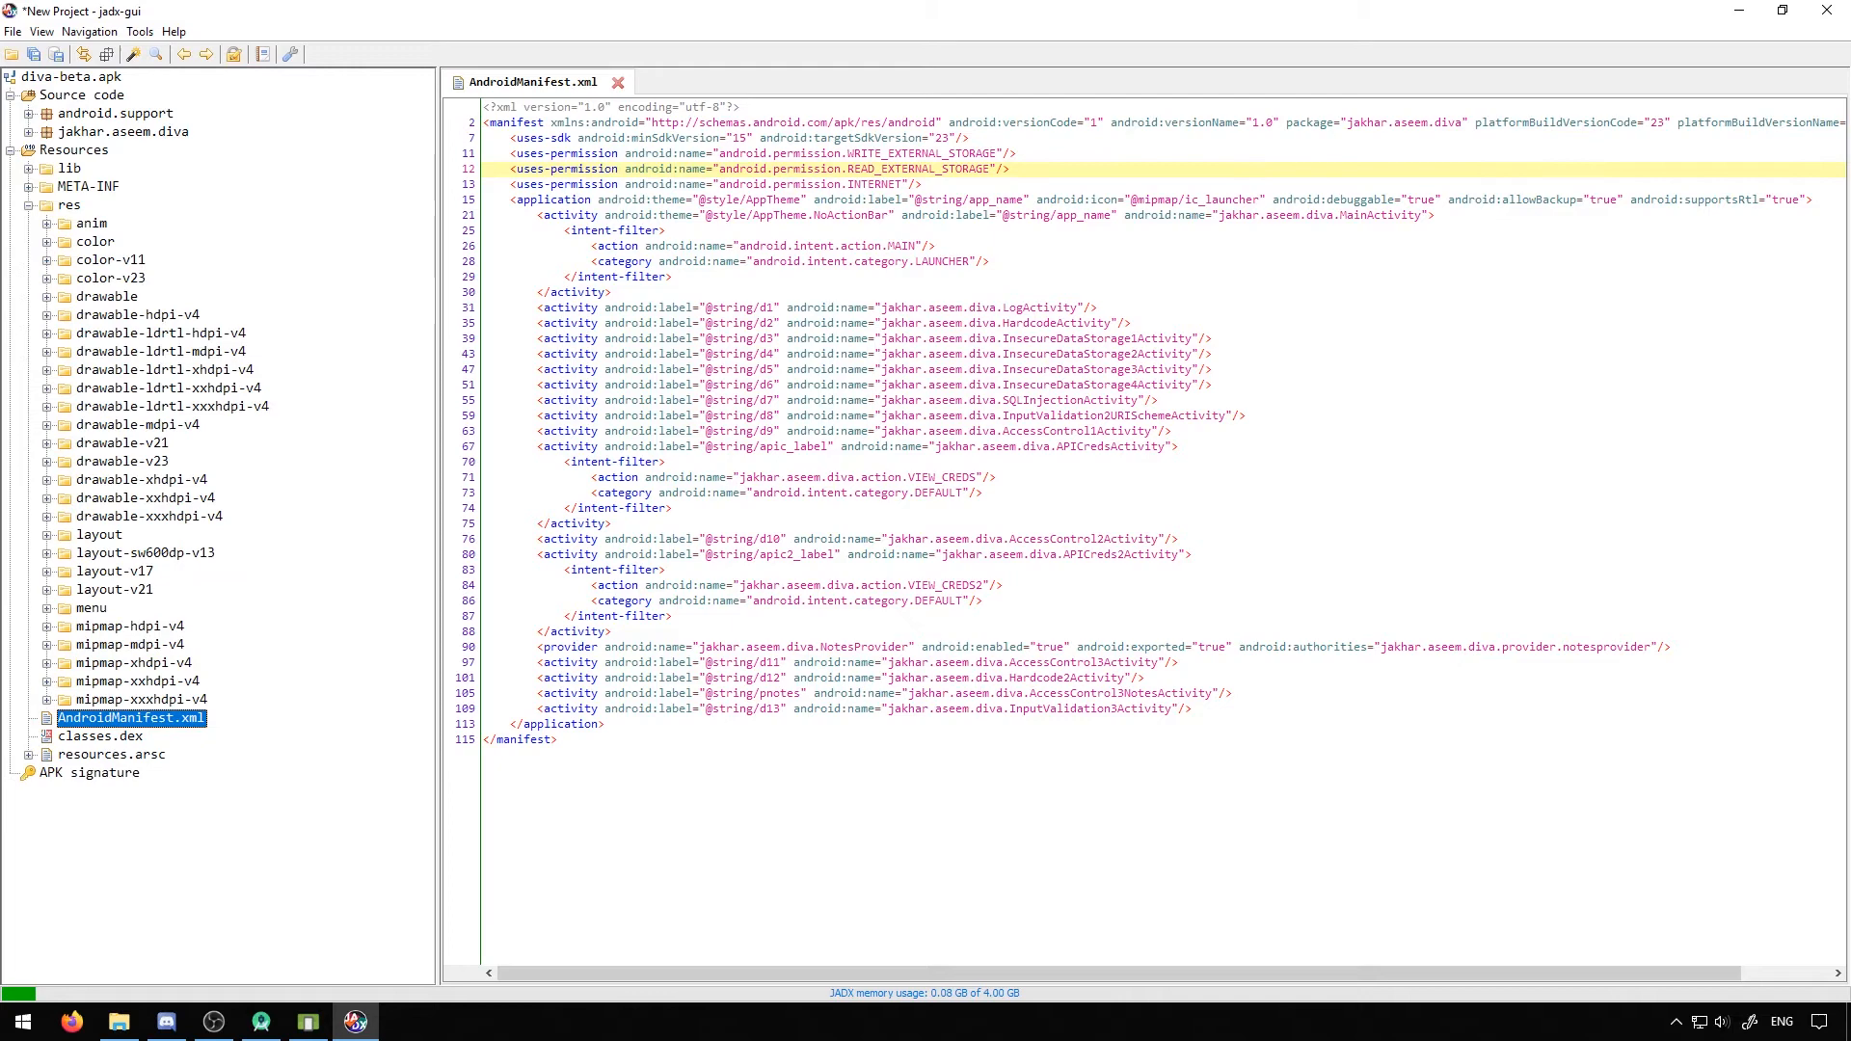
left_click(160, 351)
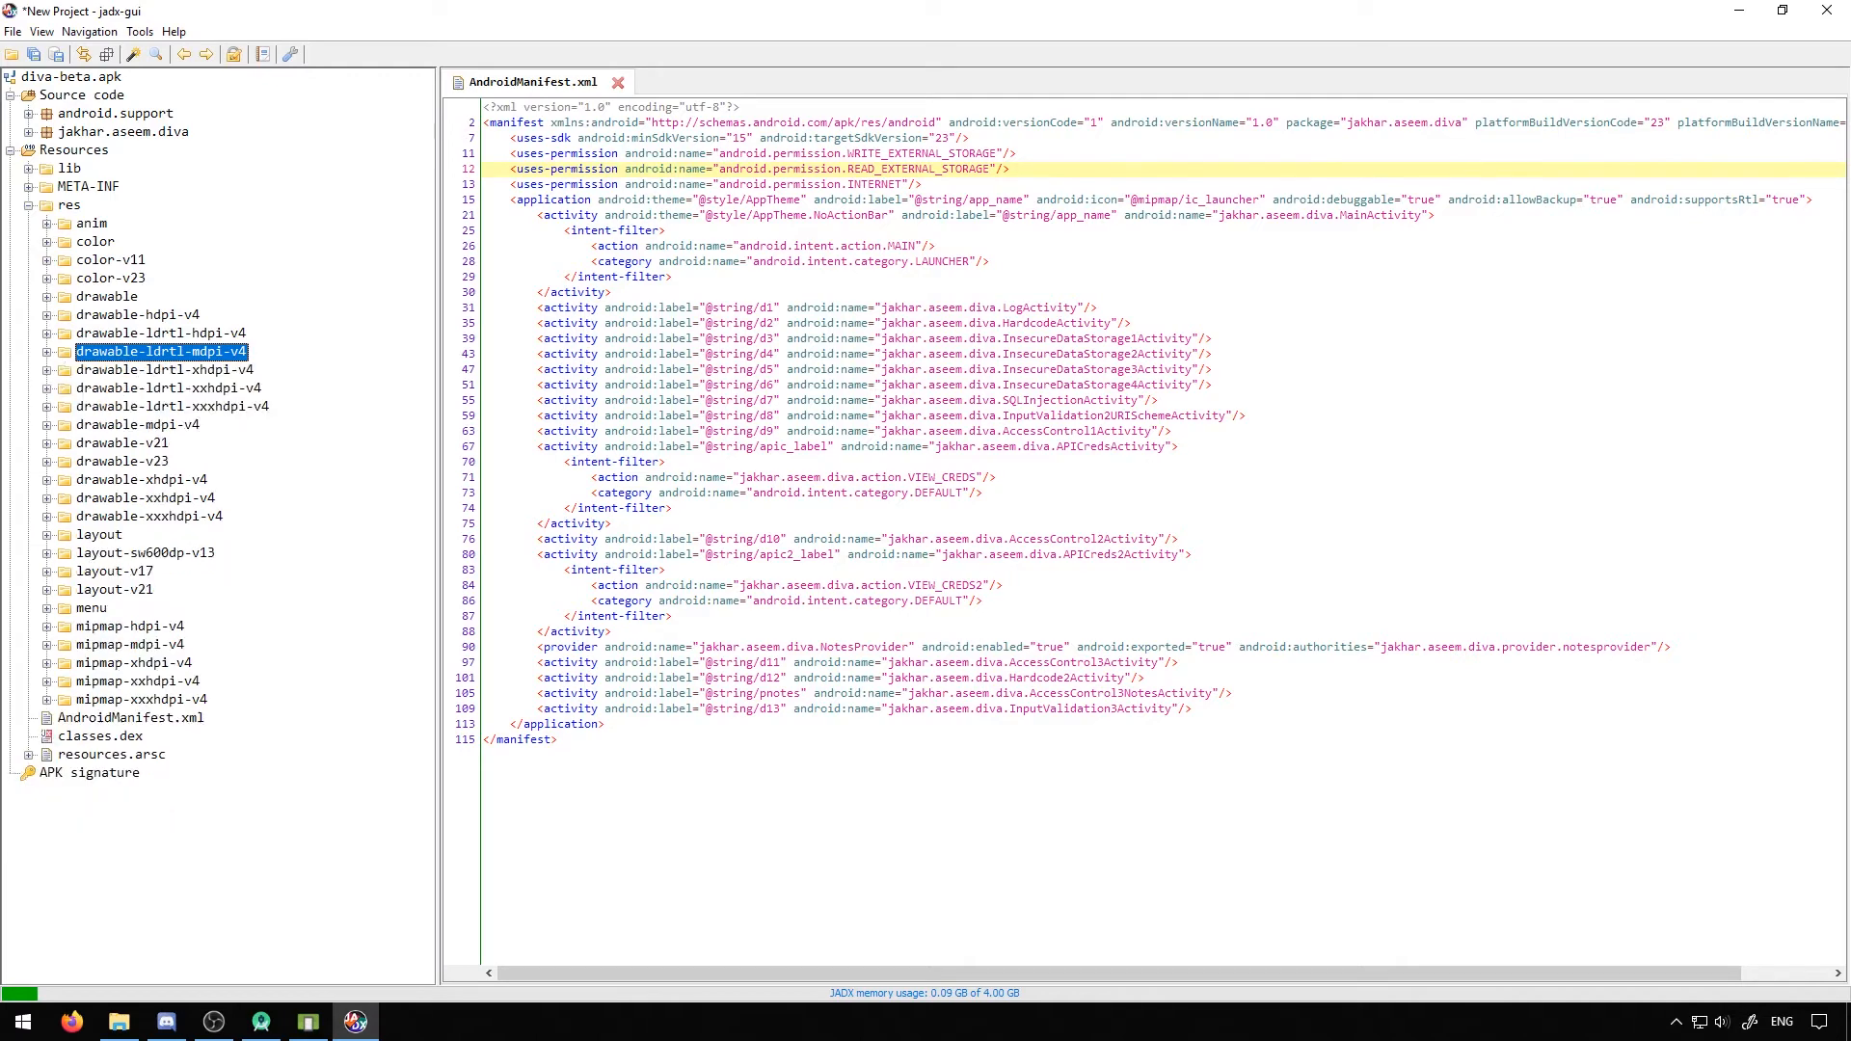
left_click(46, 333)
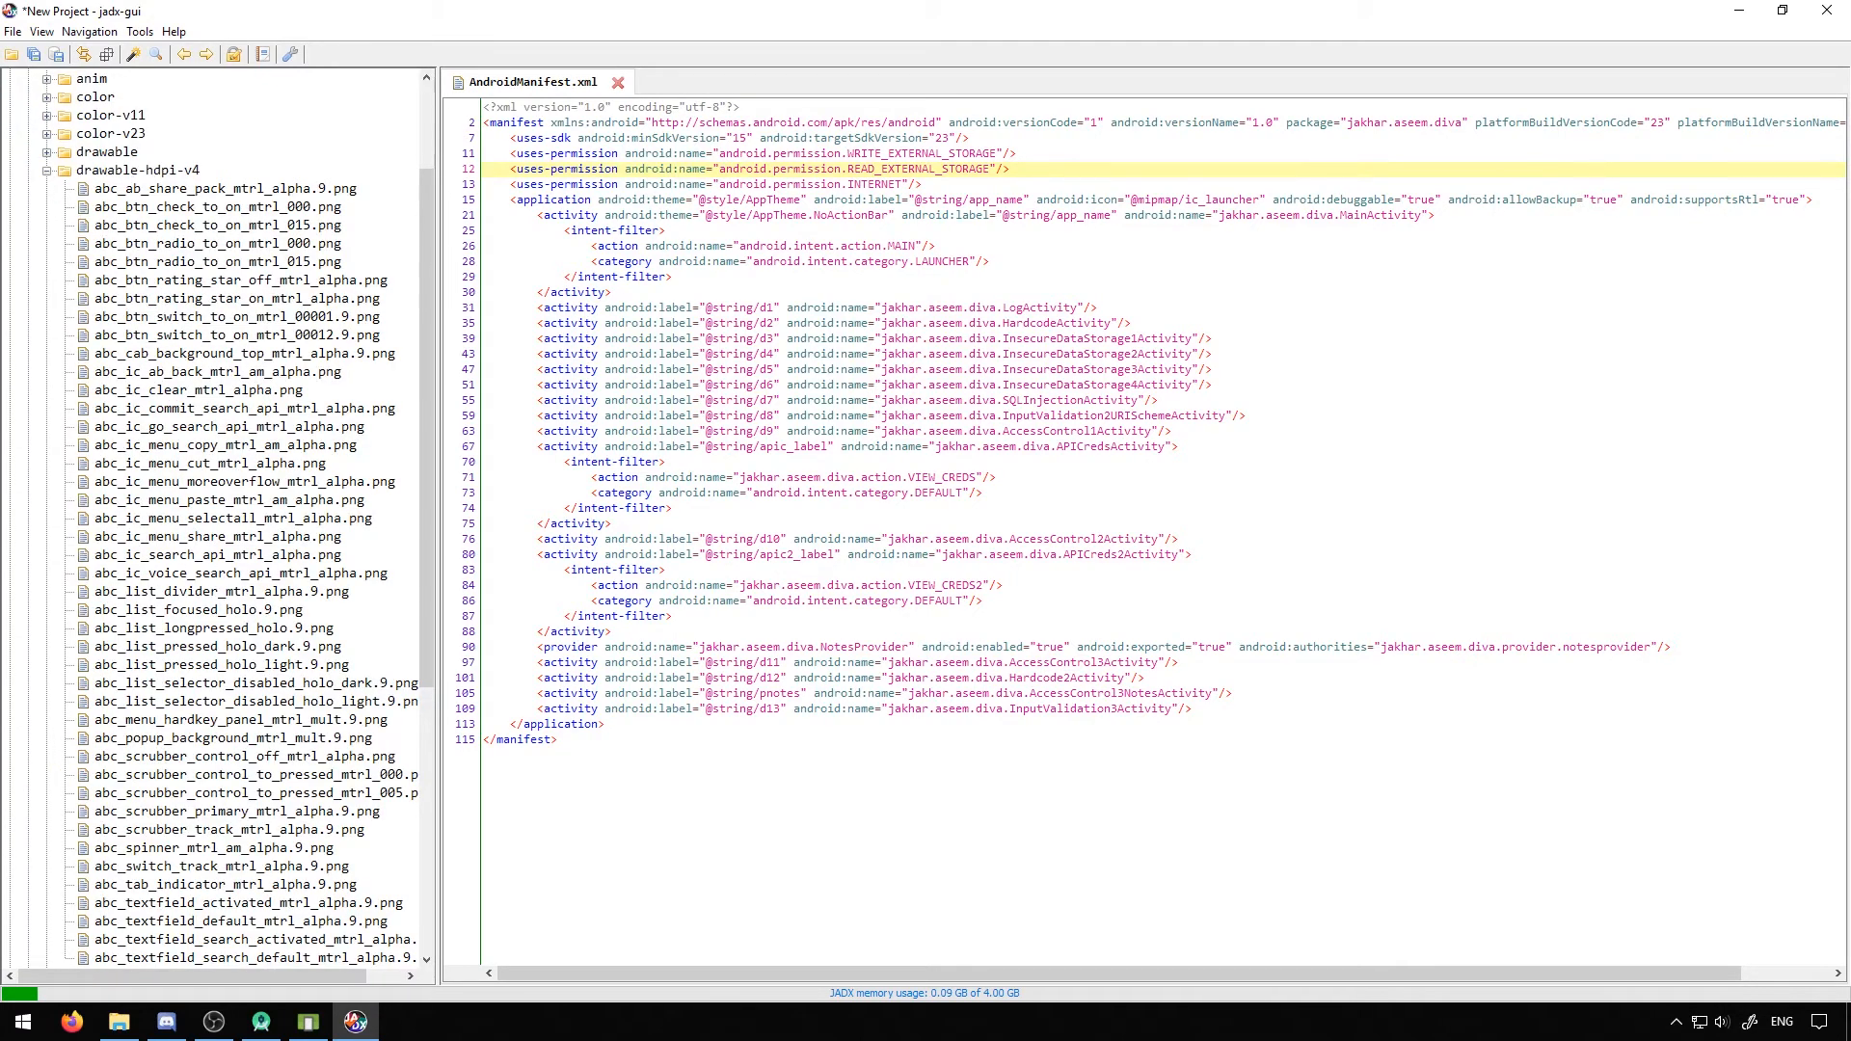
left_click(72, 204)
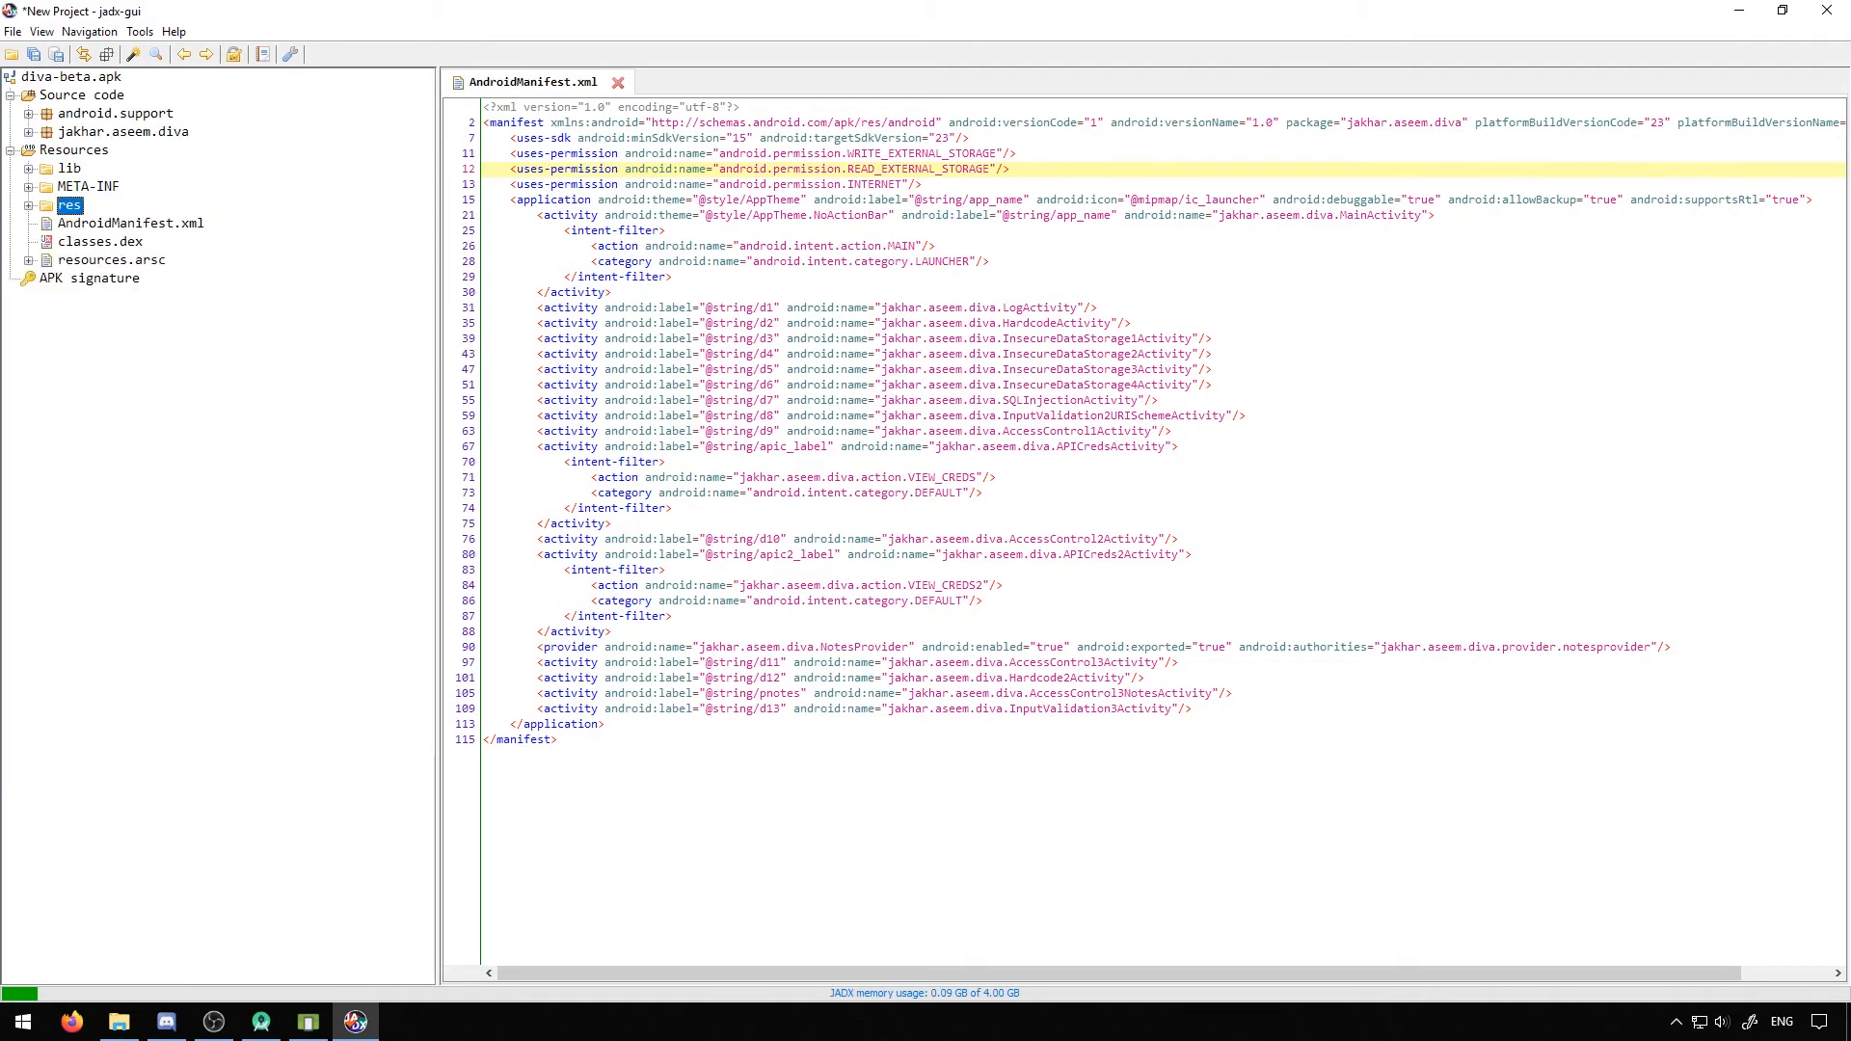
left_click(27, 185)
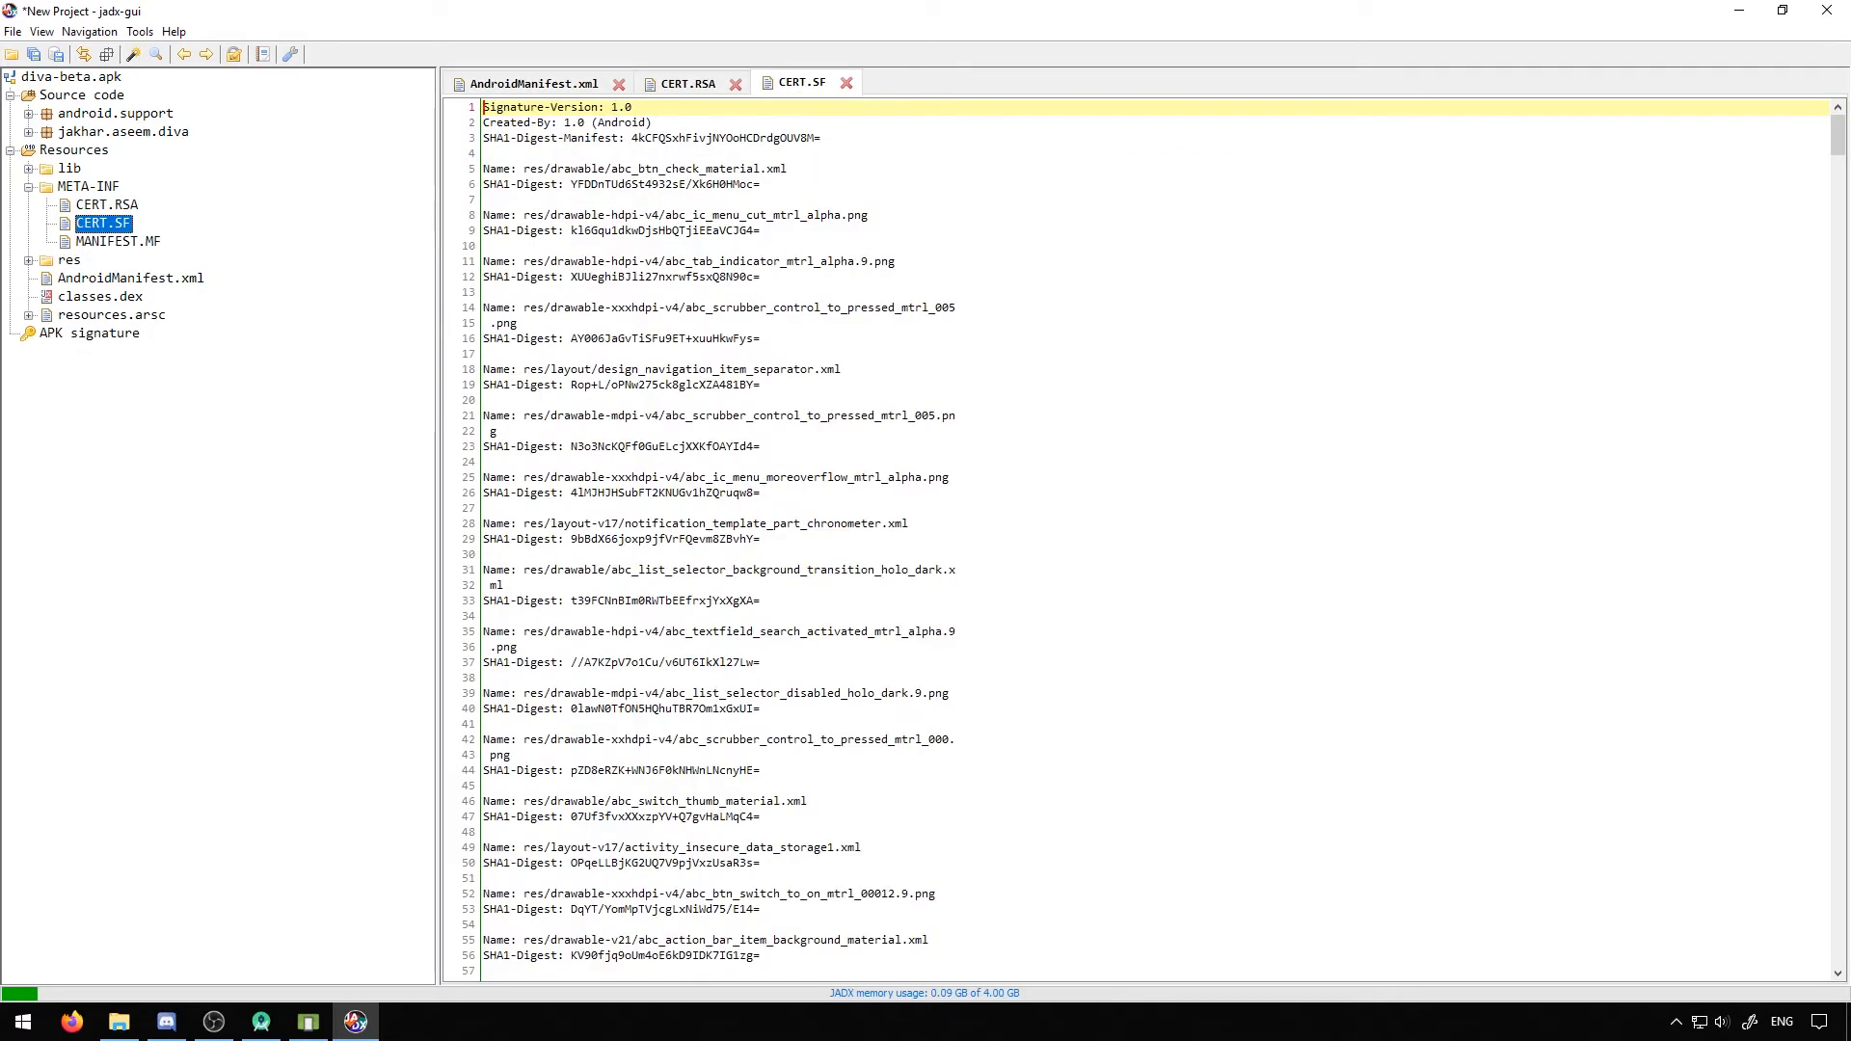
Display MANIFEST.MF from META-INF and scroll through its resource digests, returning to the top
left_click(120, 241)
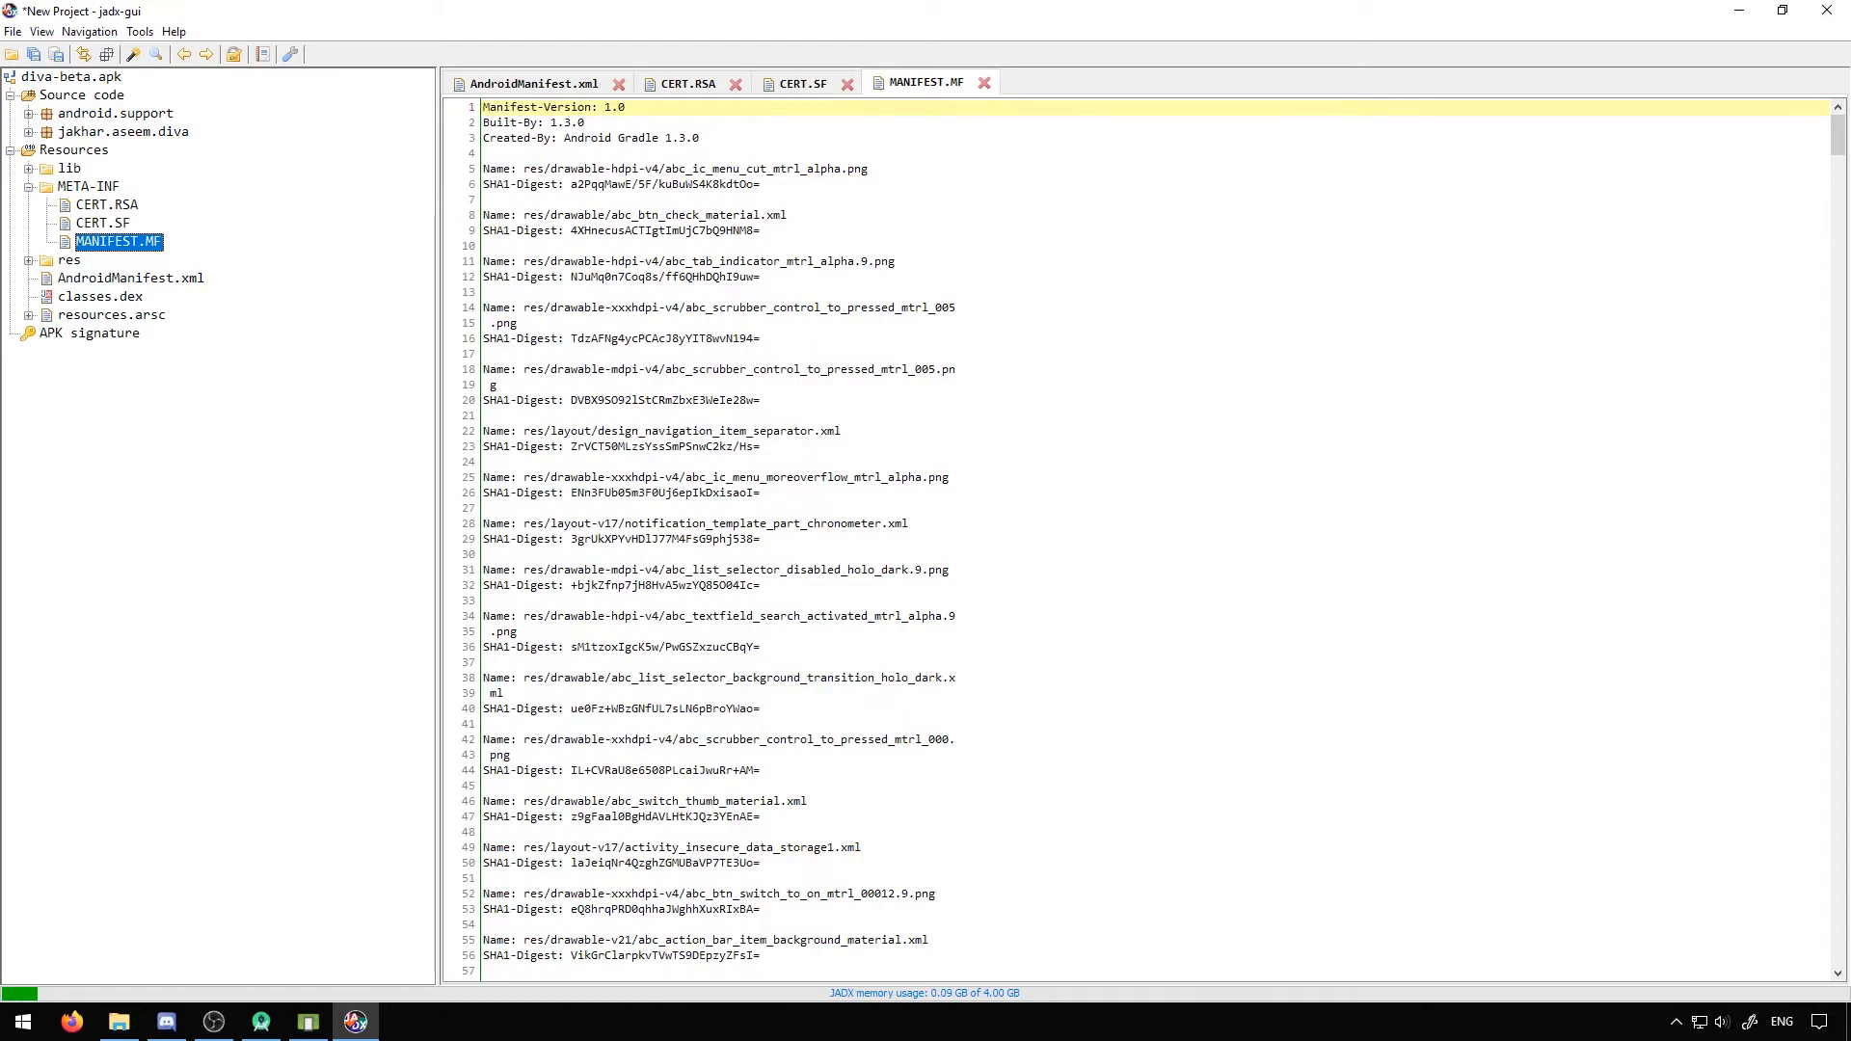
scroll("down", 3)
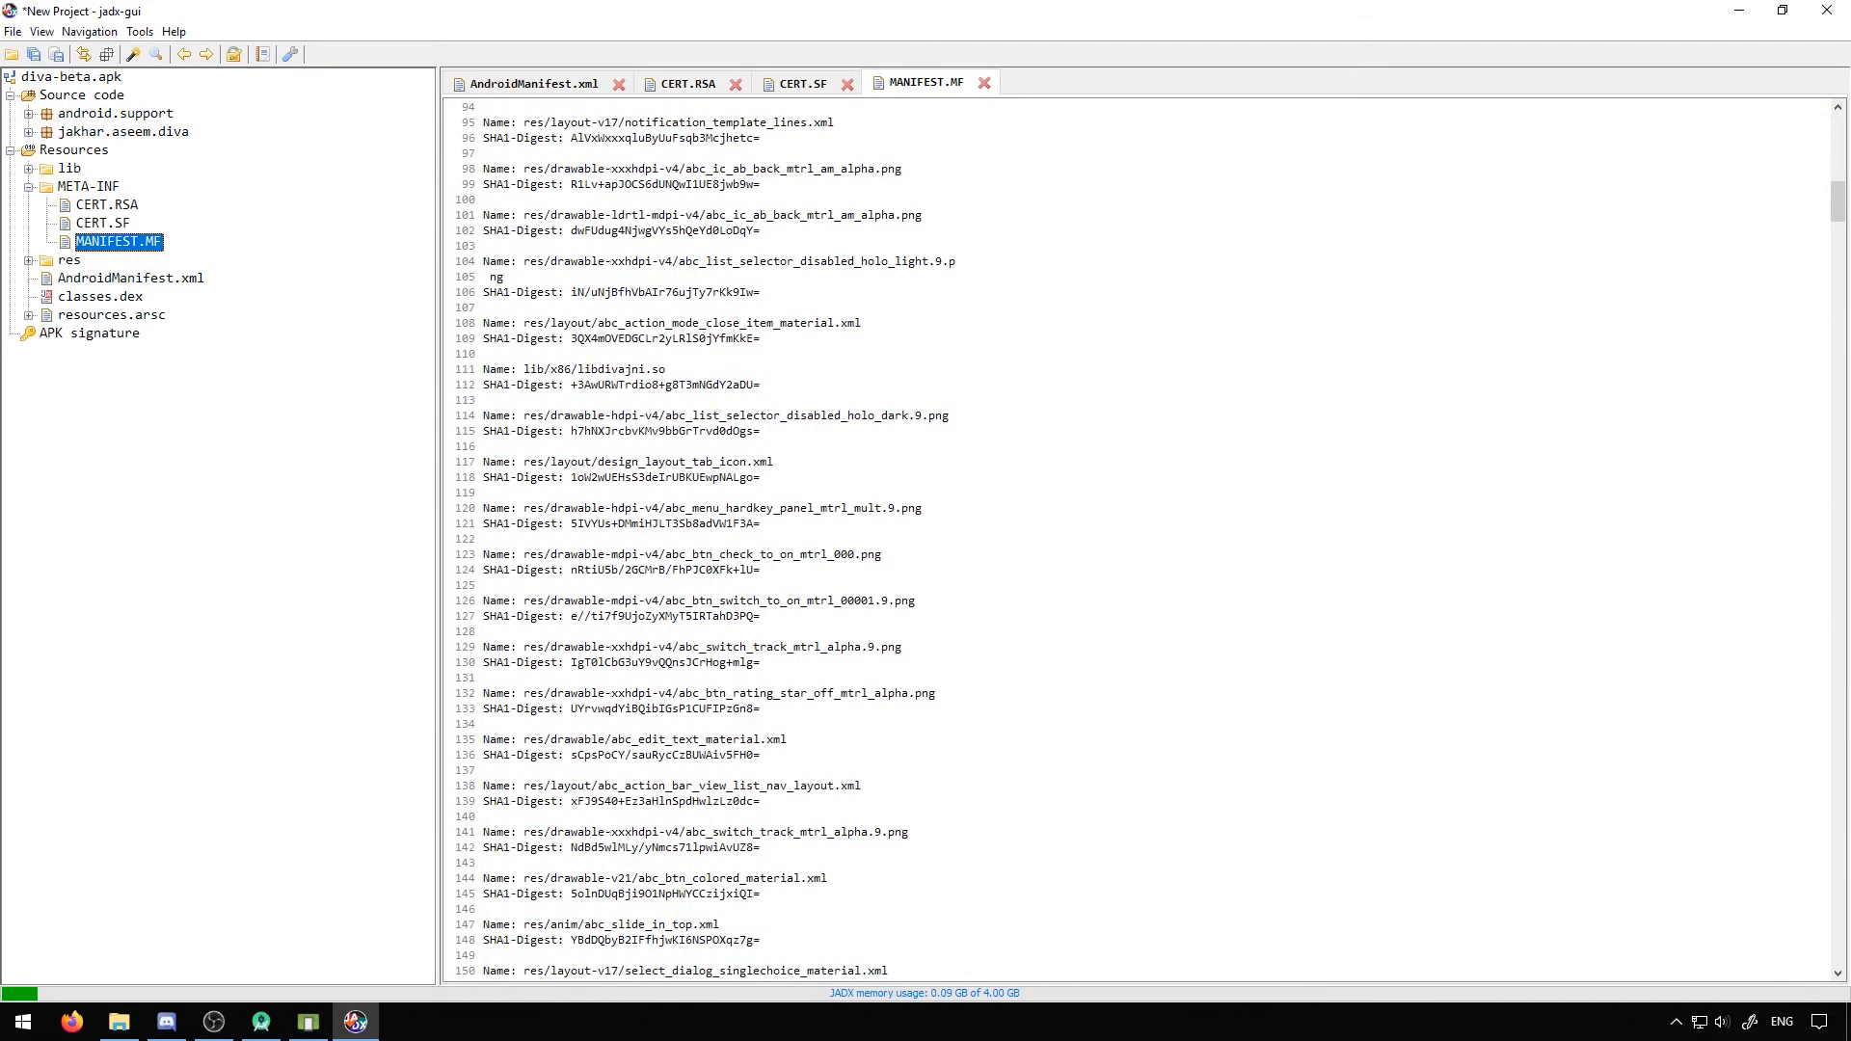
scroll("down", 3)
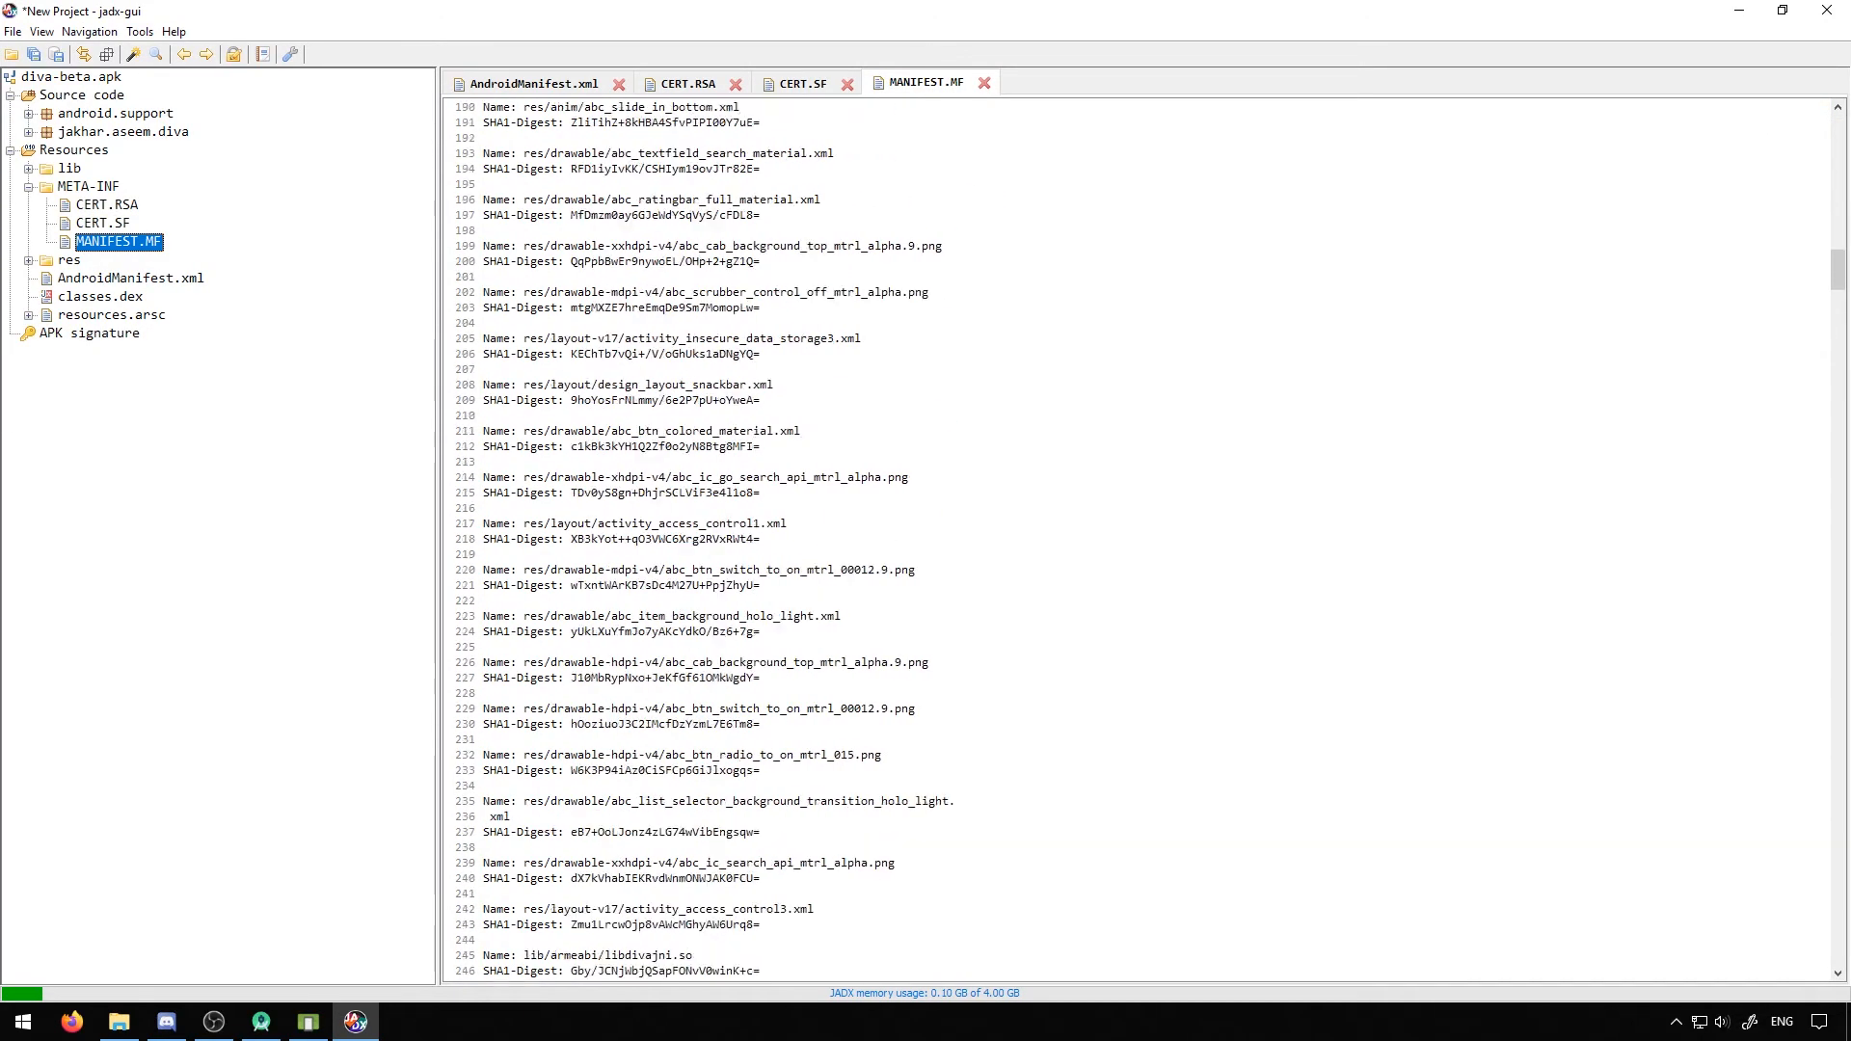
scroll("down", 3)
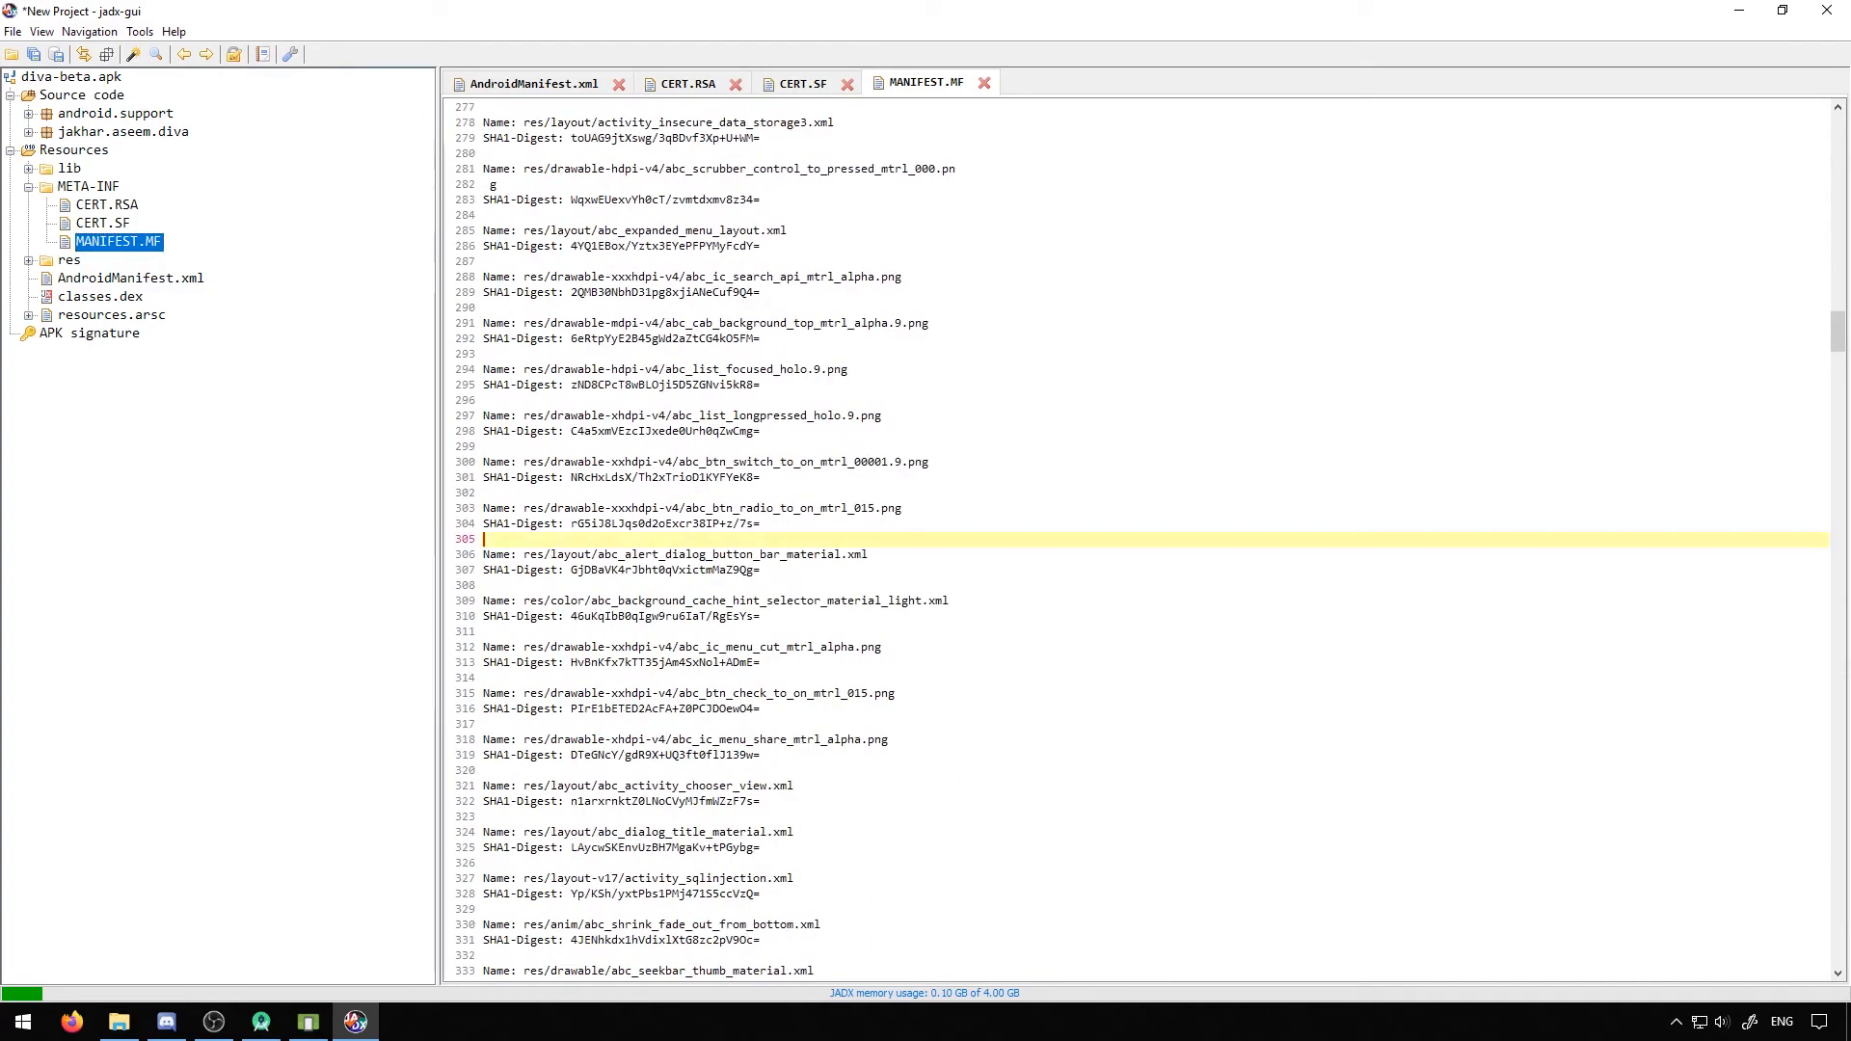
scroll("down", 3)
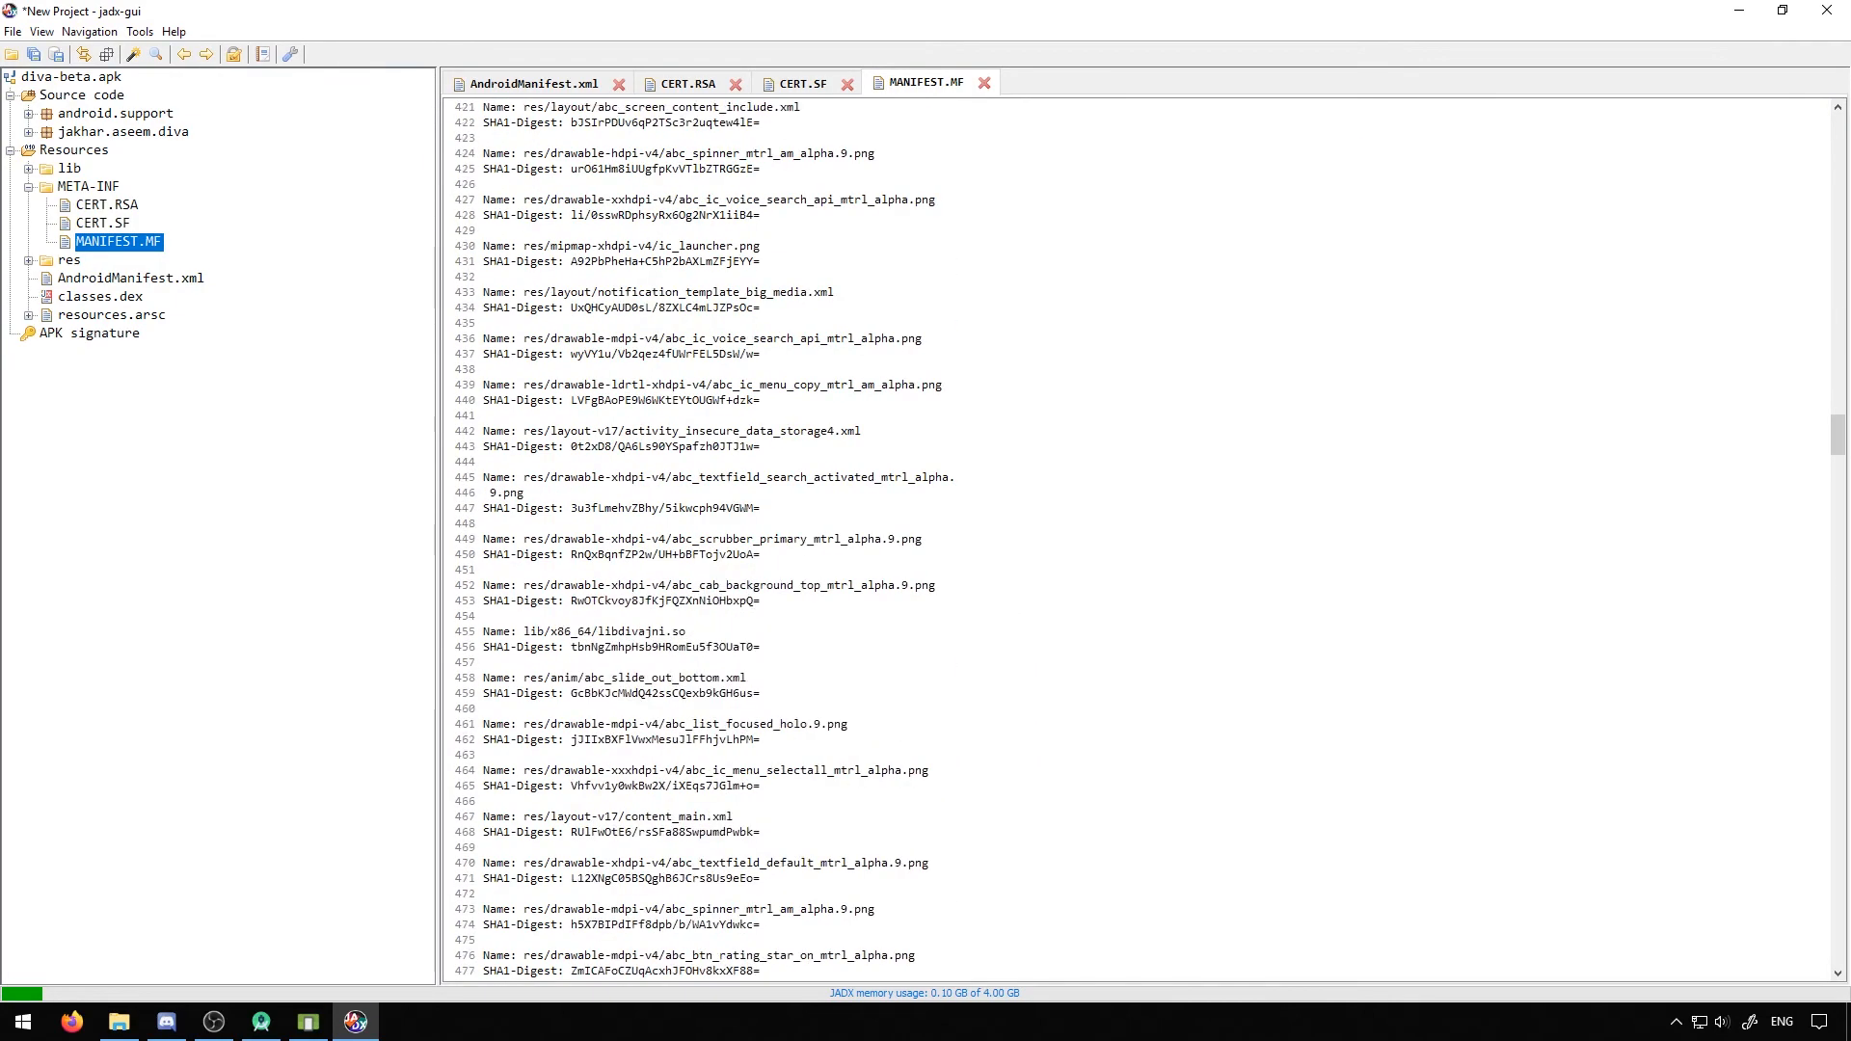
scroll("down", 3)
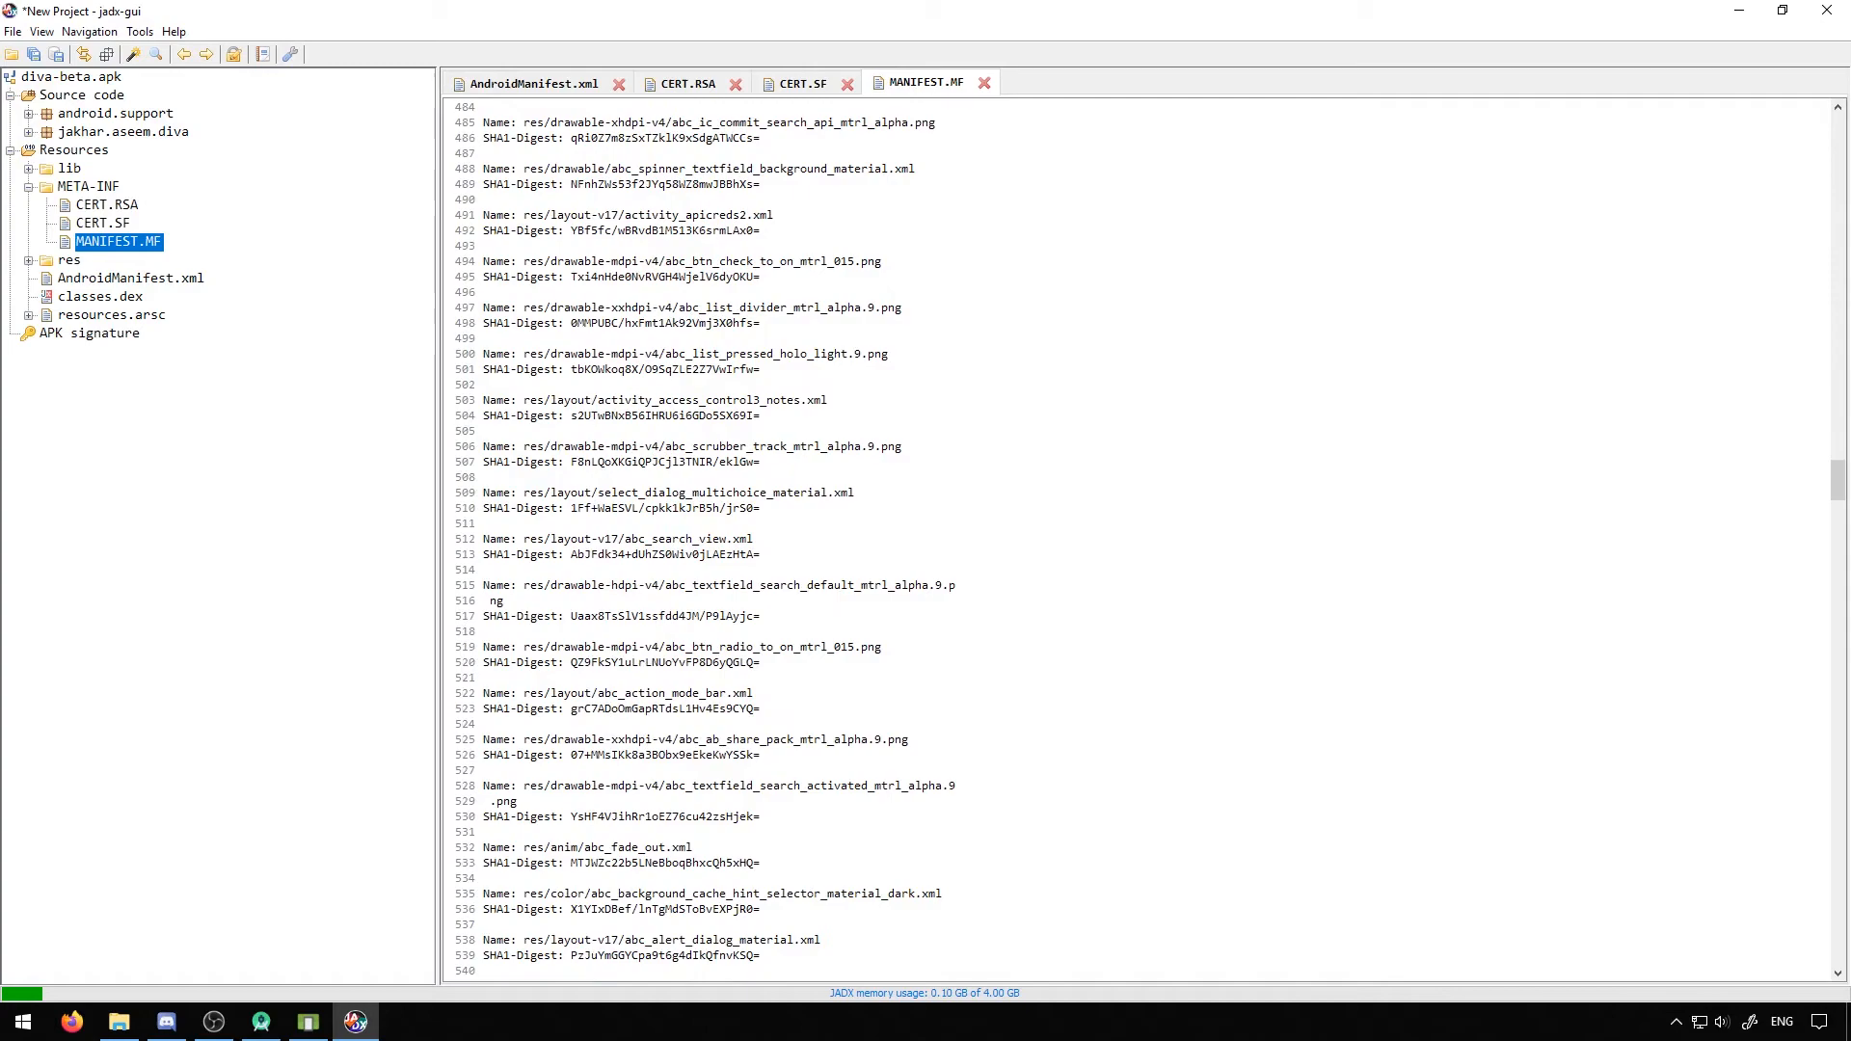
scroll("down", 3)
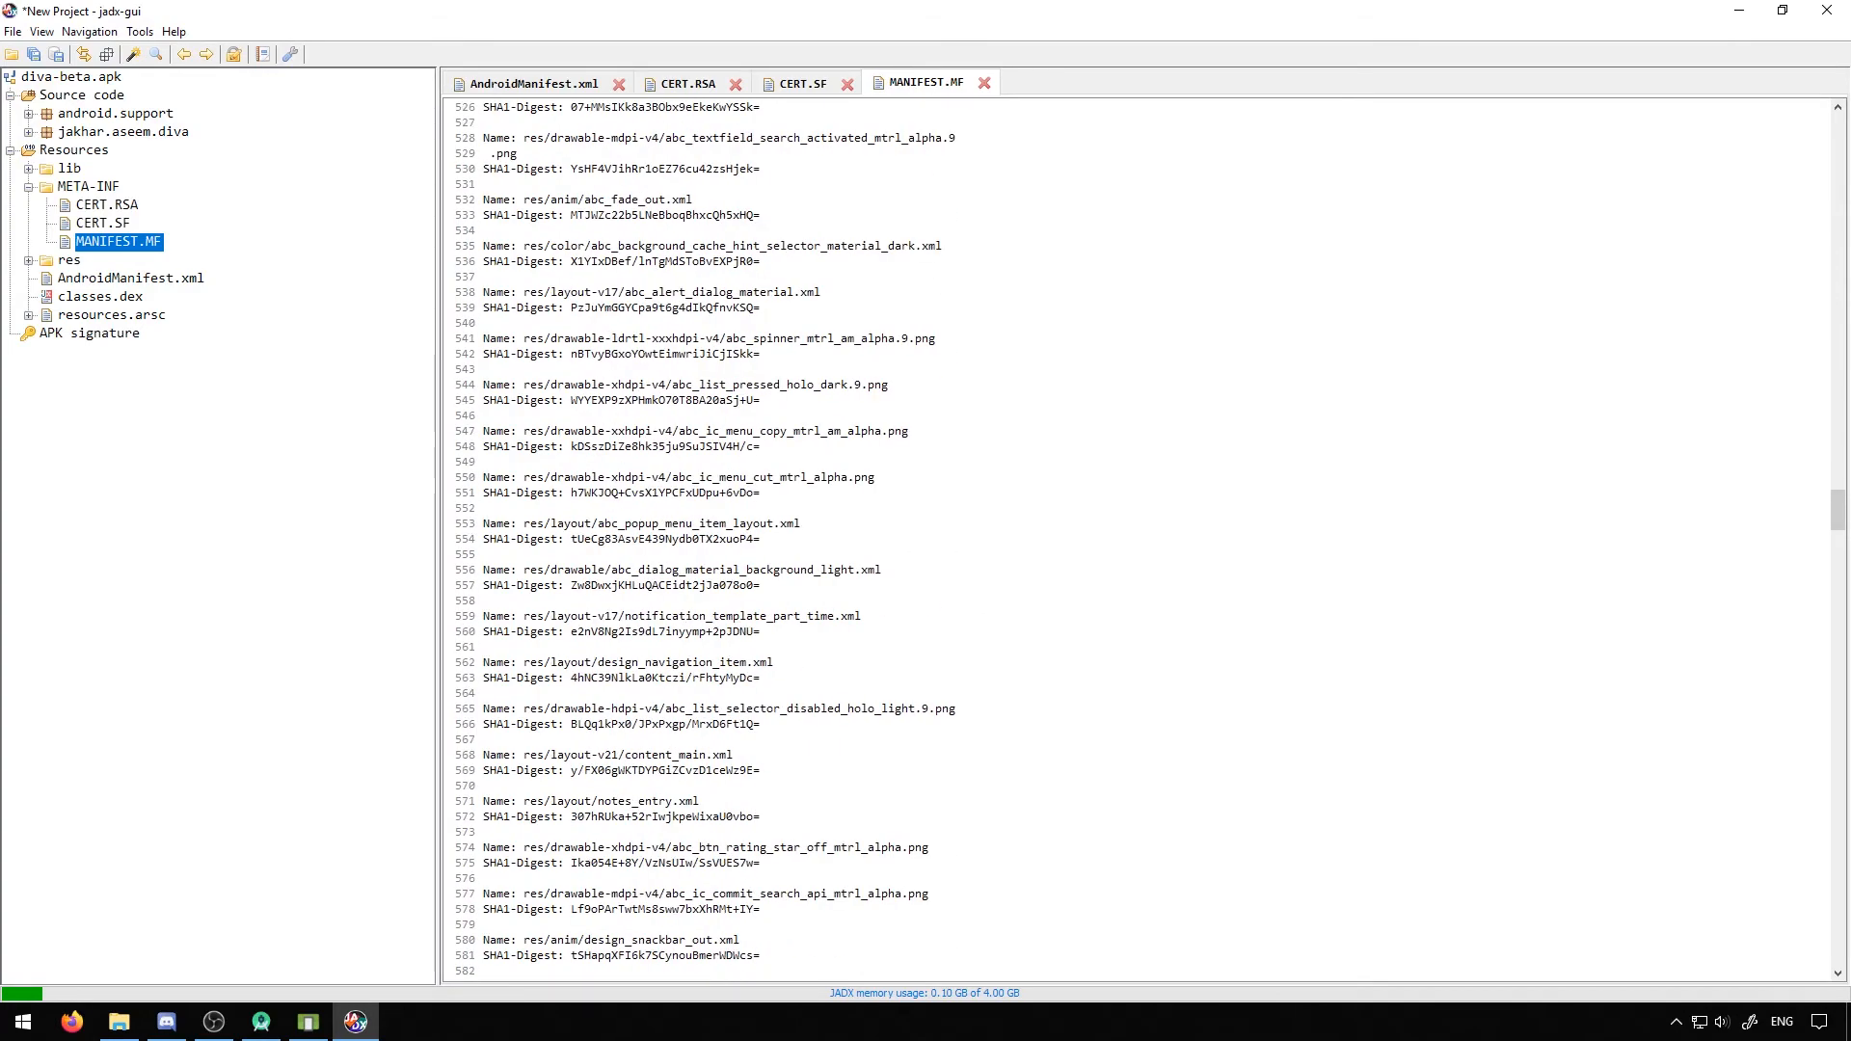
scroll("up", 3)
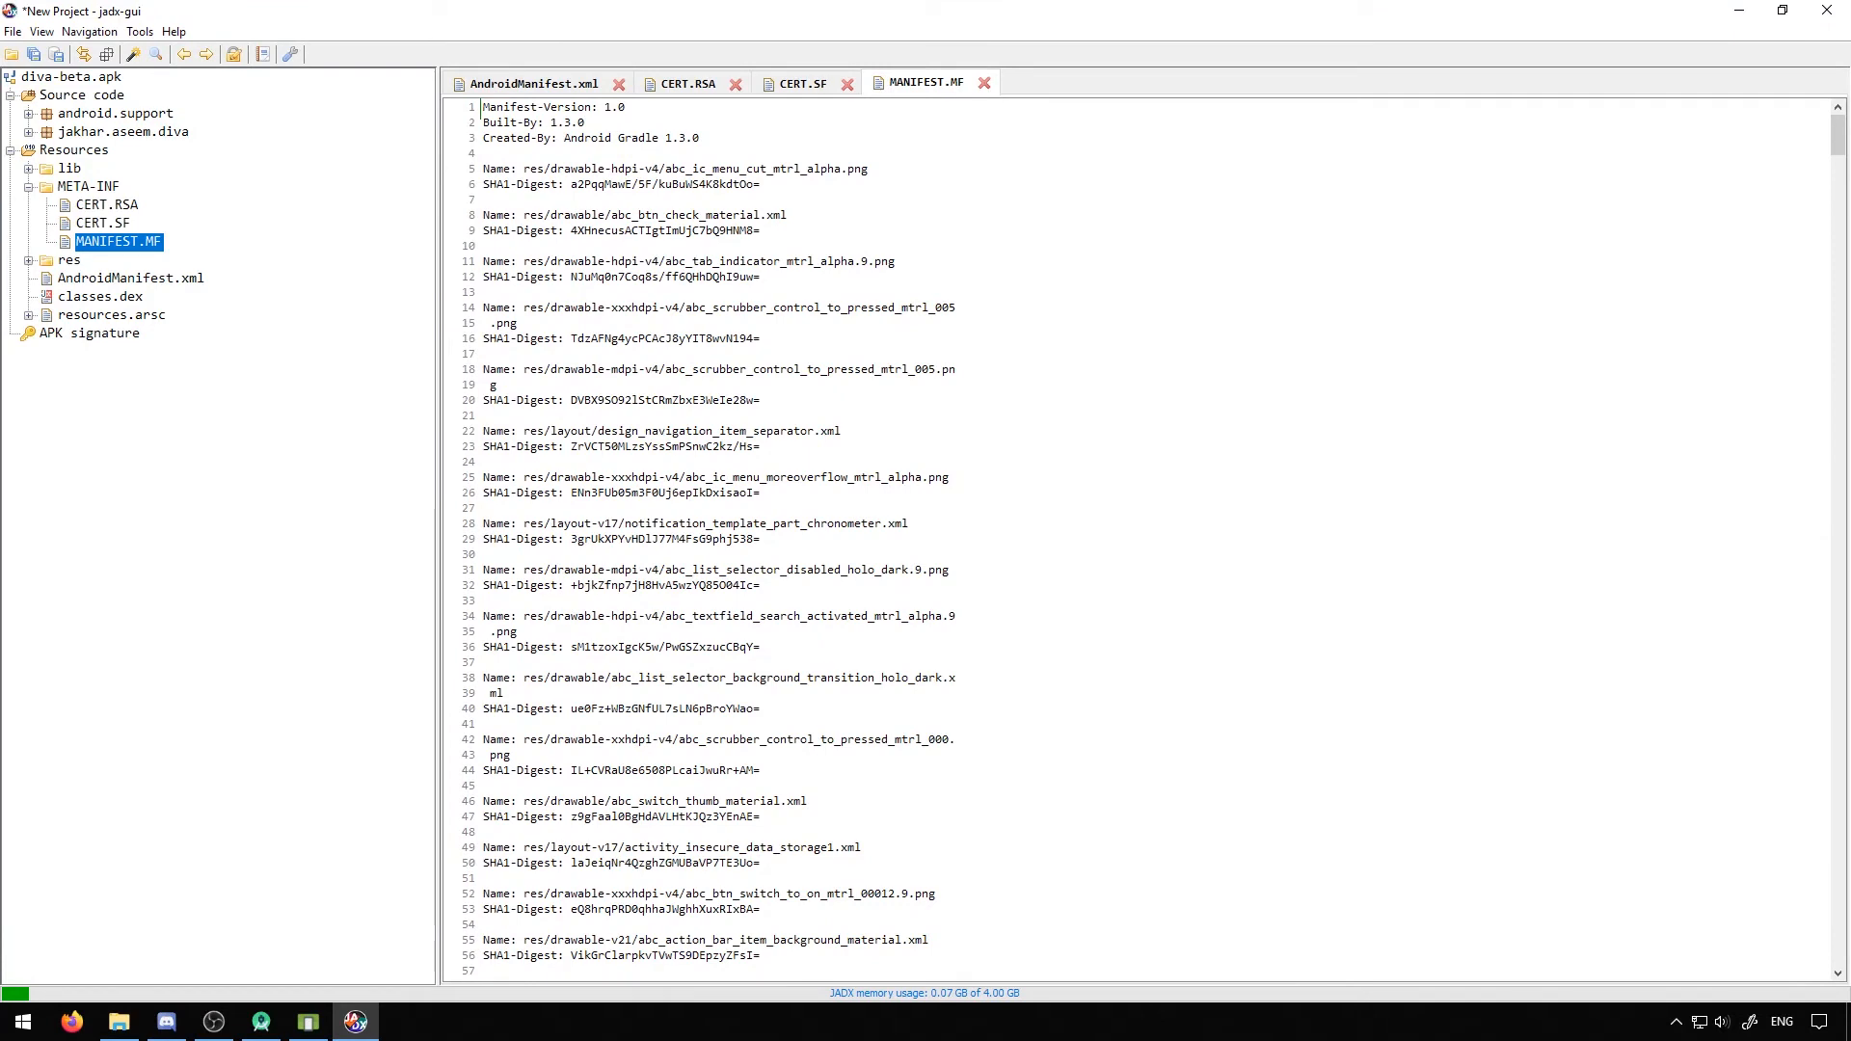
Expand lib's arm64-v8a folder to reveal libdivajni.so, then collapse it again
left_click(29, 167)
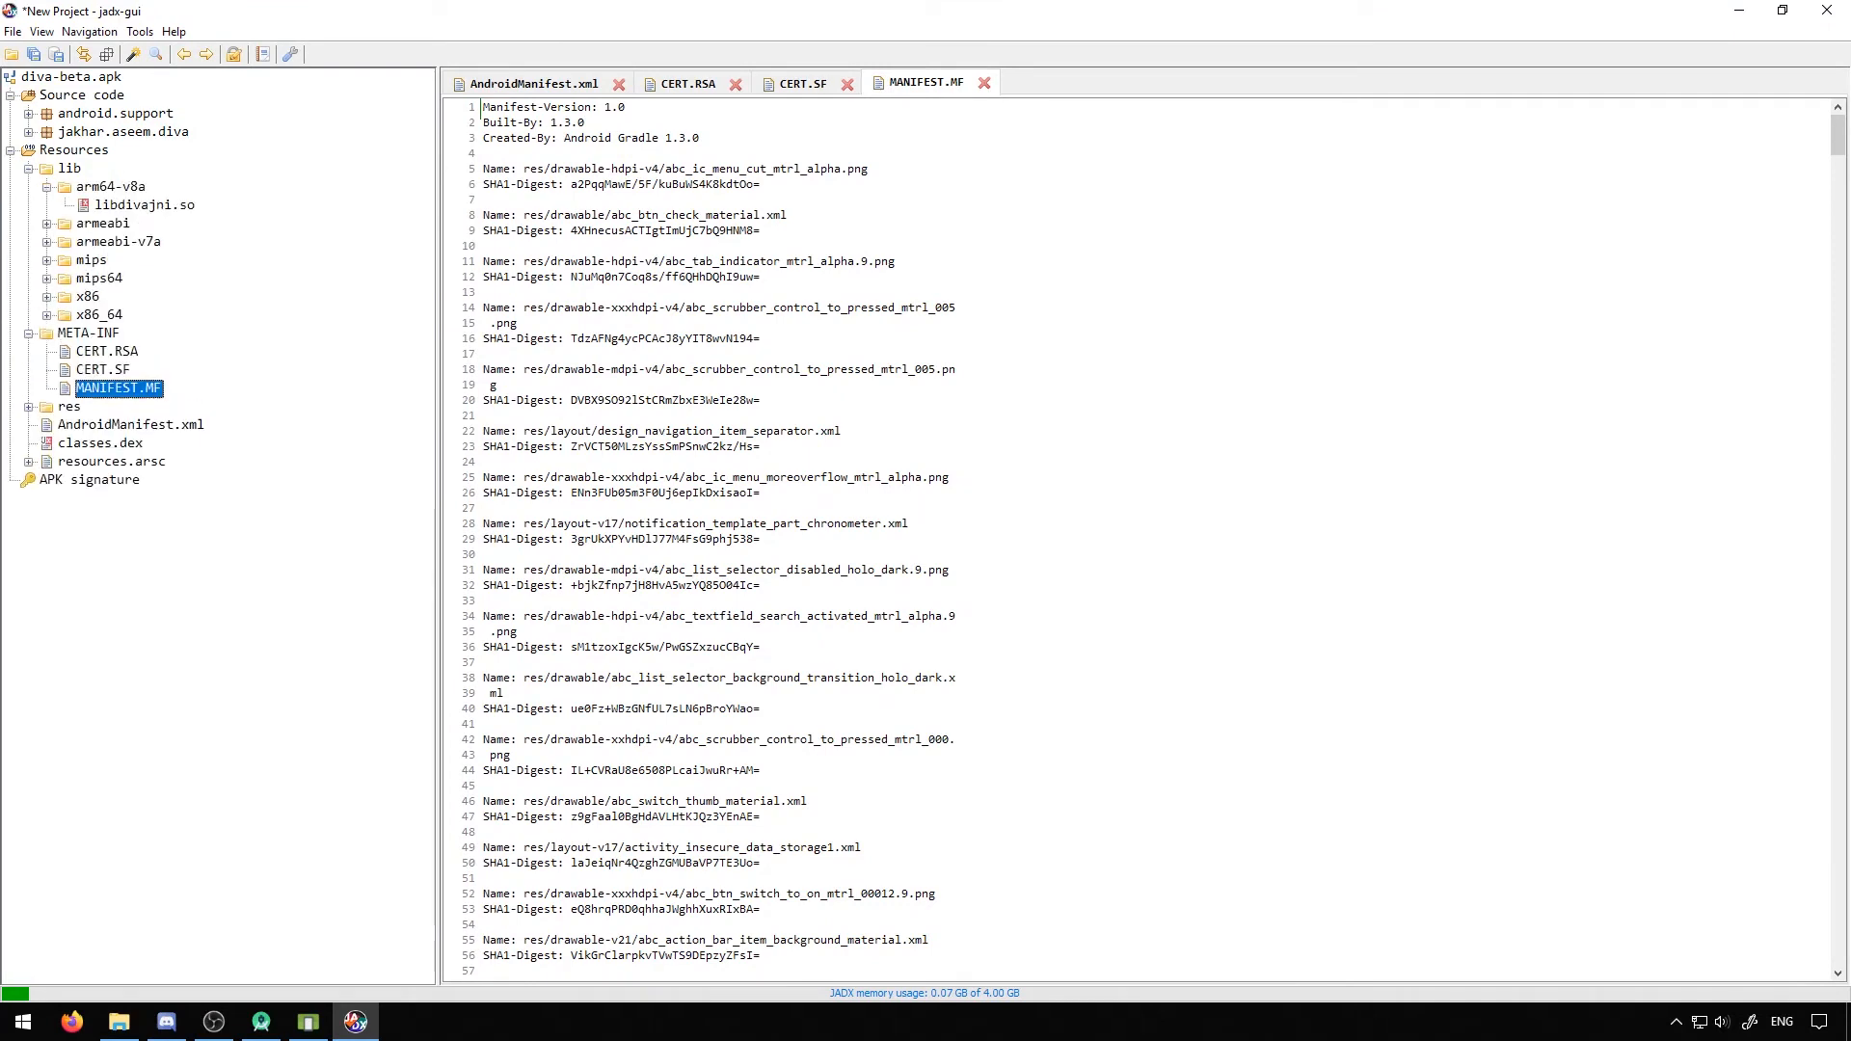
left_click(144, 204)
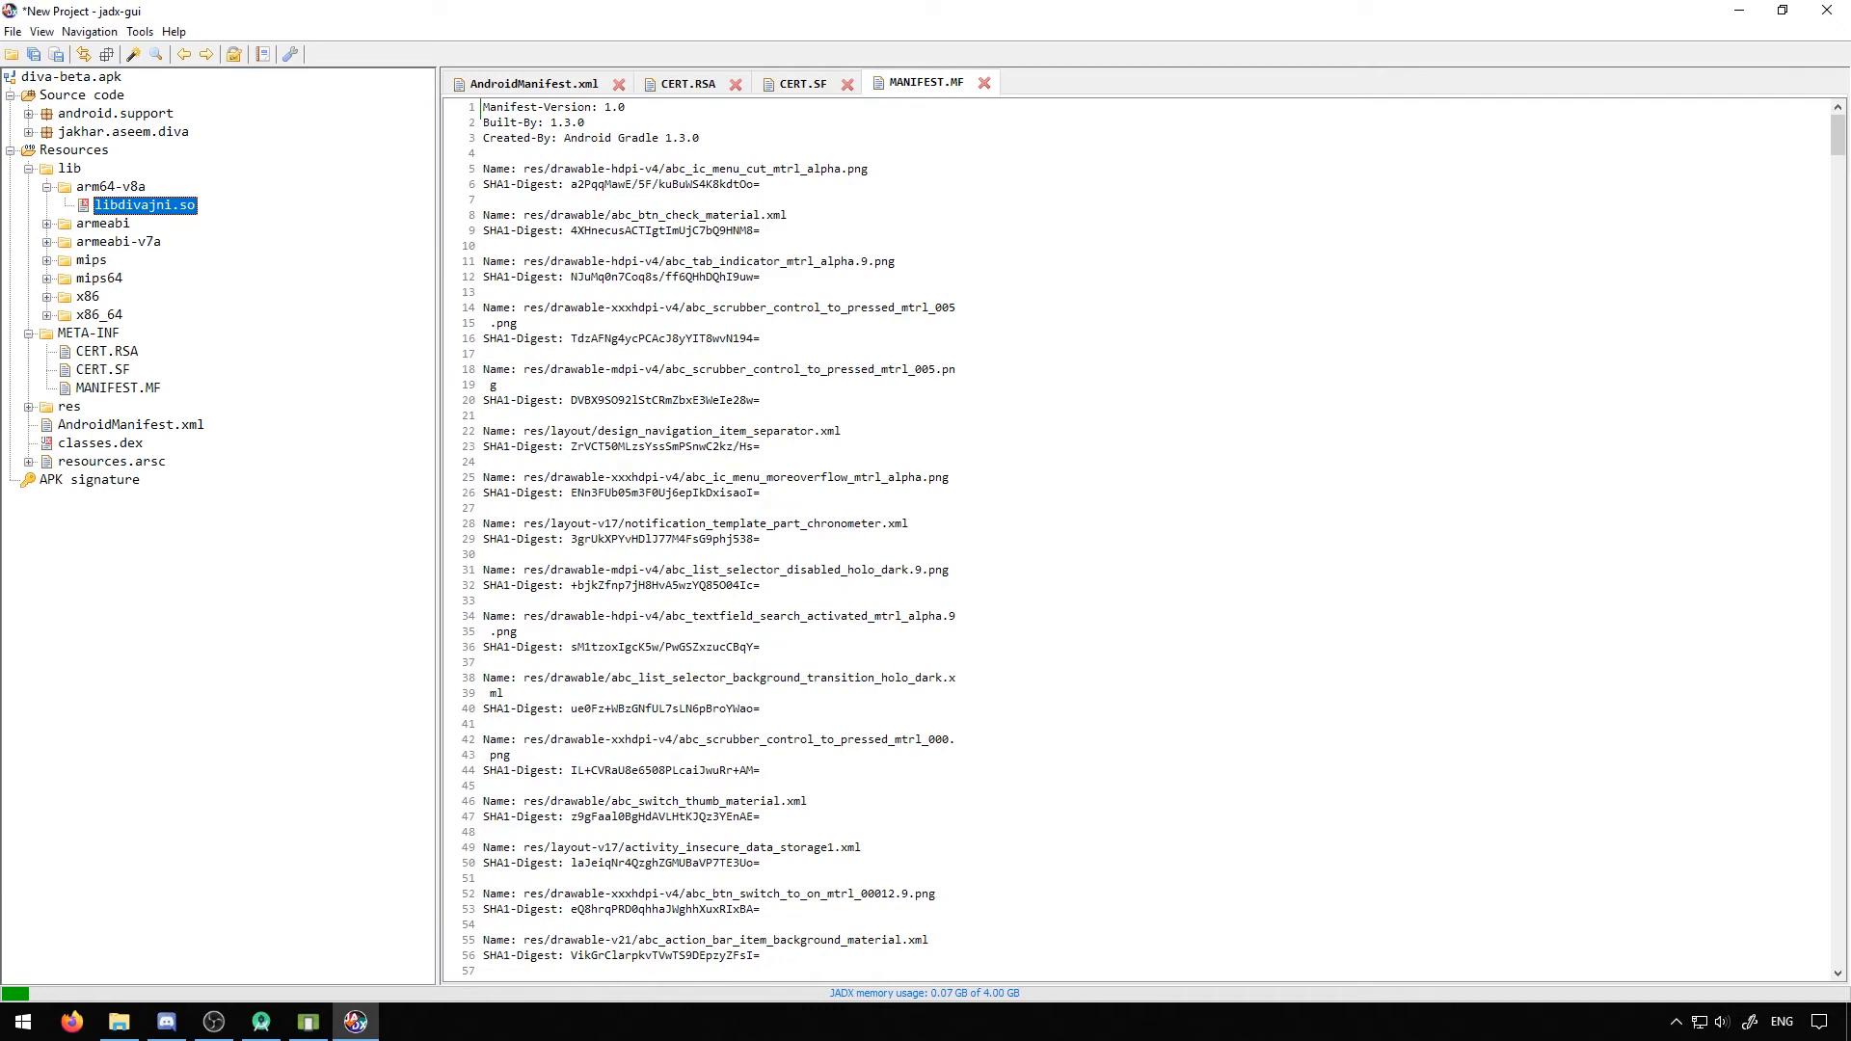
left_click(27, 131)
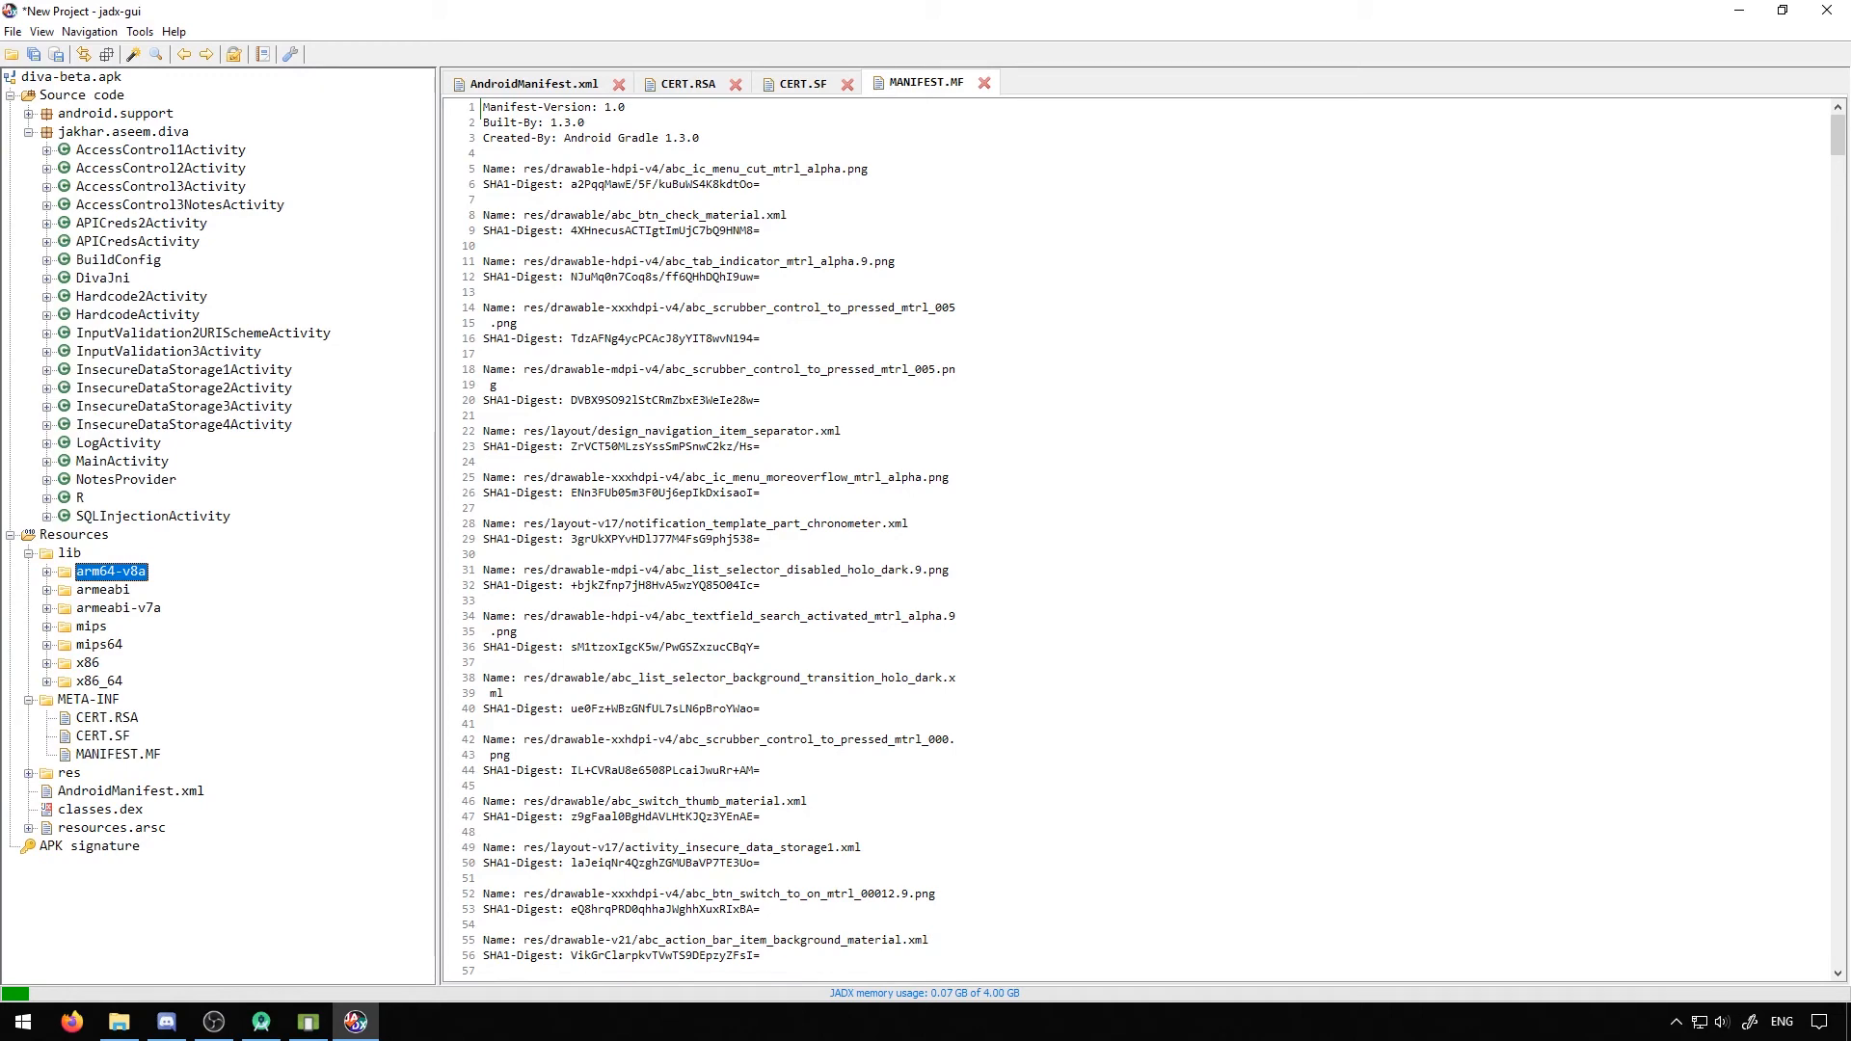
Show MainActivity's decompiled source and bring up the Text search dialog
double_click(122, 461)
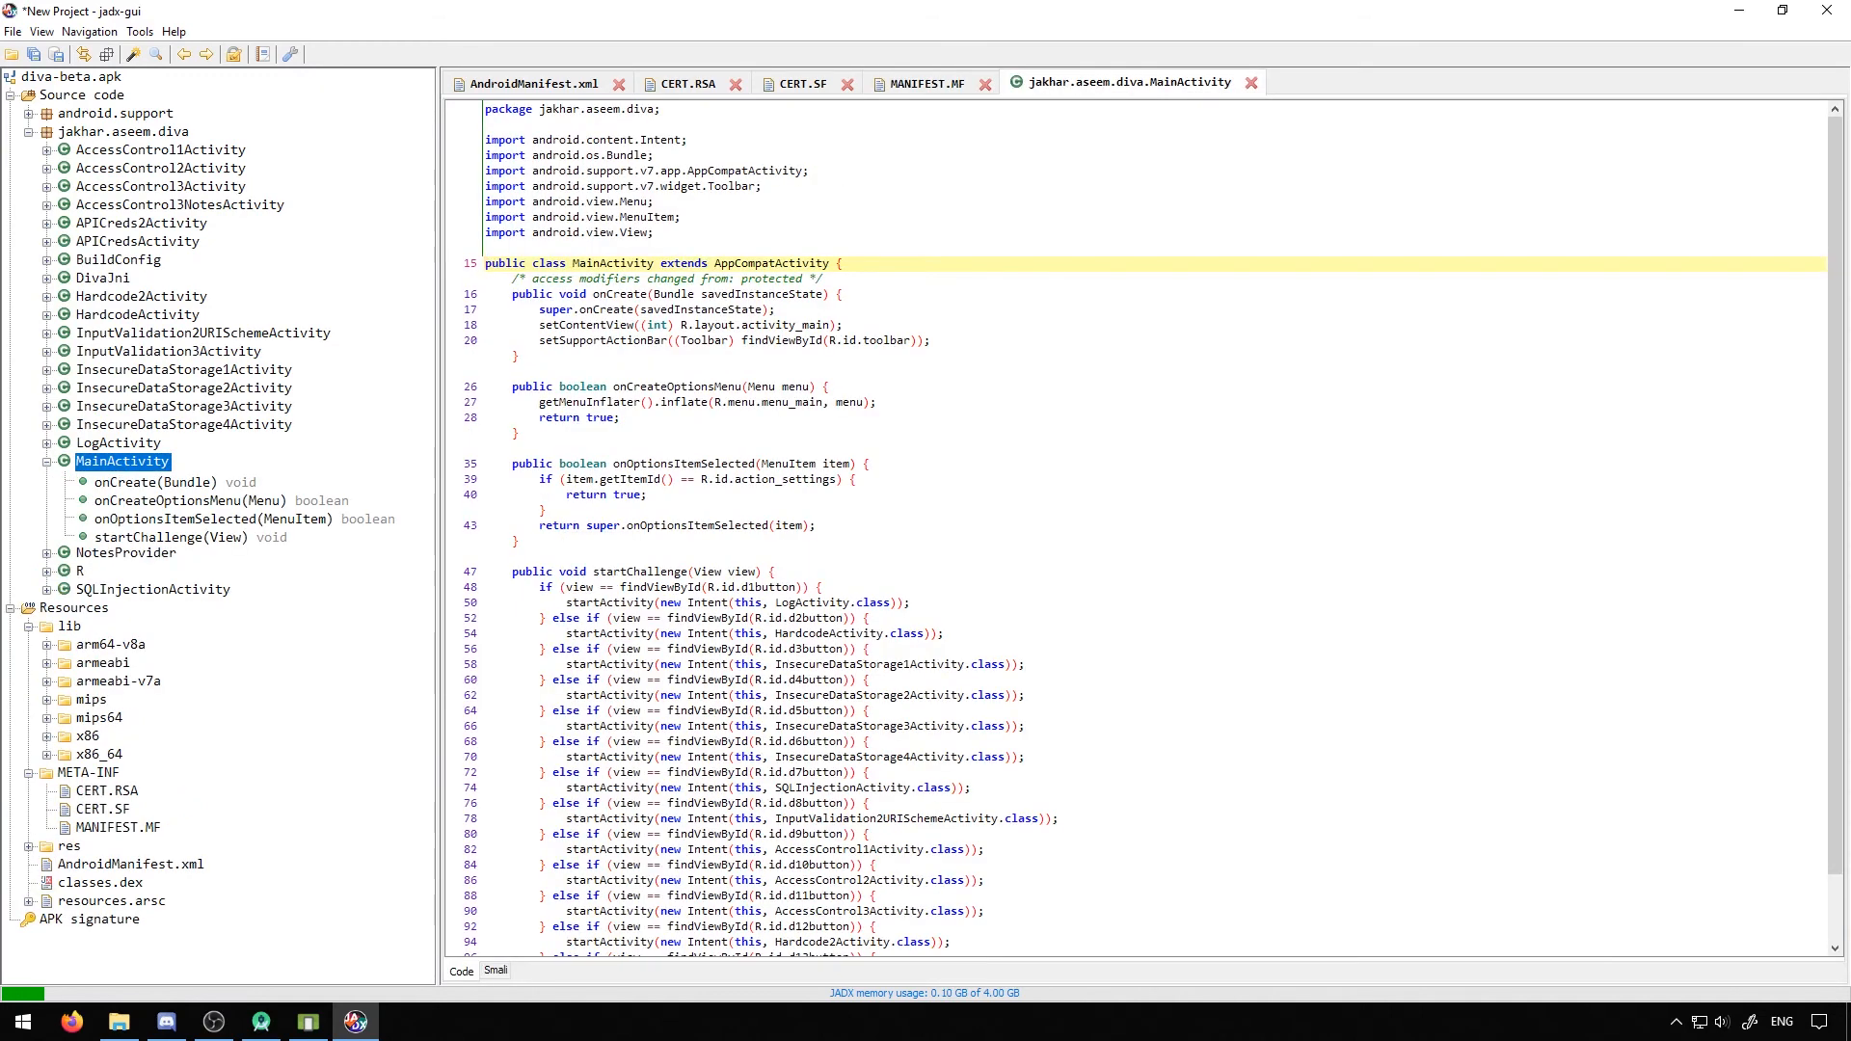
scroll("down", 3)
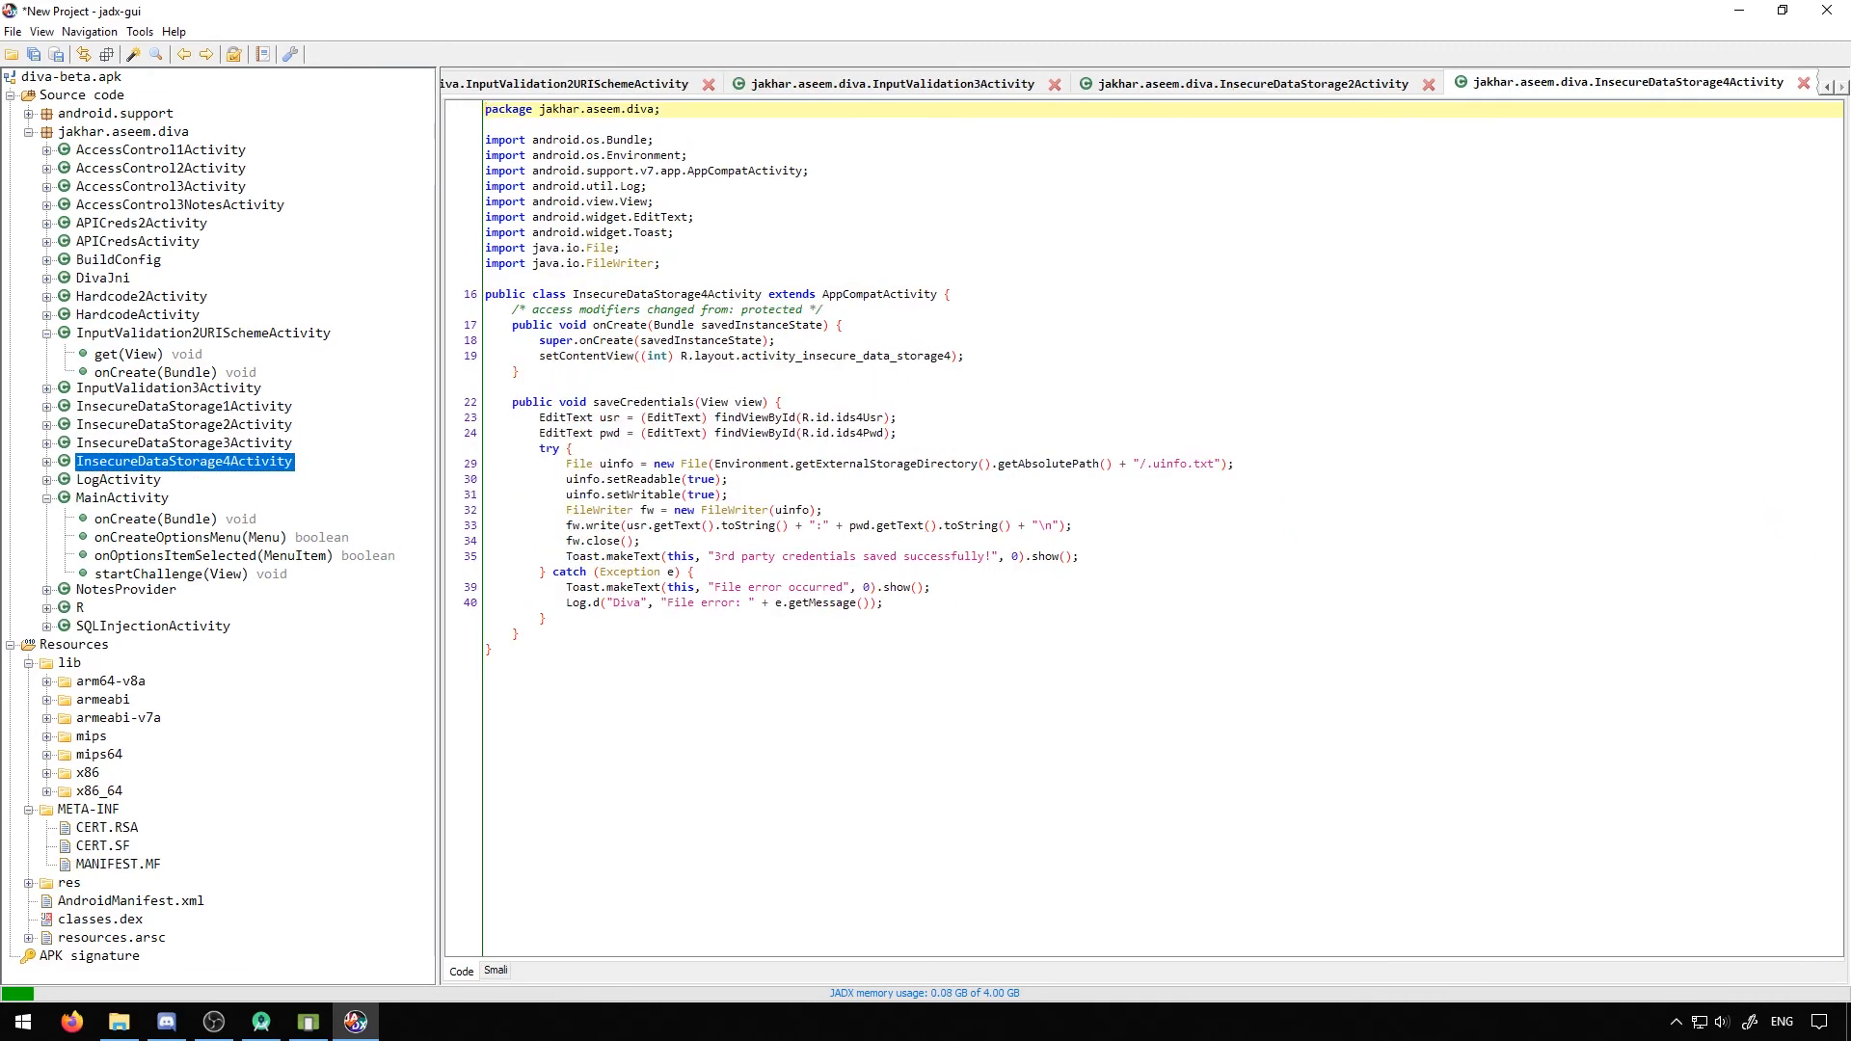
left_click(81, 608)
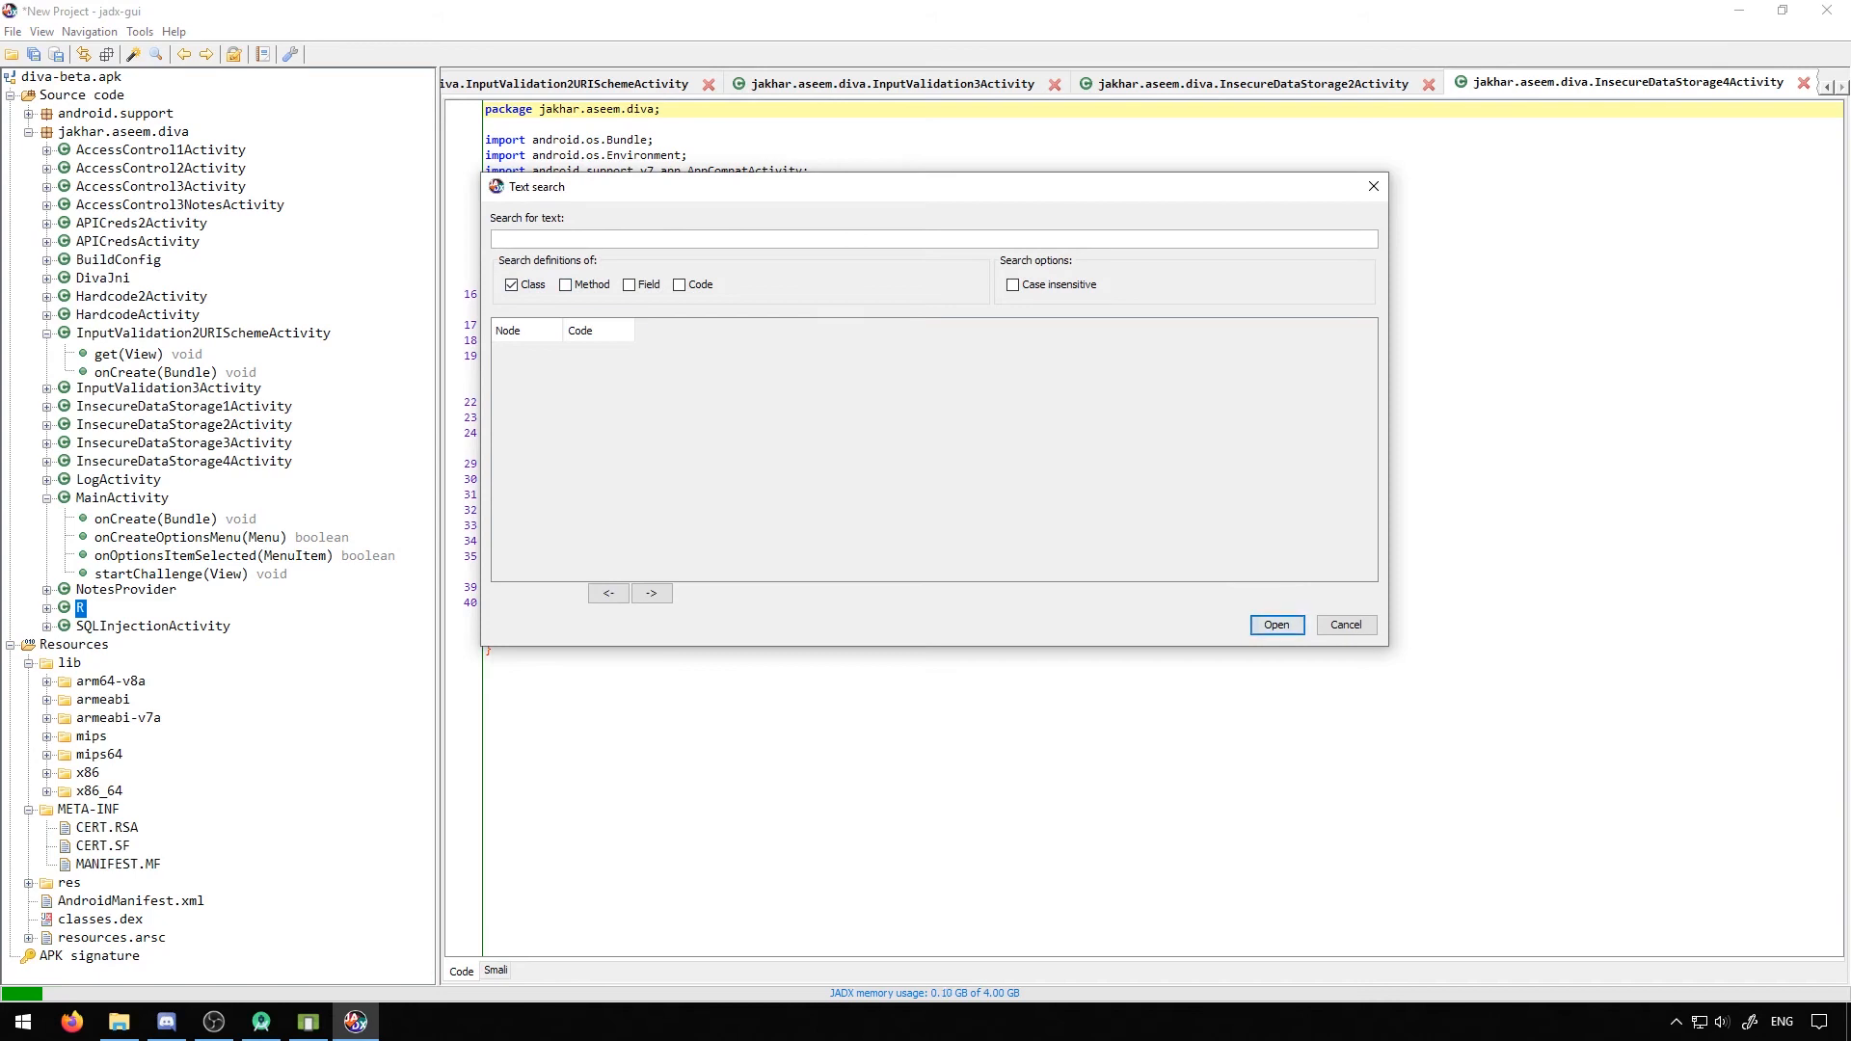
Search 'password' across classes, methods, fields and code, finding 14 matches, then close the dialog
type("password")
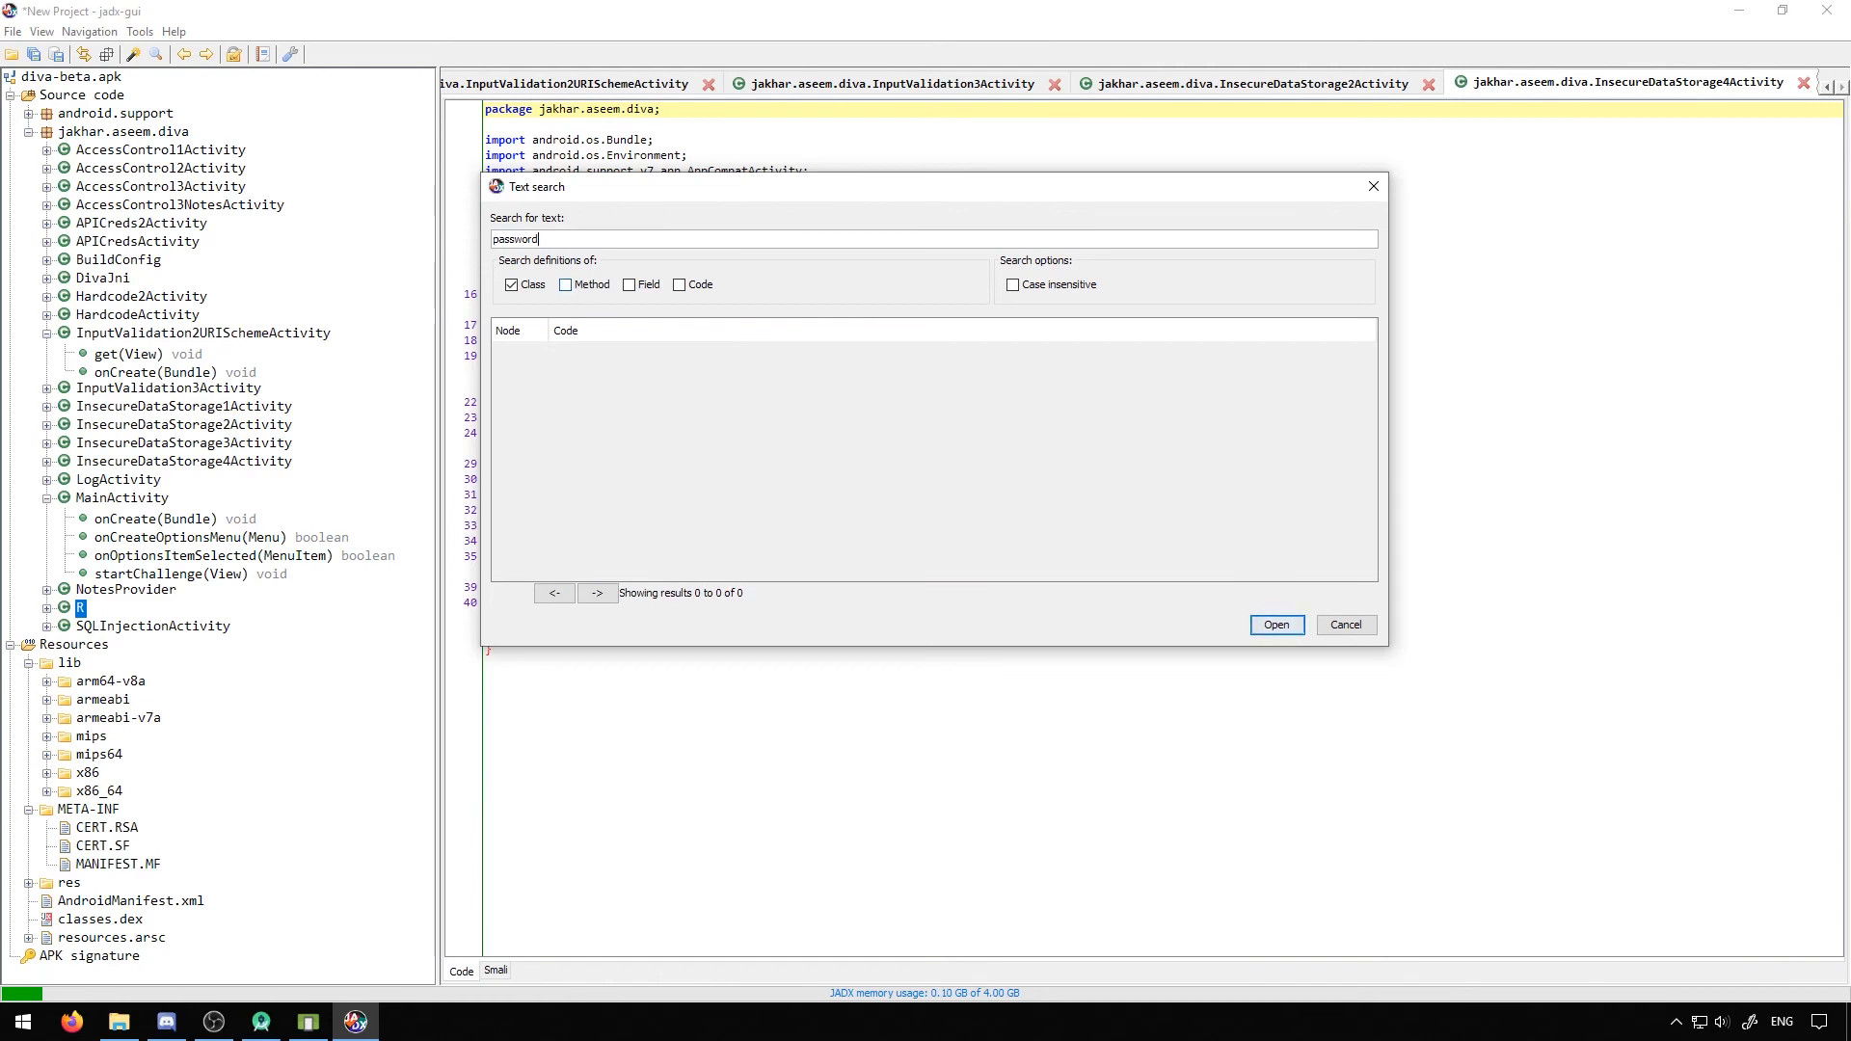
left_click(565, 286)
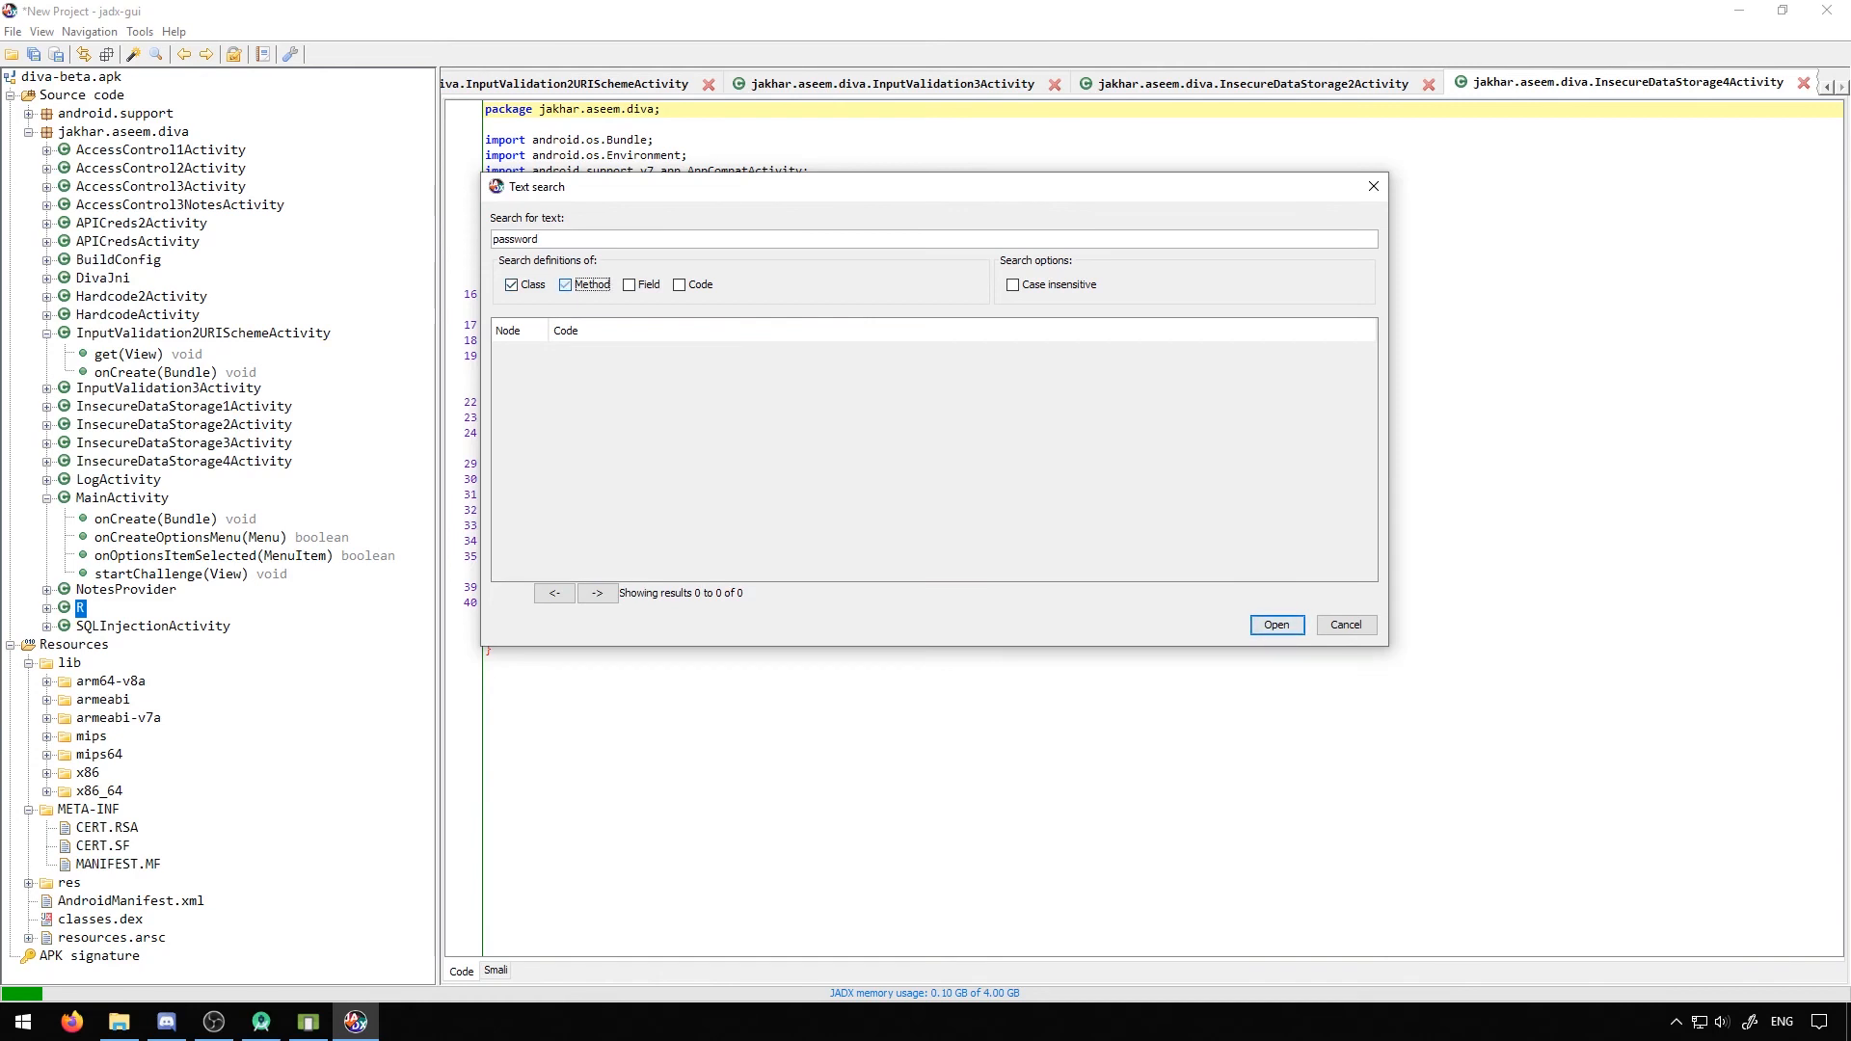
left_click(683, 286)
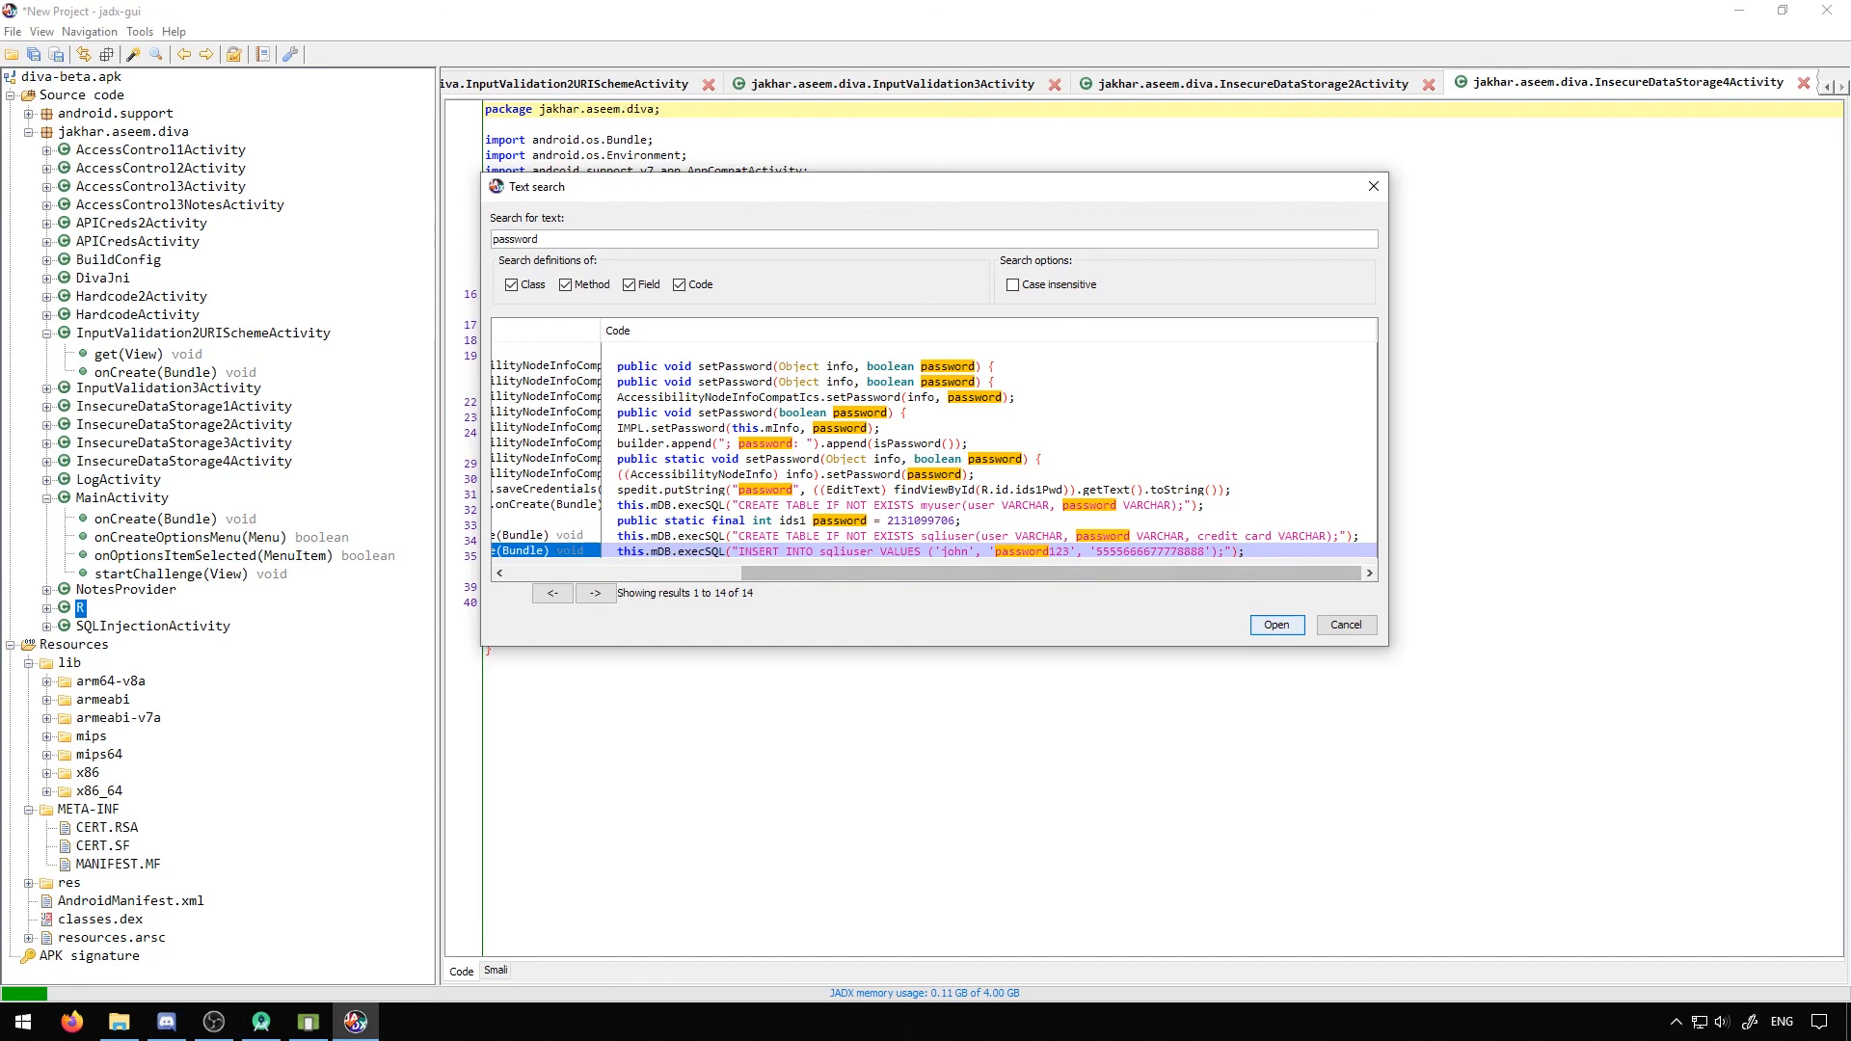
left_click(1344, 625)
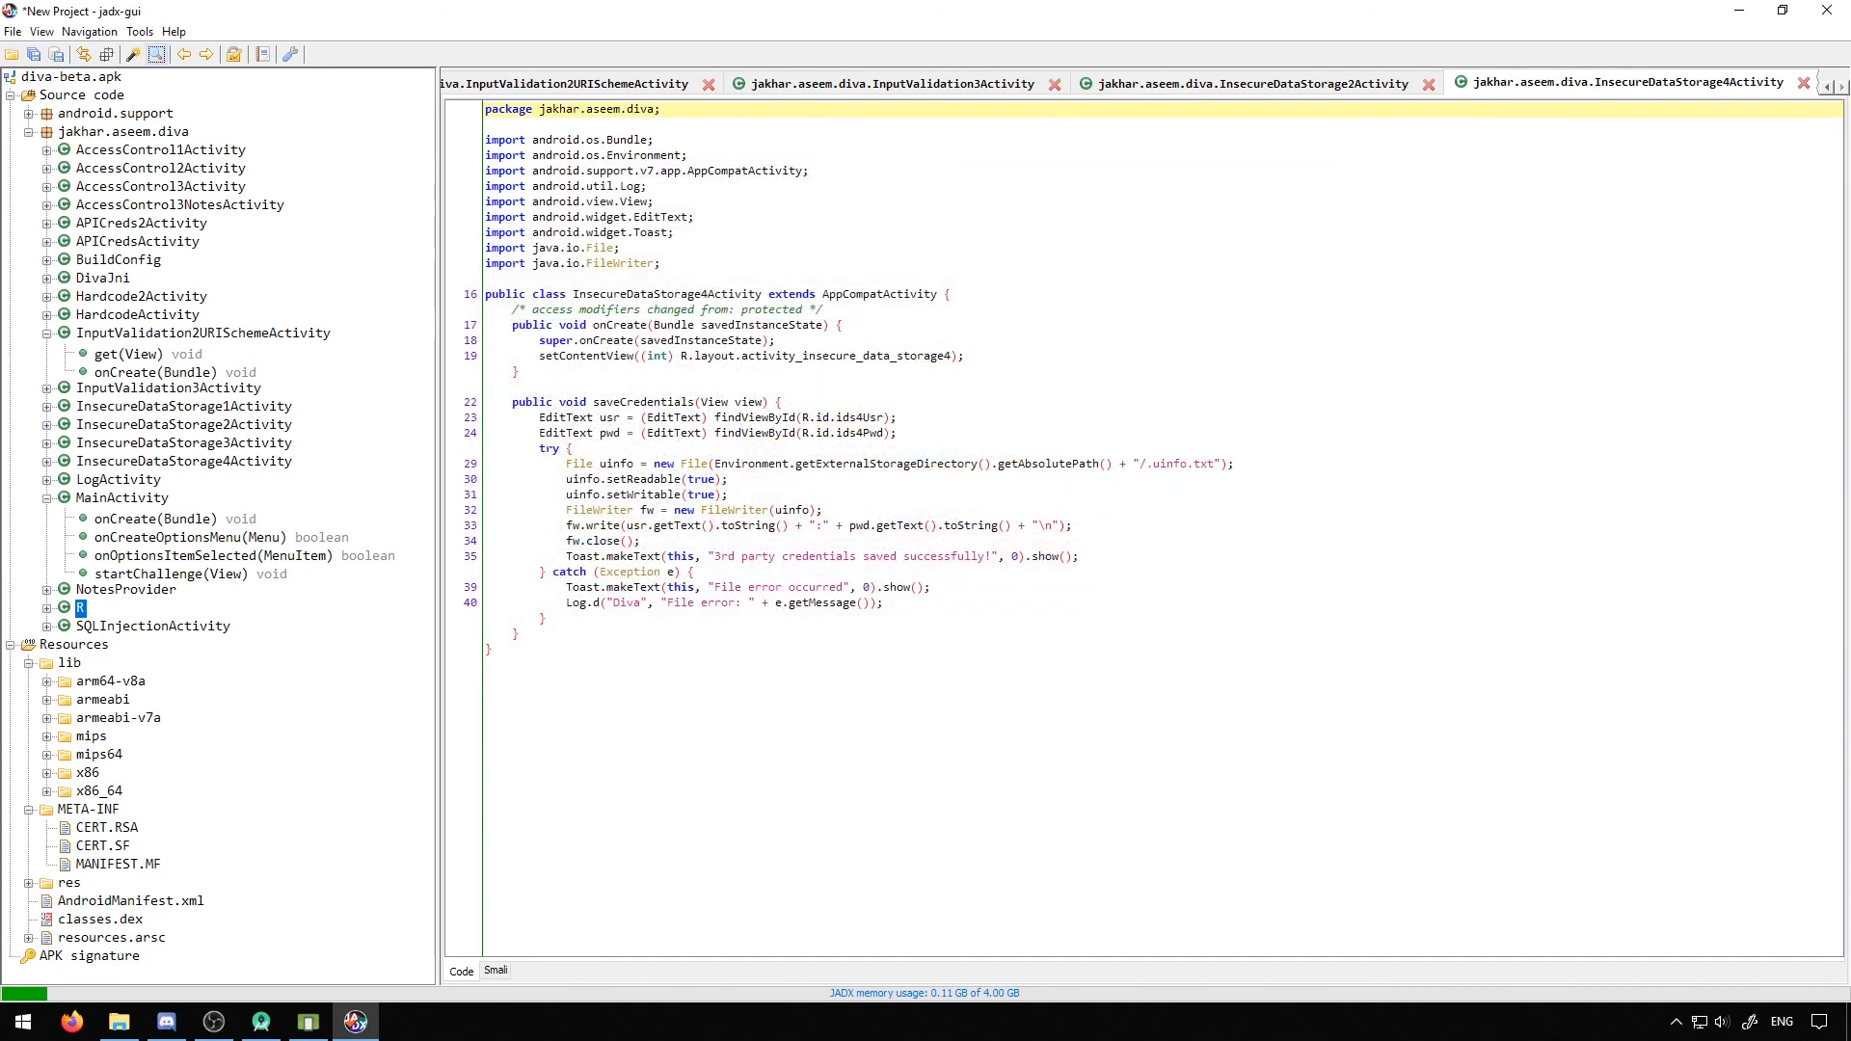